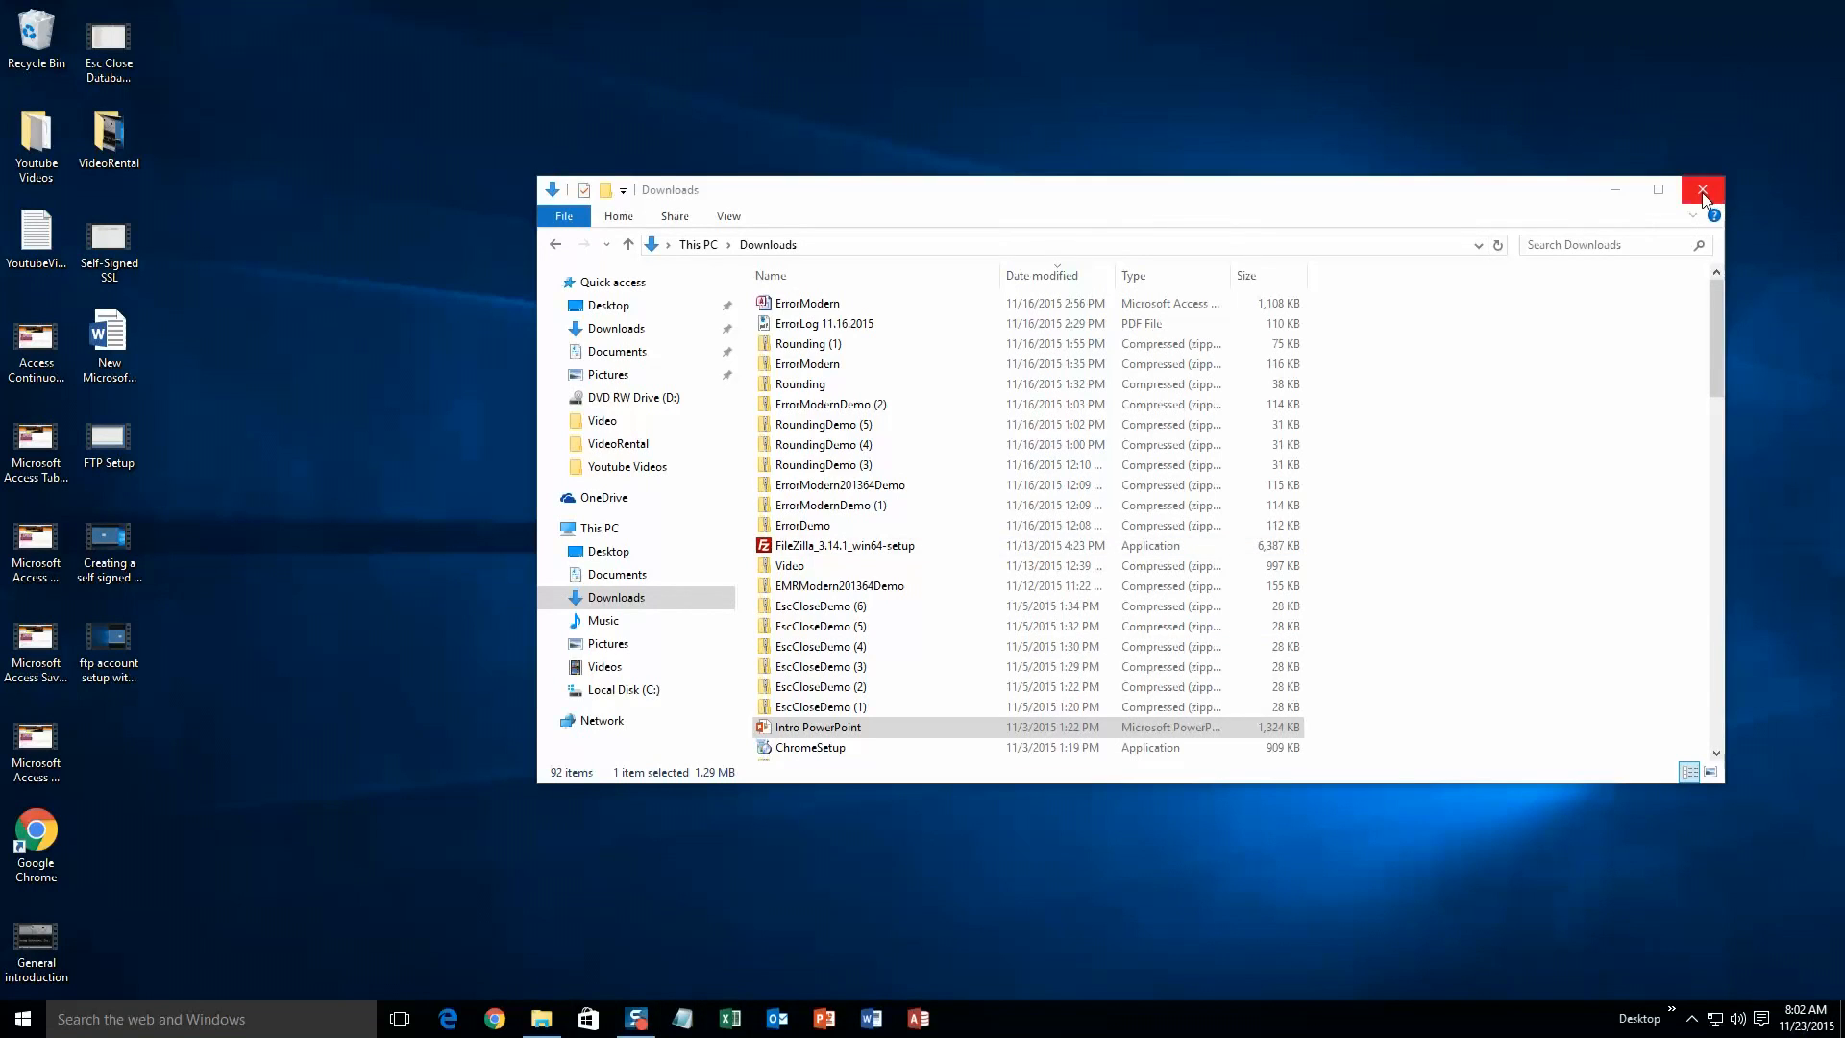
Close the Downloads folder window in File Explorer.
left_click(1702, 188)
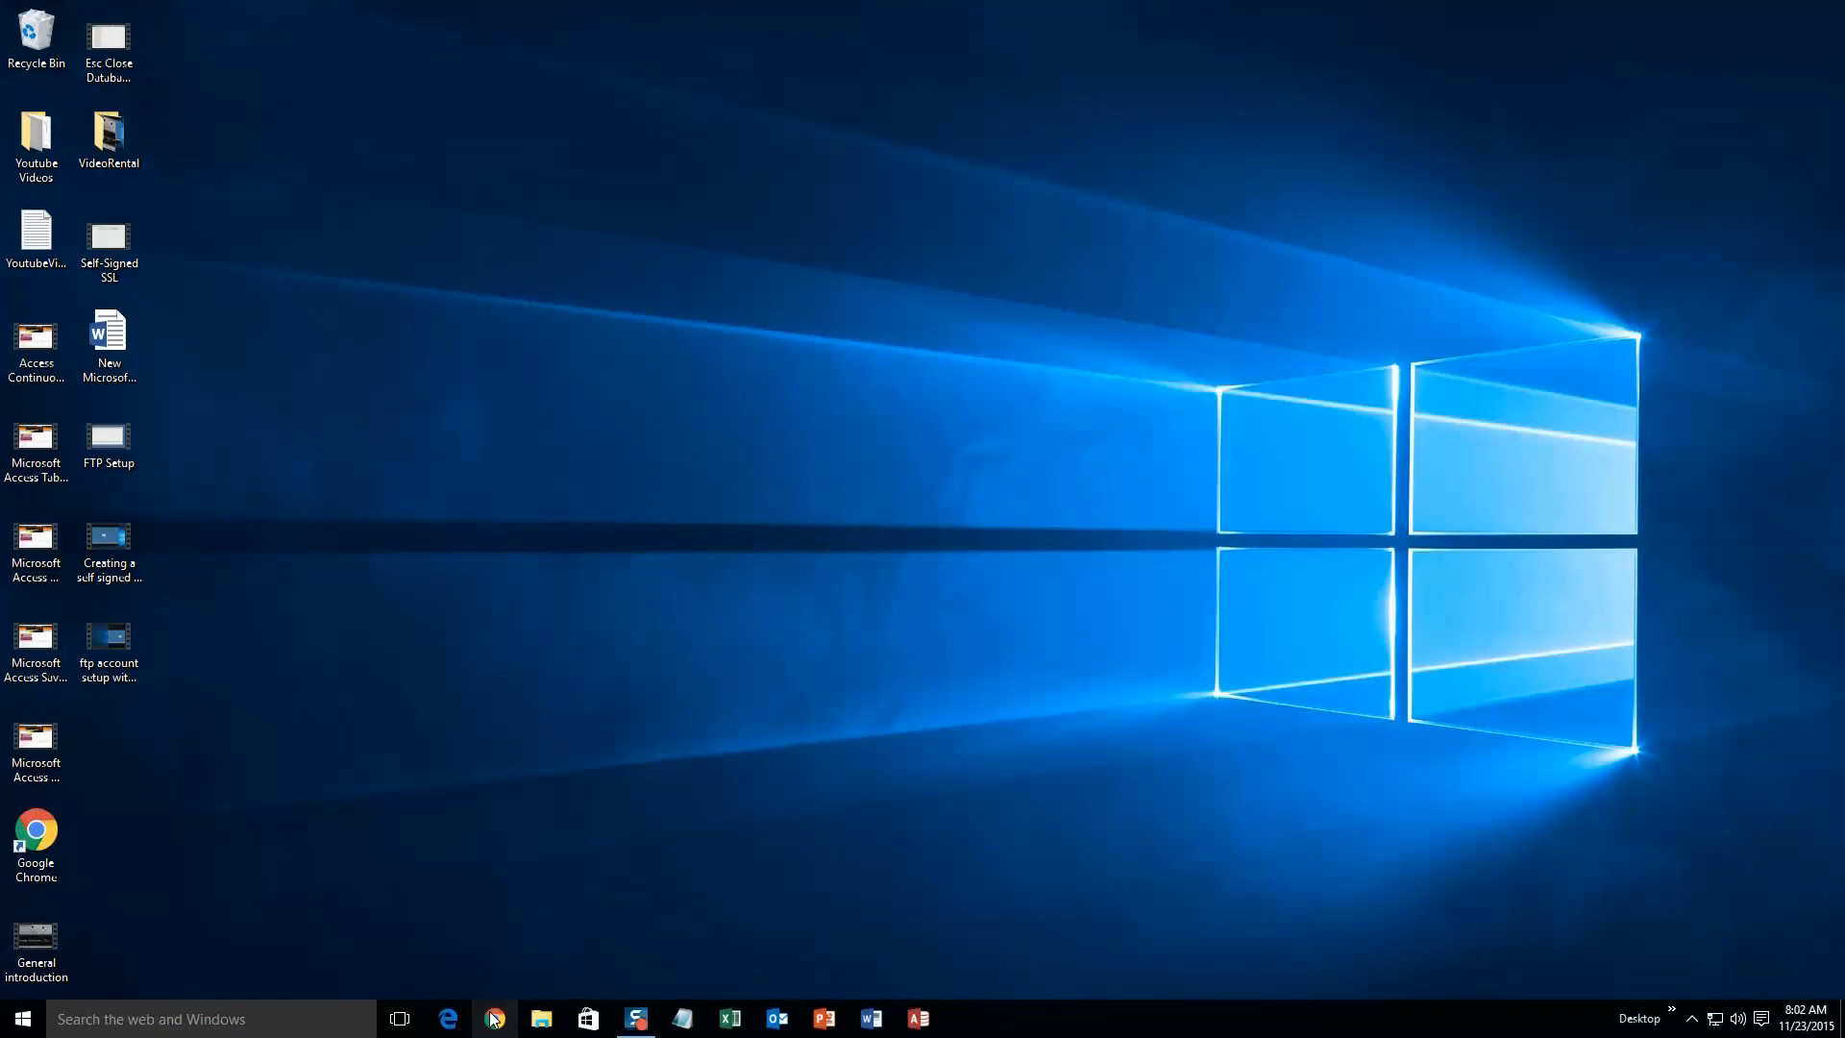
Launch Chrome on the Access Expert site and expand the Database Templates (For Sale) menu.
left_click(494, 1020)
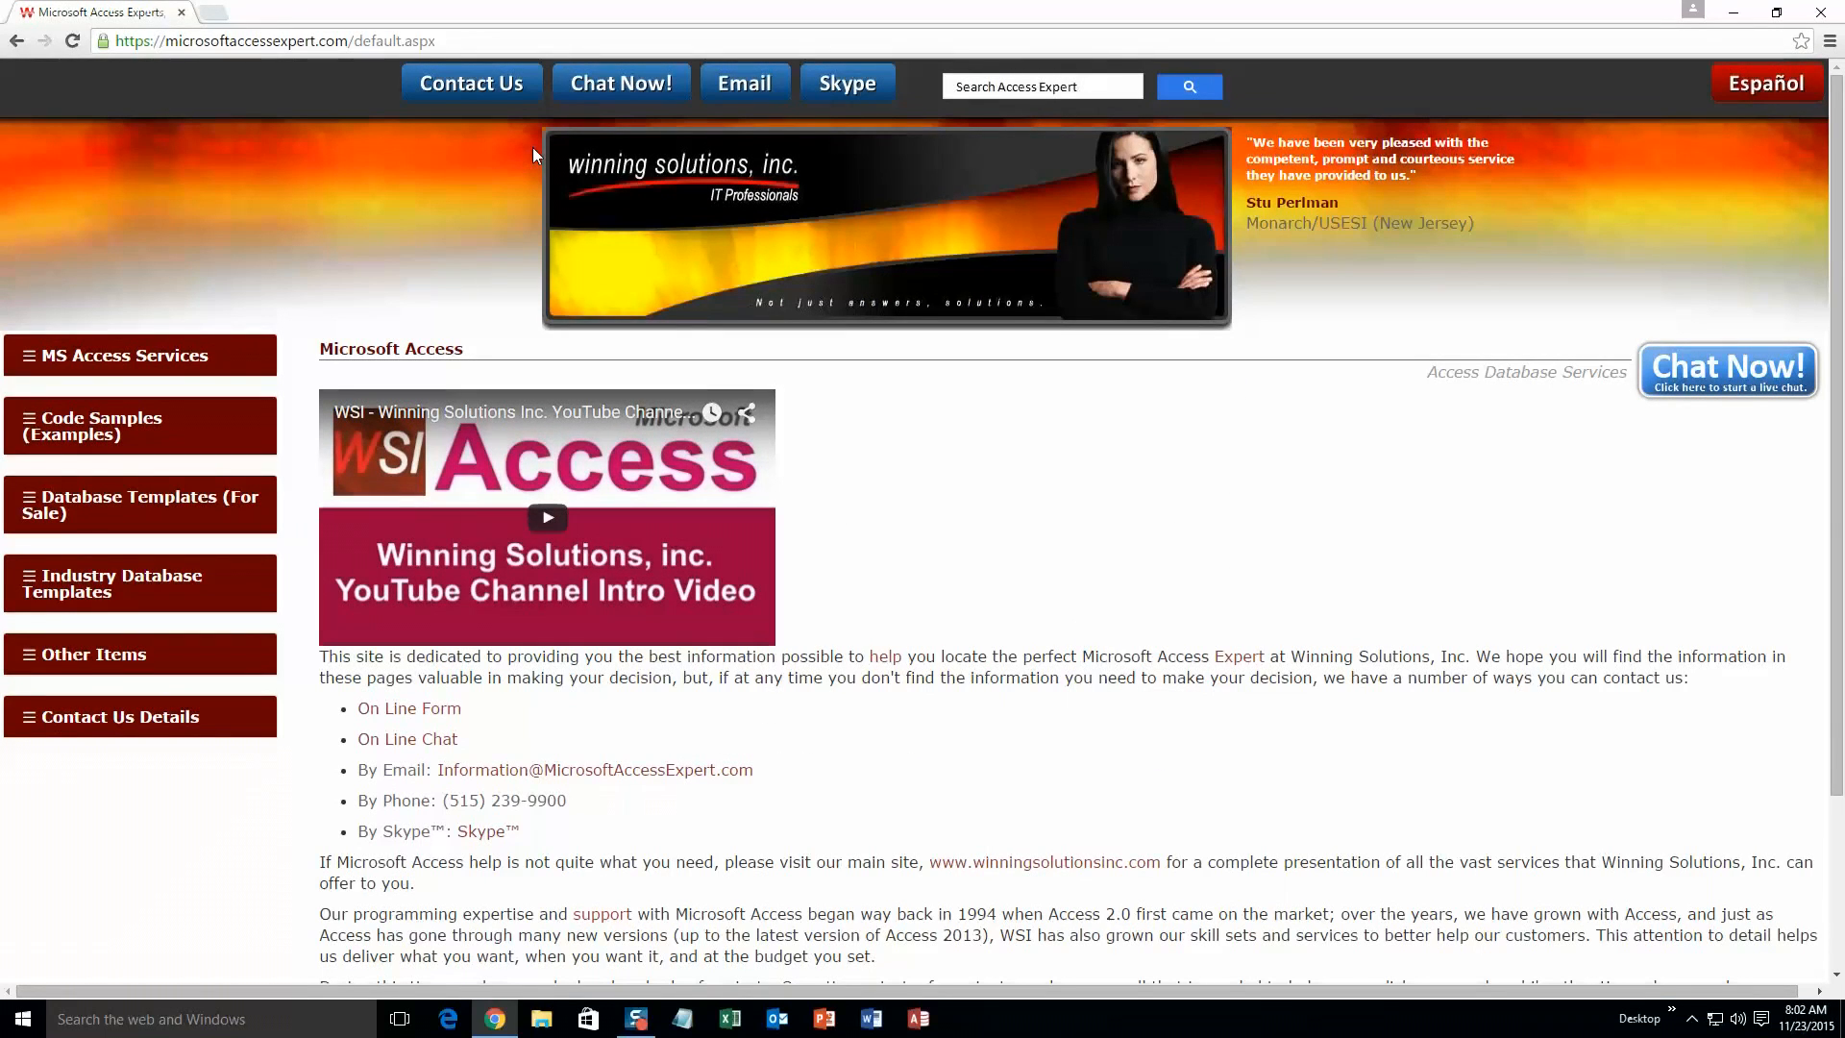
mouse_move(699, 213)
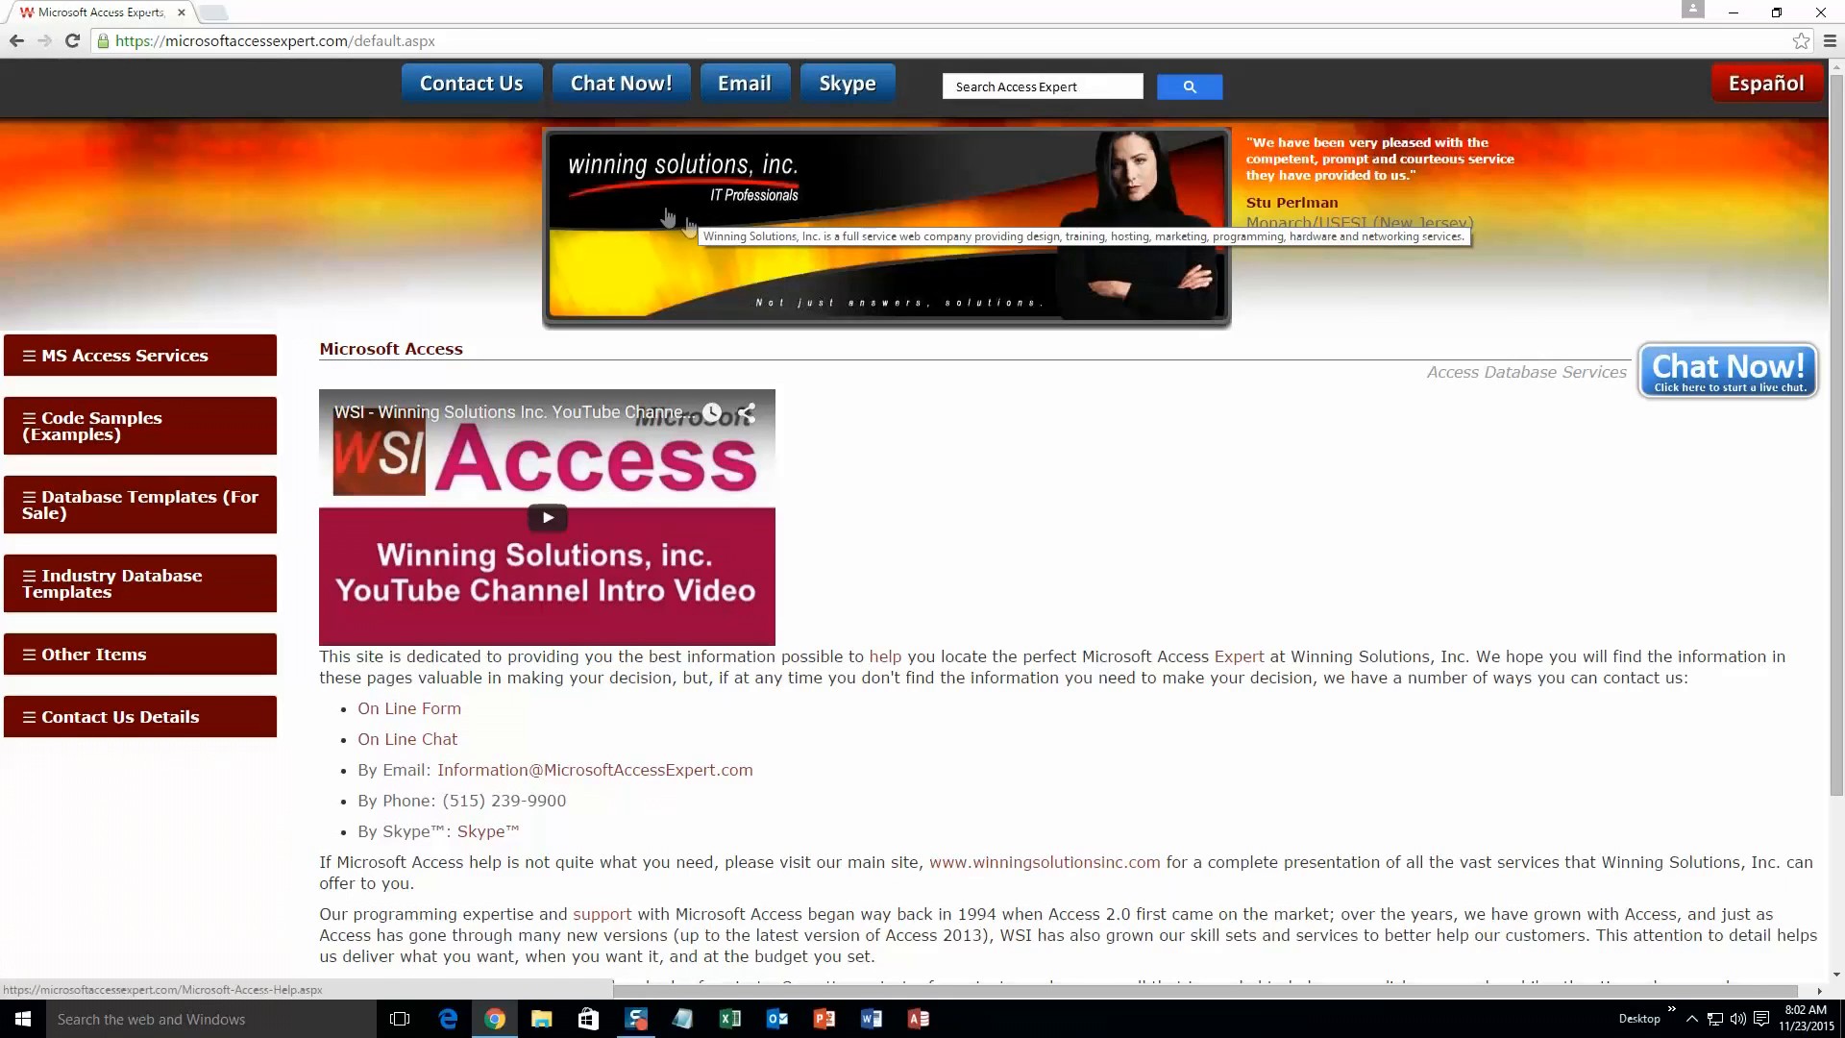
mouse_move(168, 269)
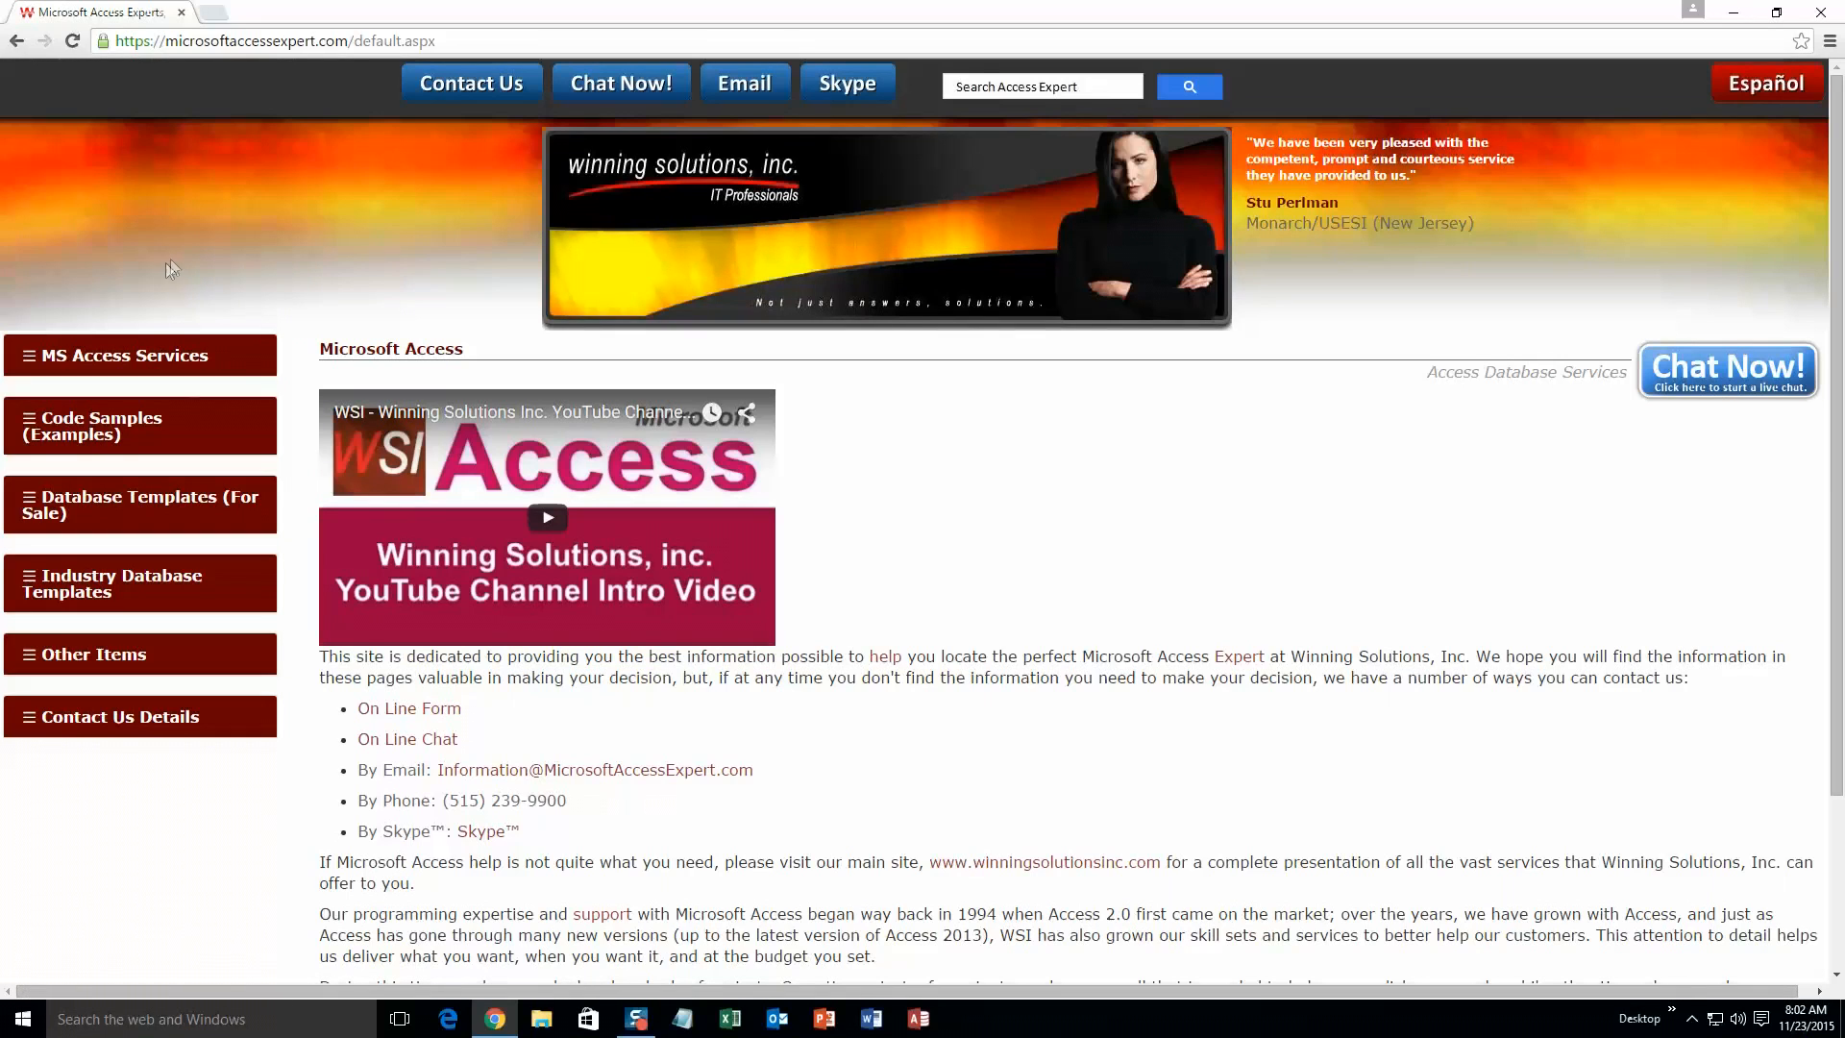
left_click(140, 503)
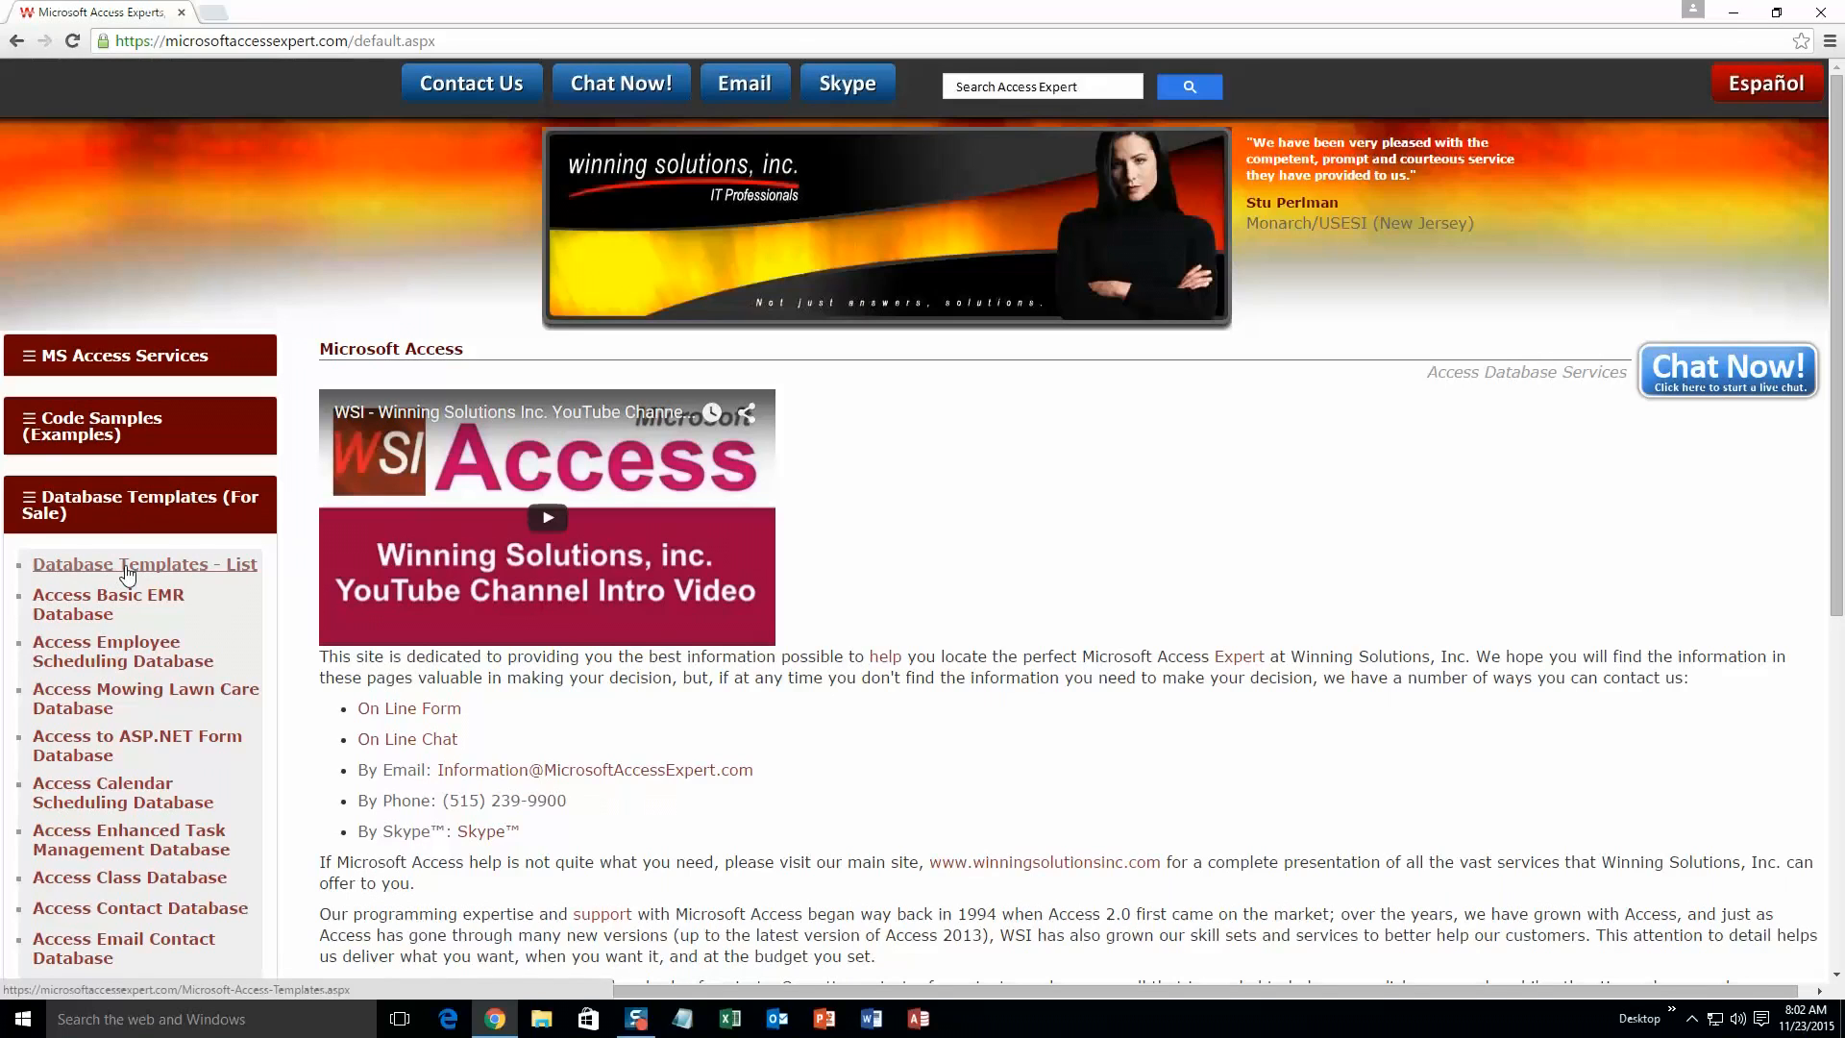
Open Database Templates - List and browse down to the Small Business and Database Tools categories.
left_click(144, 564)
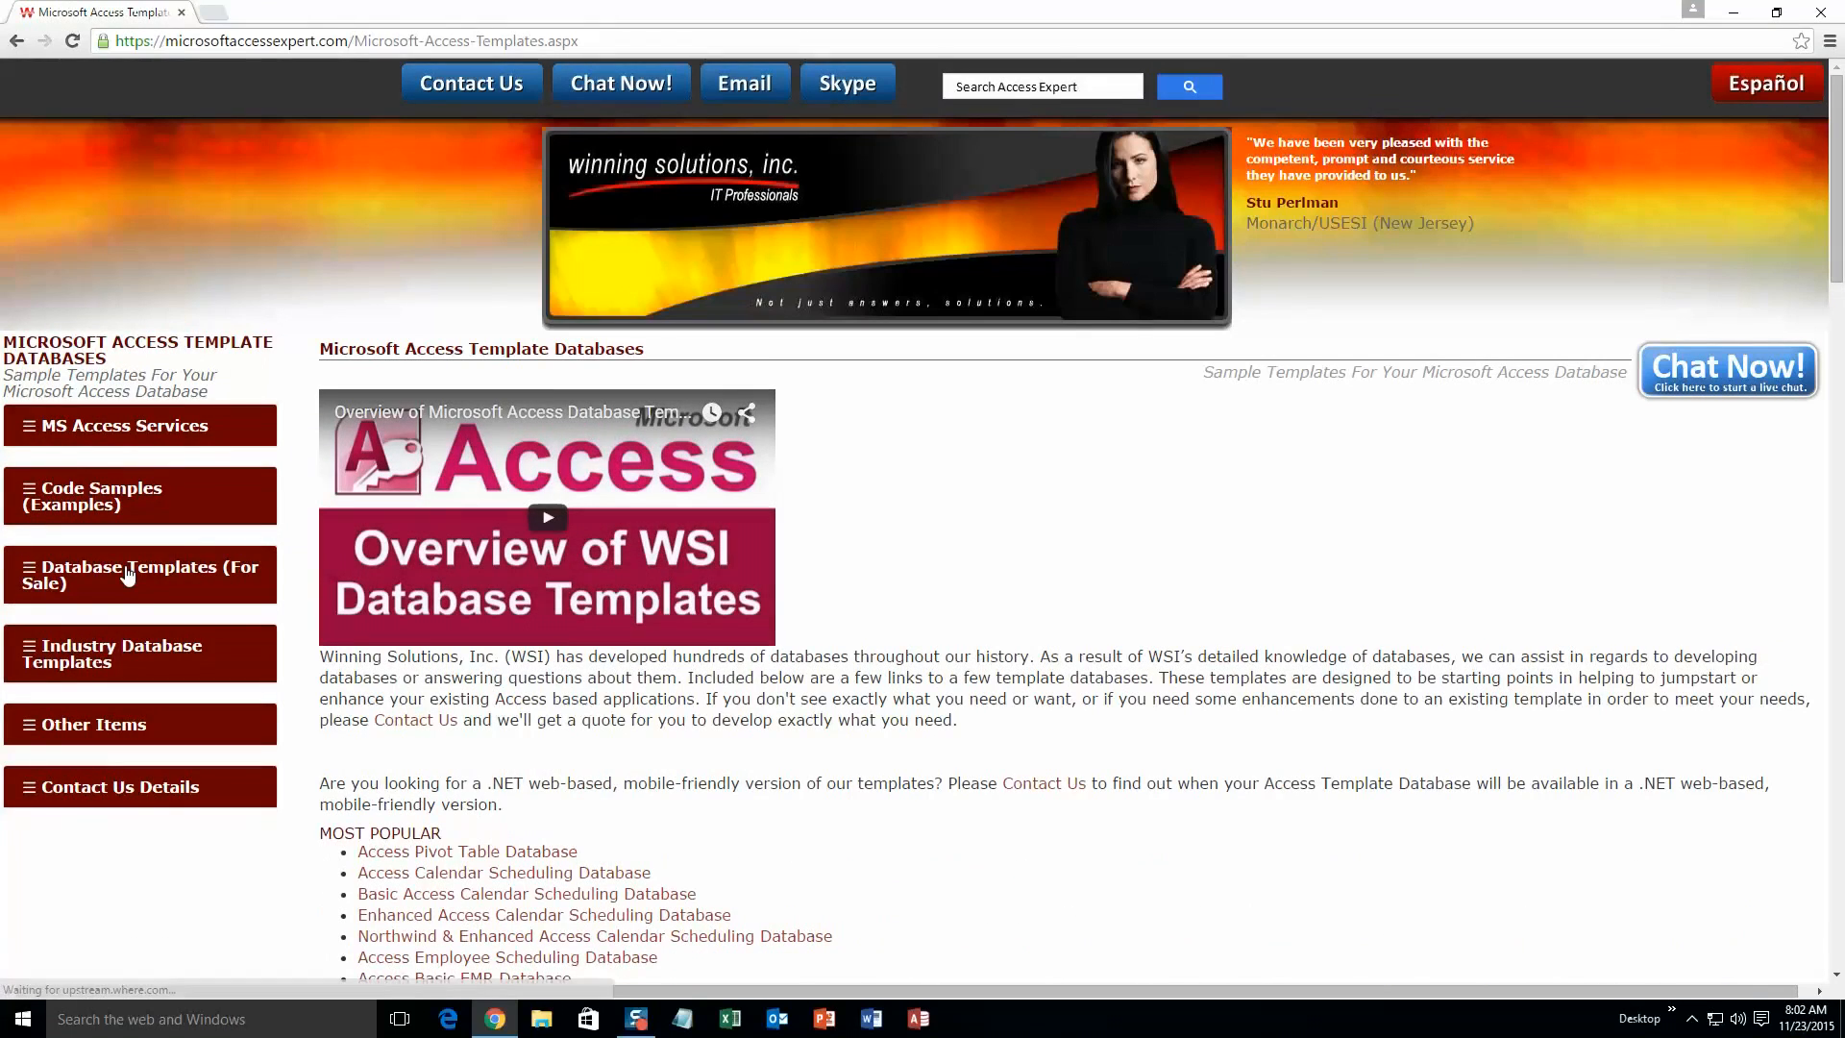
mouse_move(948, 491)
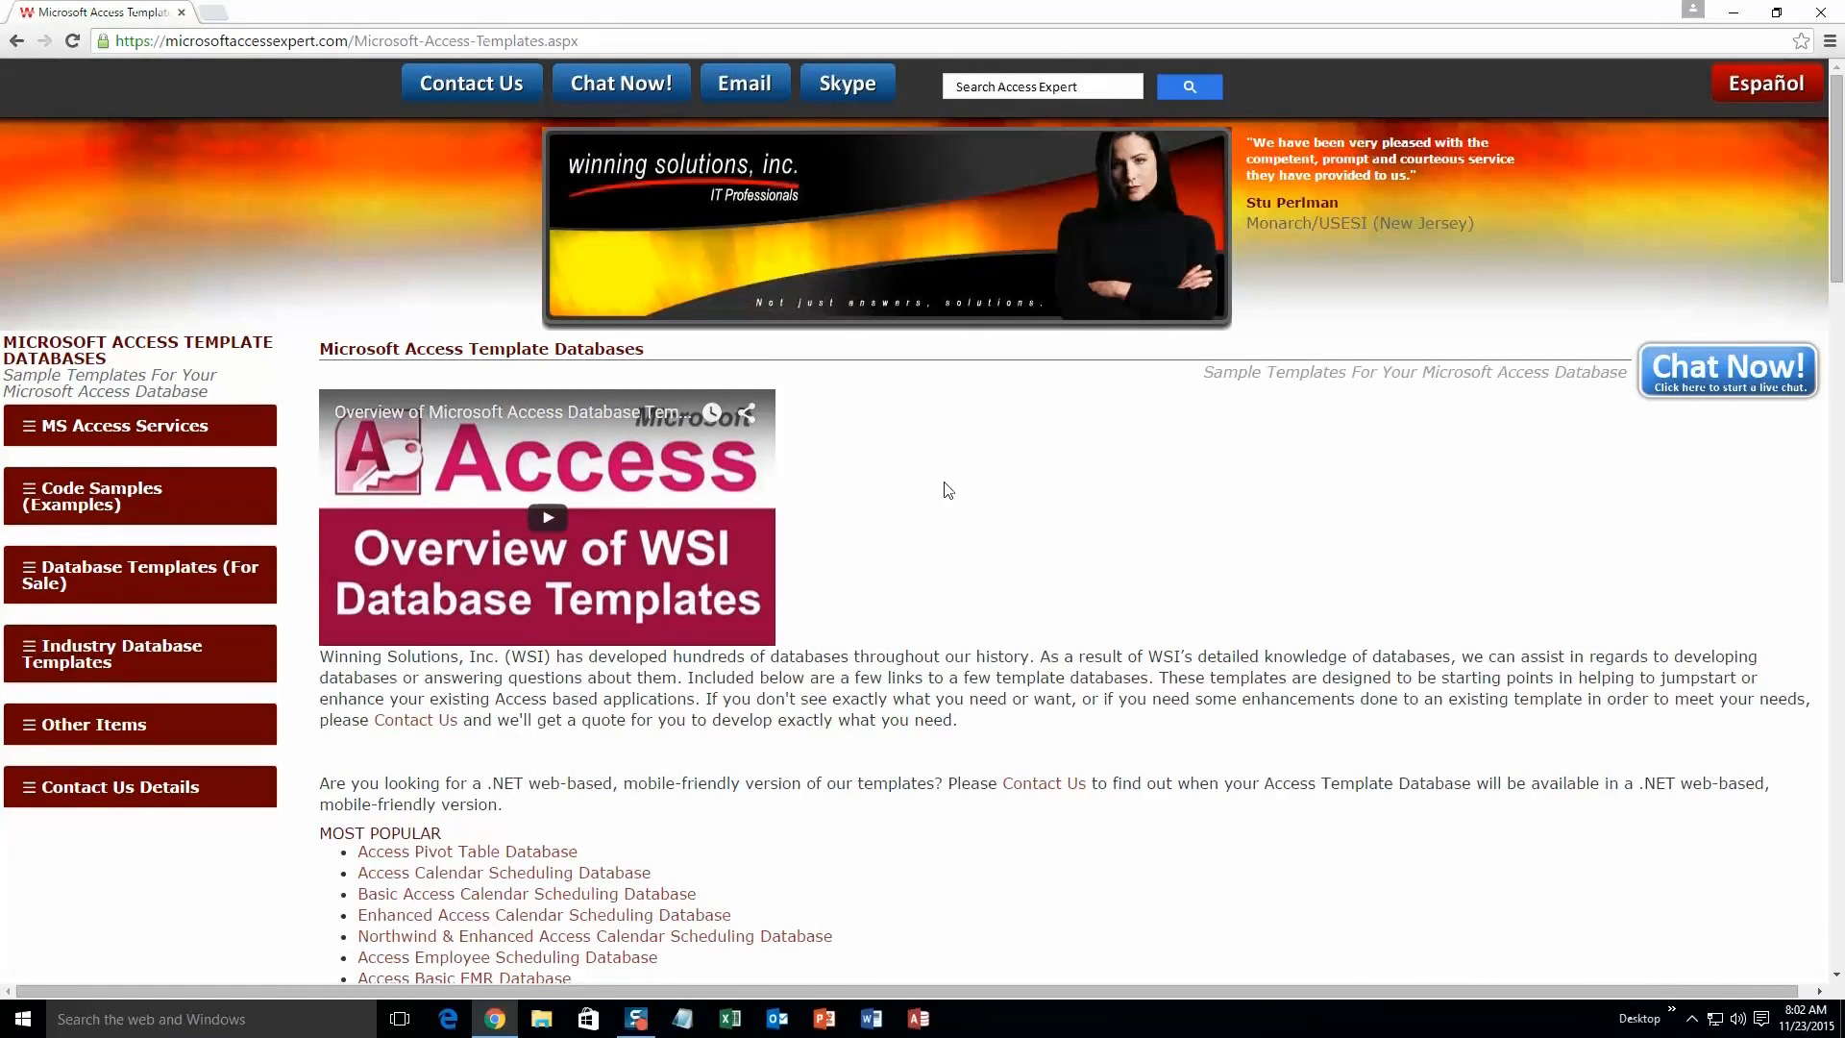
mouse_move(1259, 497)
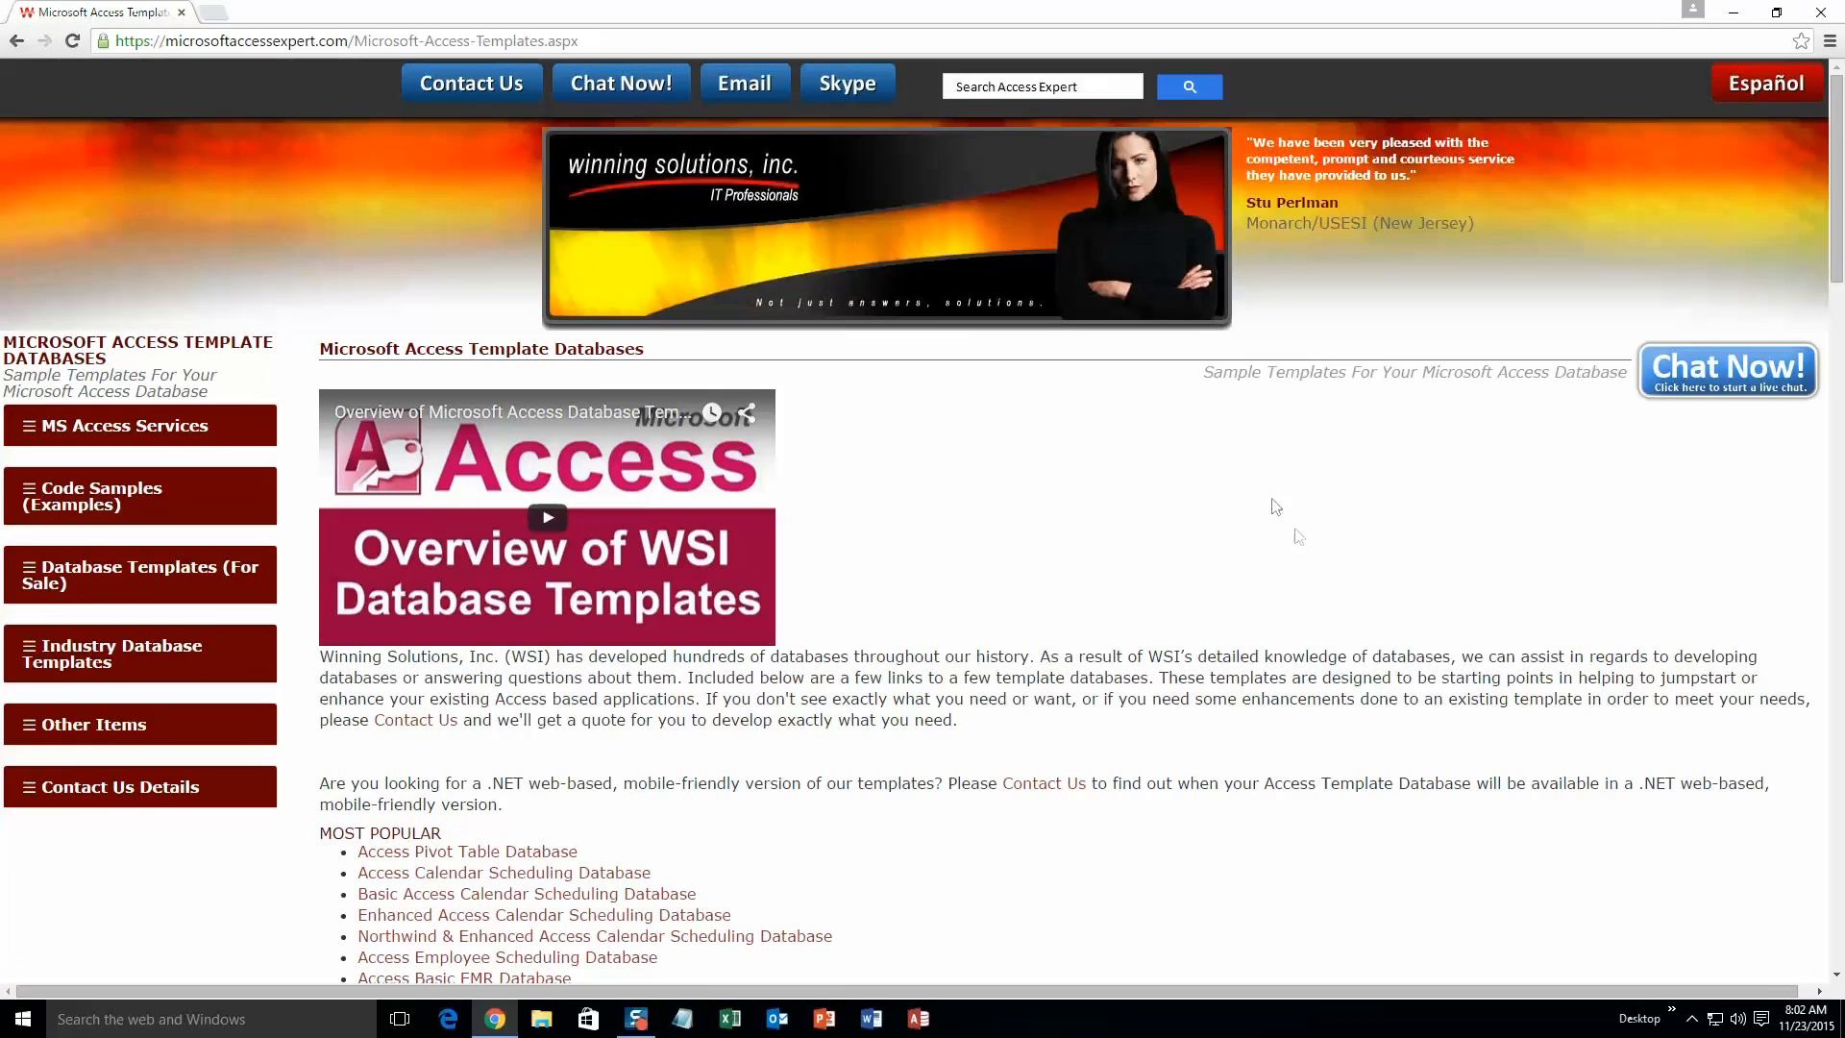
scroll("down", 3)
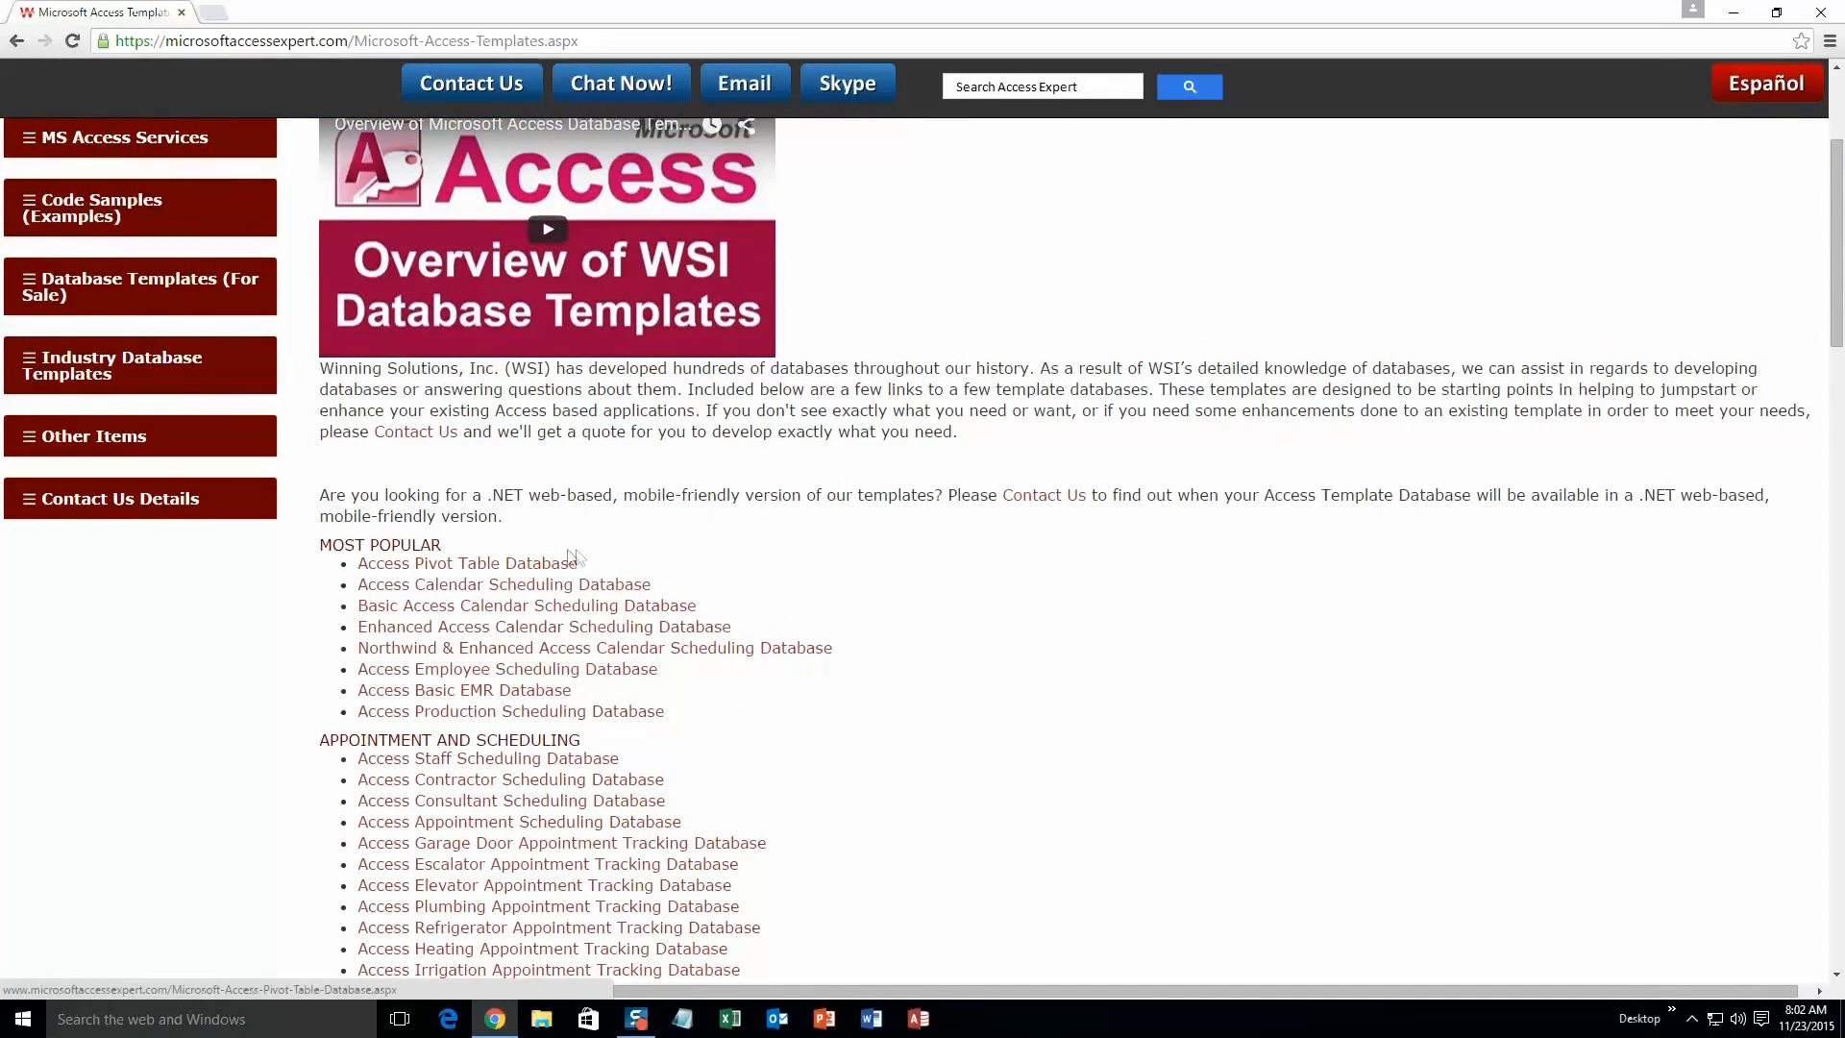
scroll("down", 3)
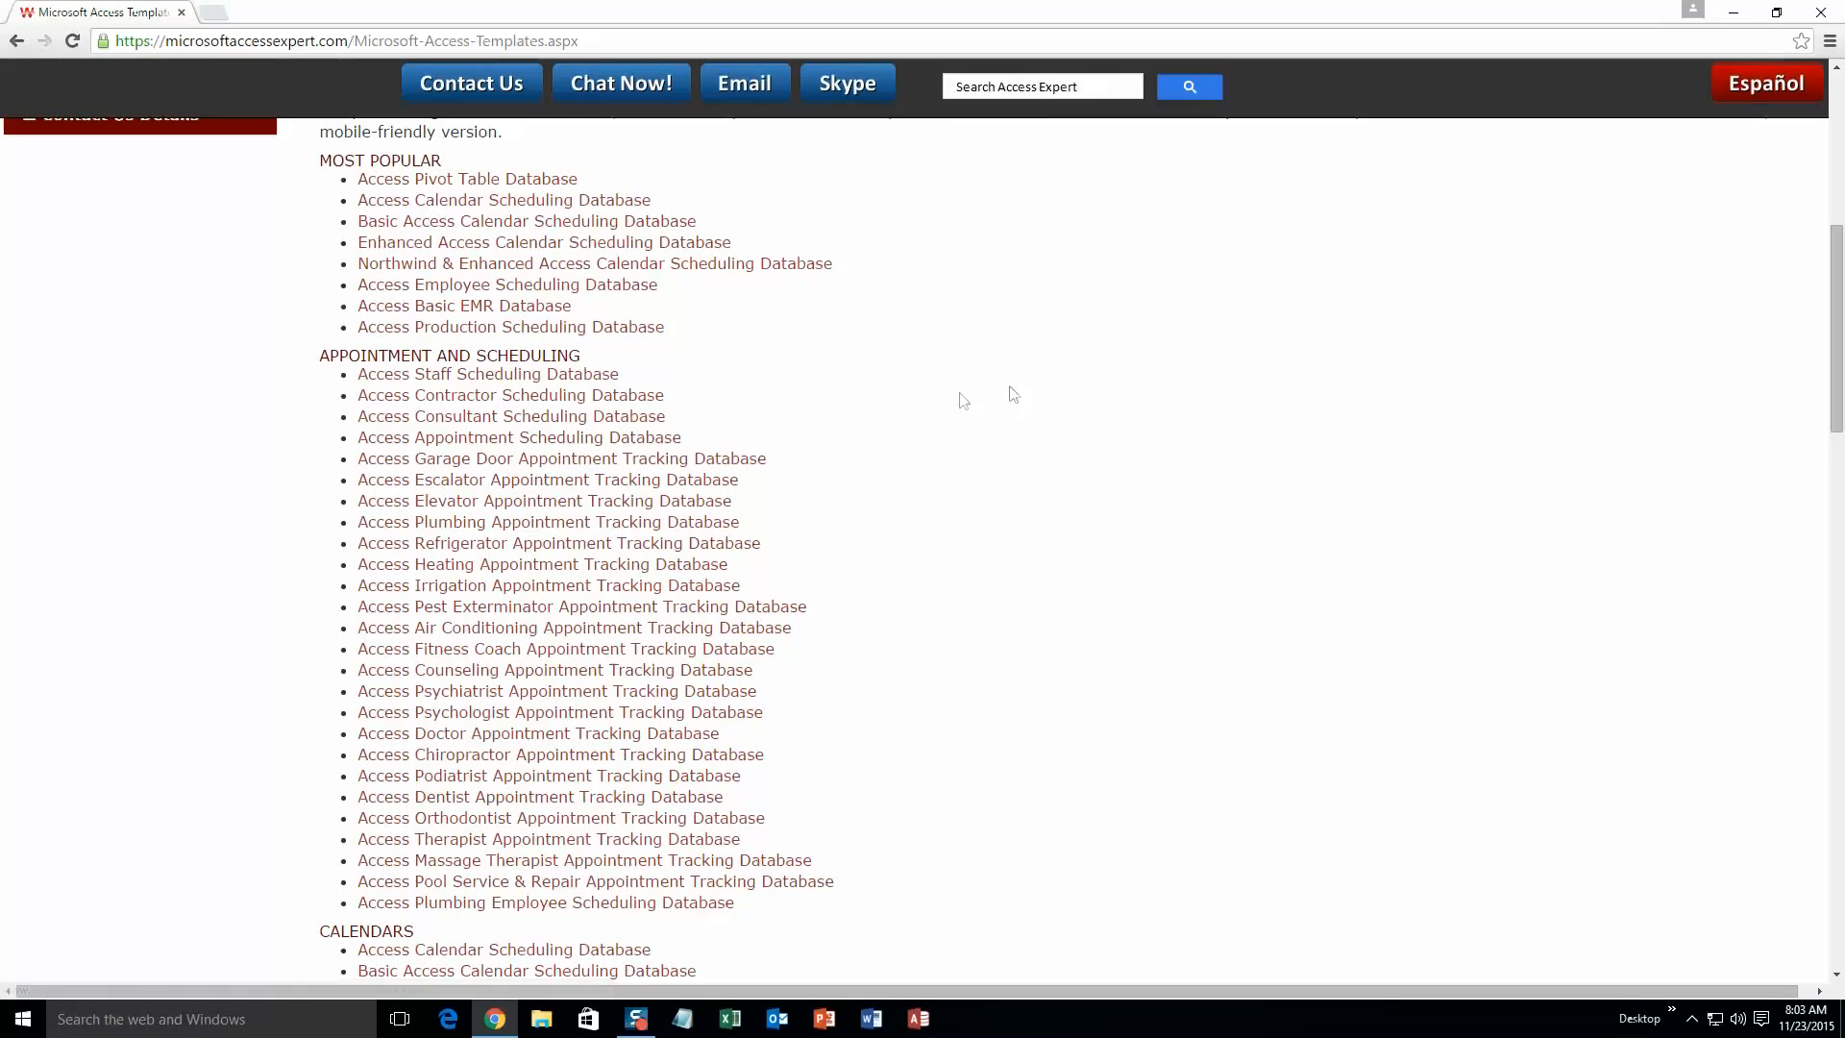
scroll("down", 3)
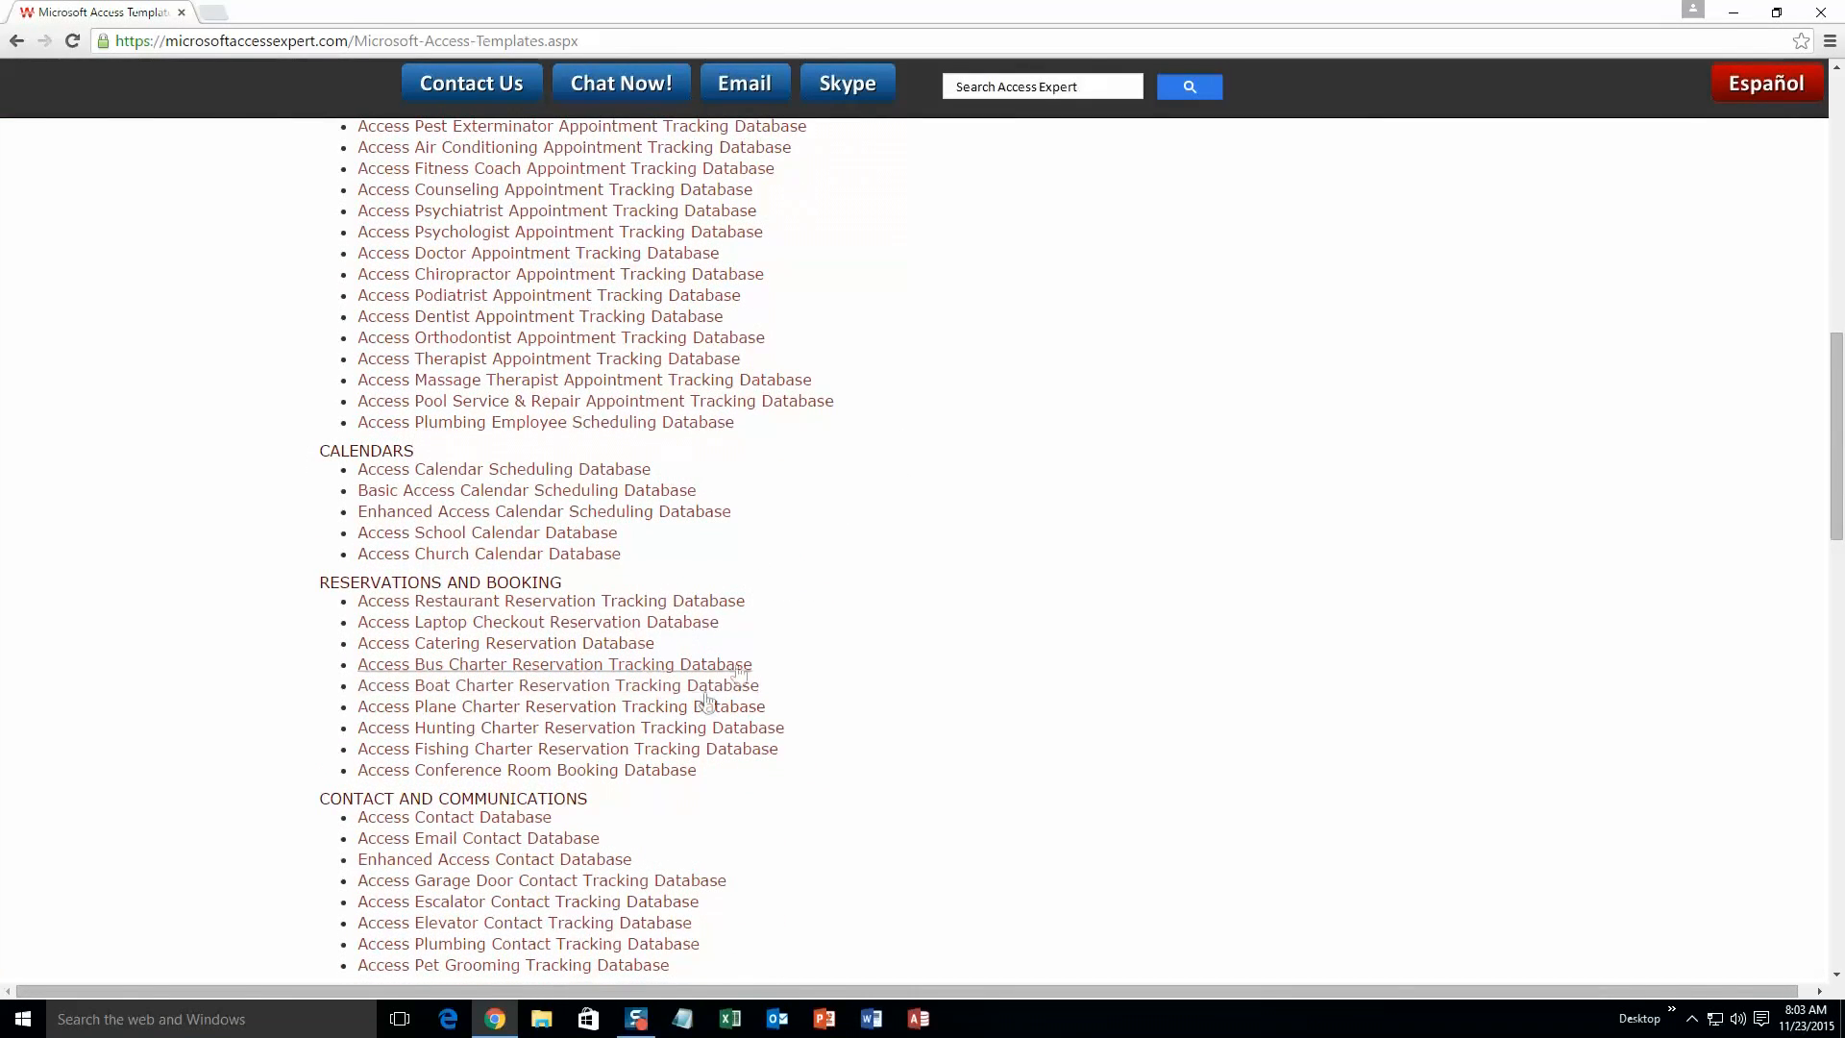
scroll("down", 3)
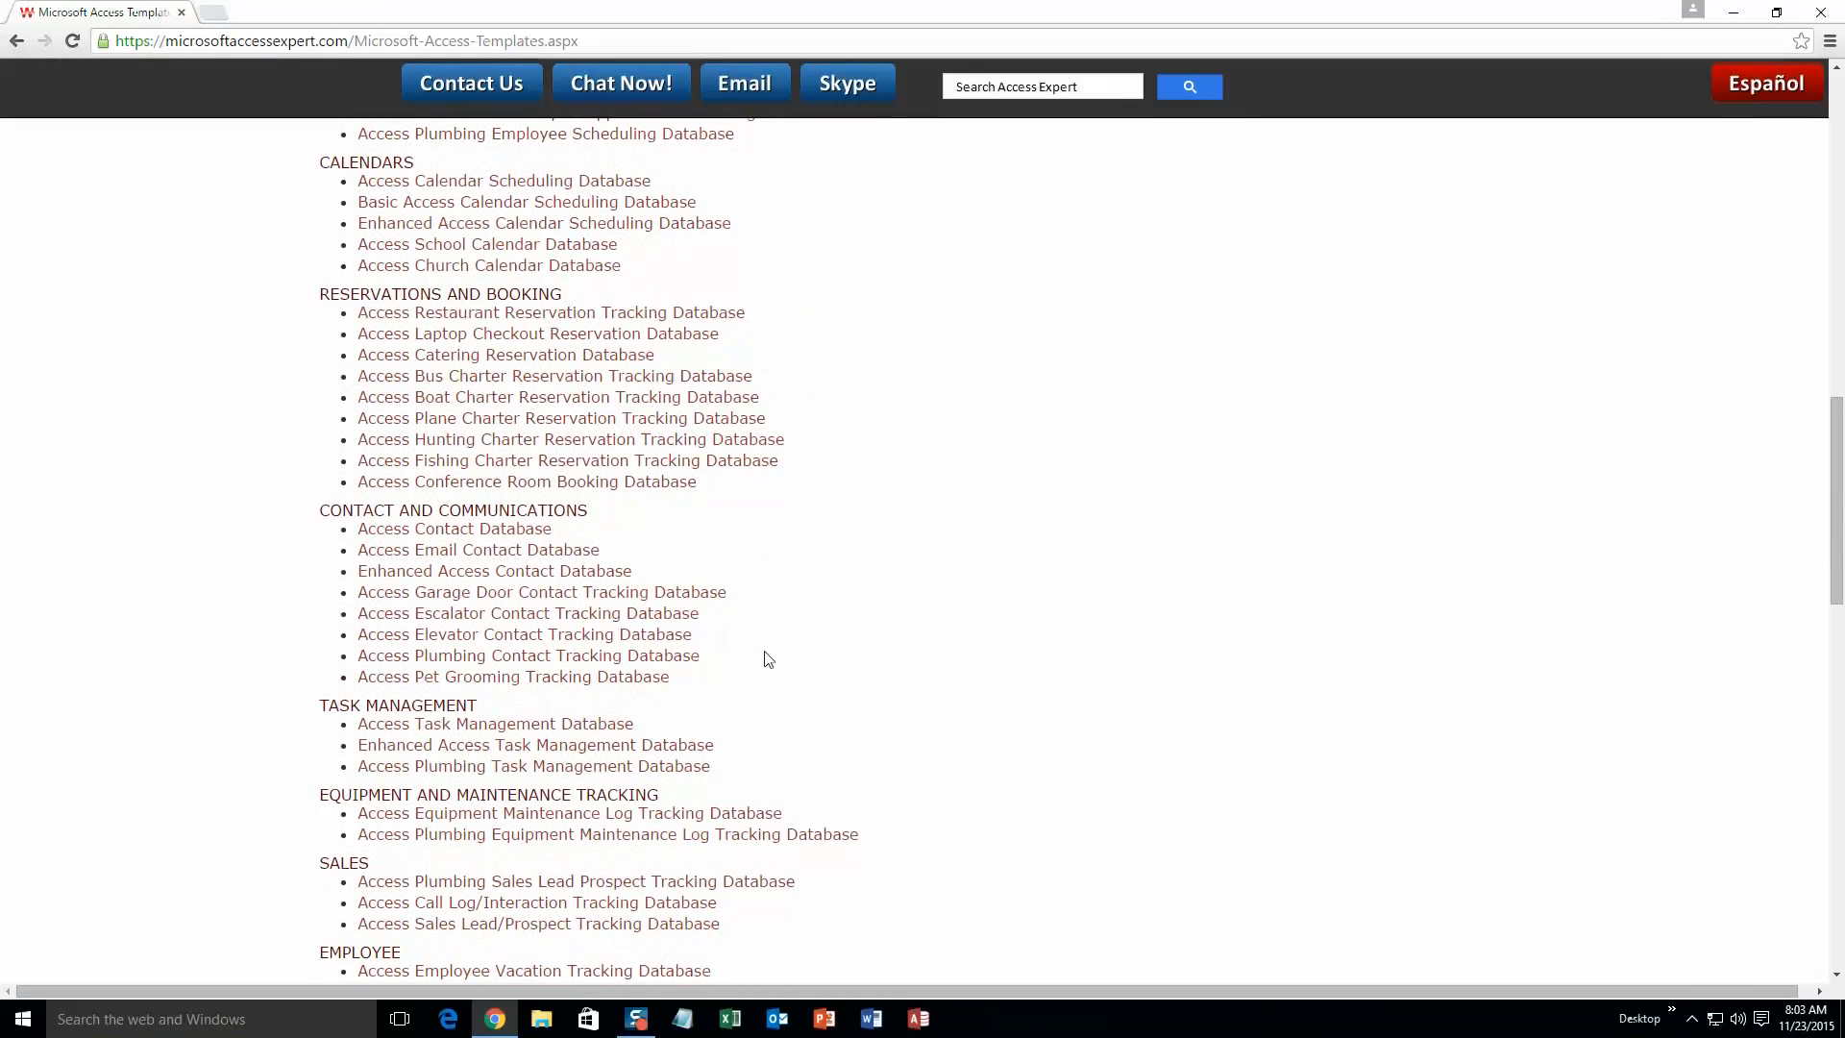
mouse_move(768, 646)
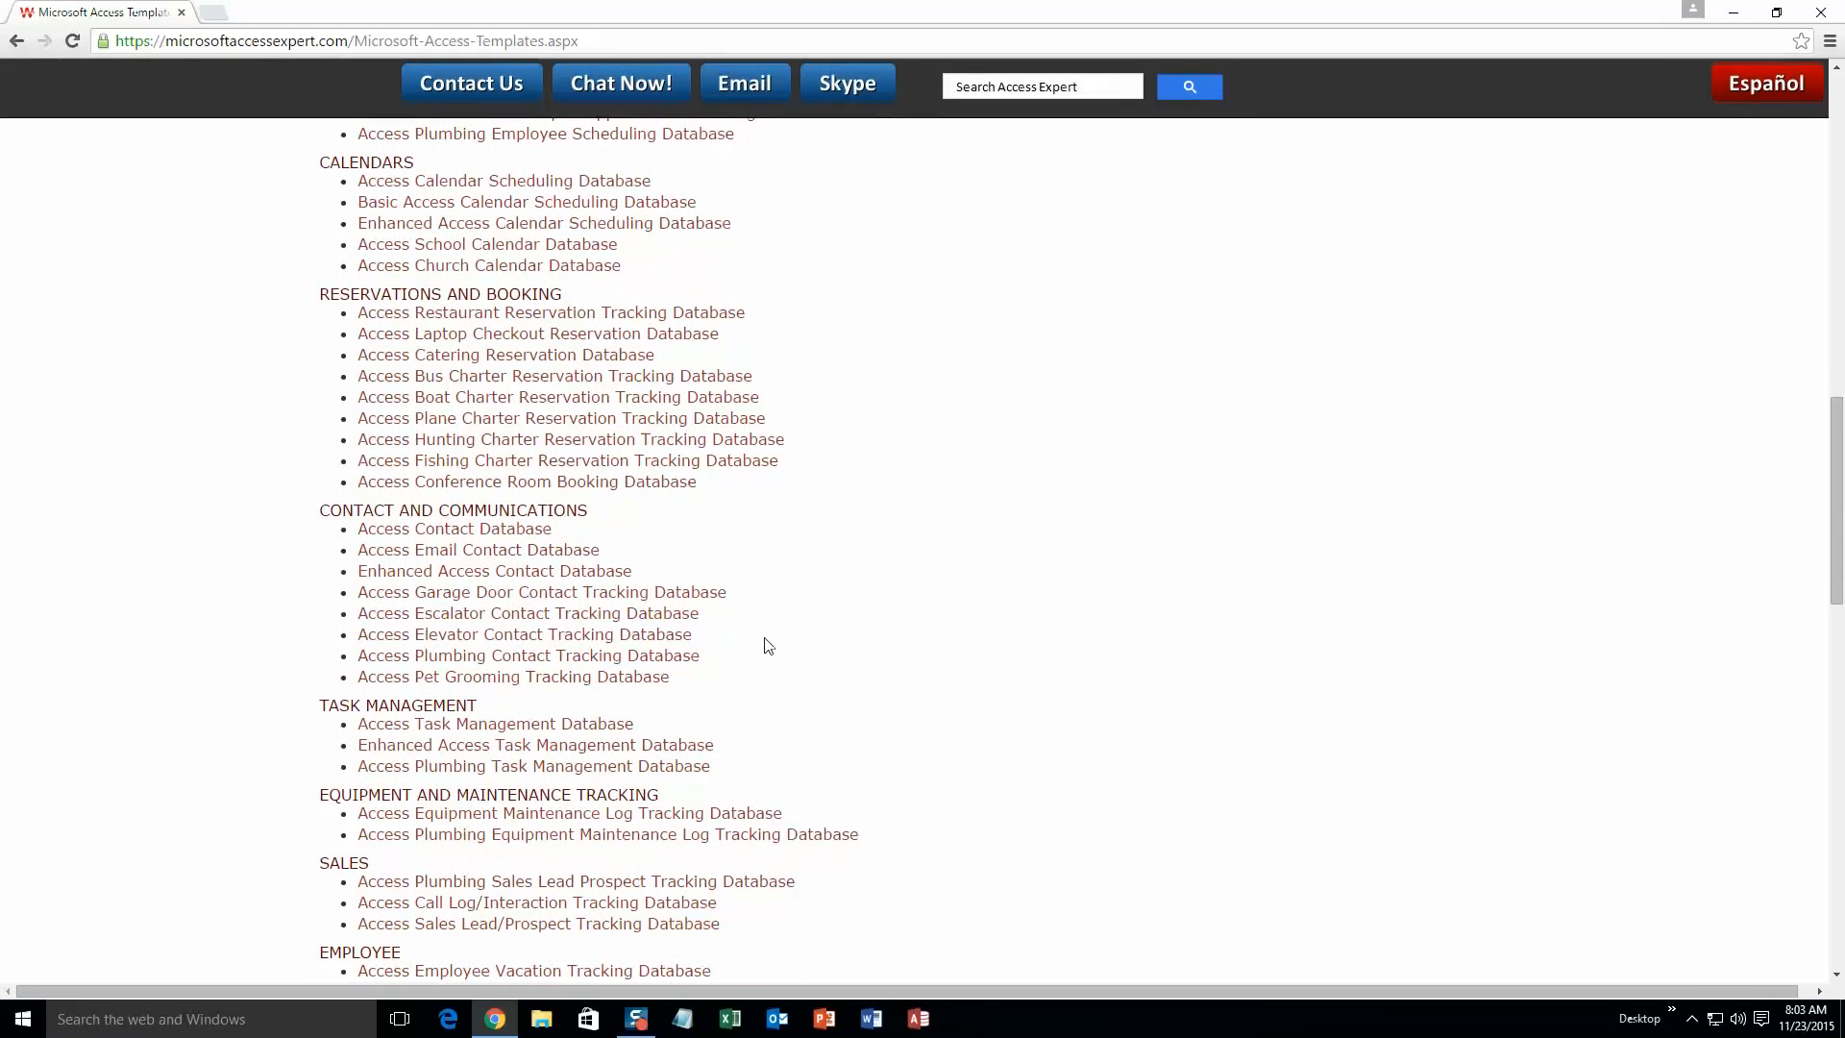
scroll("down", 3)
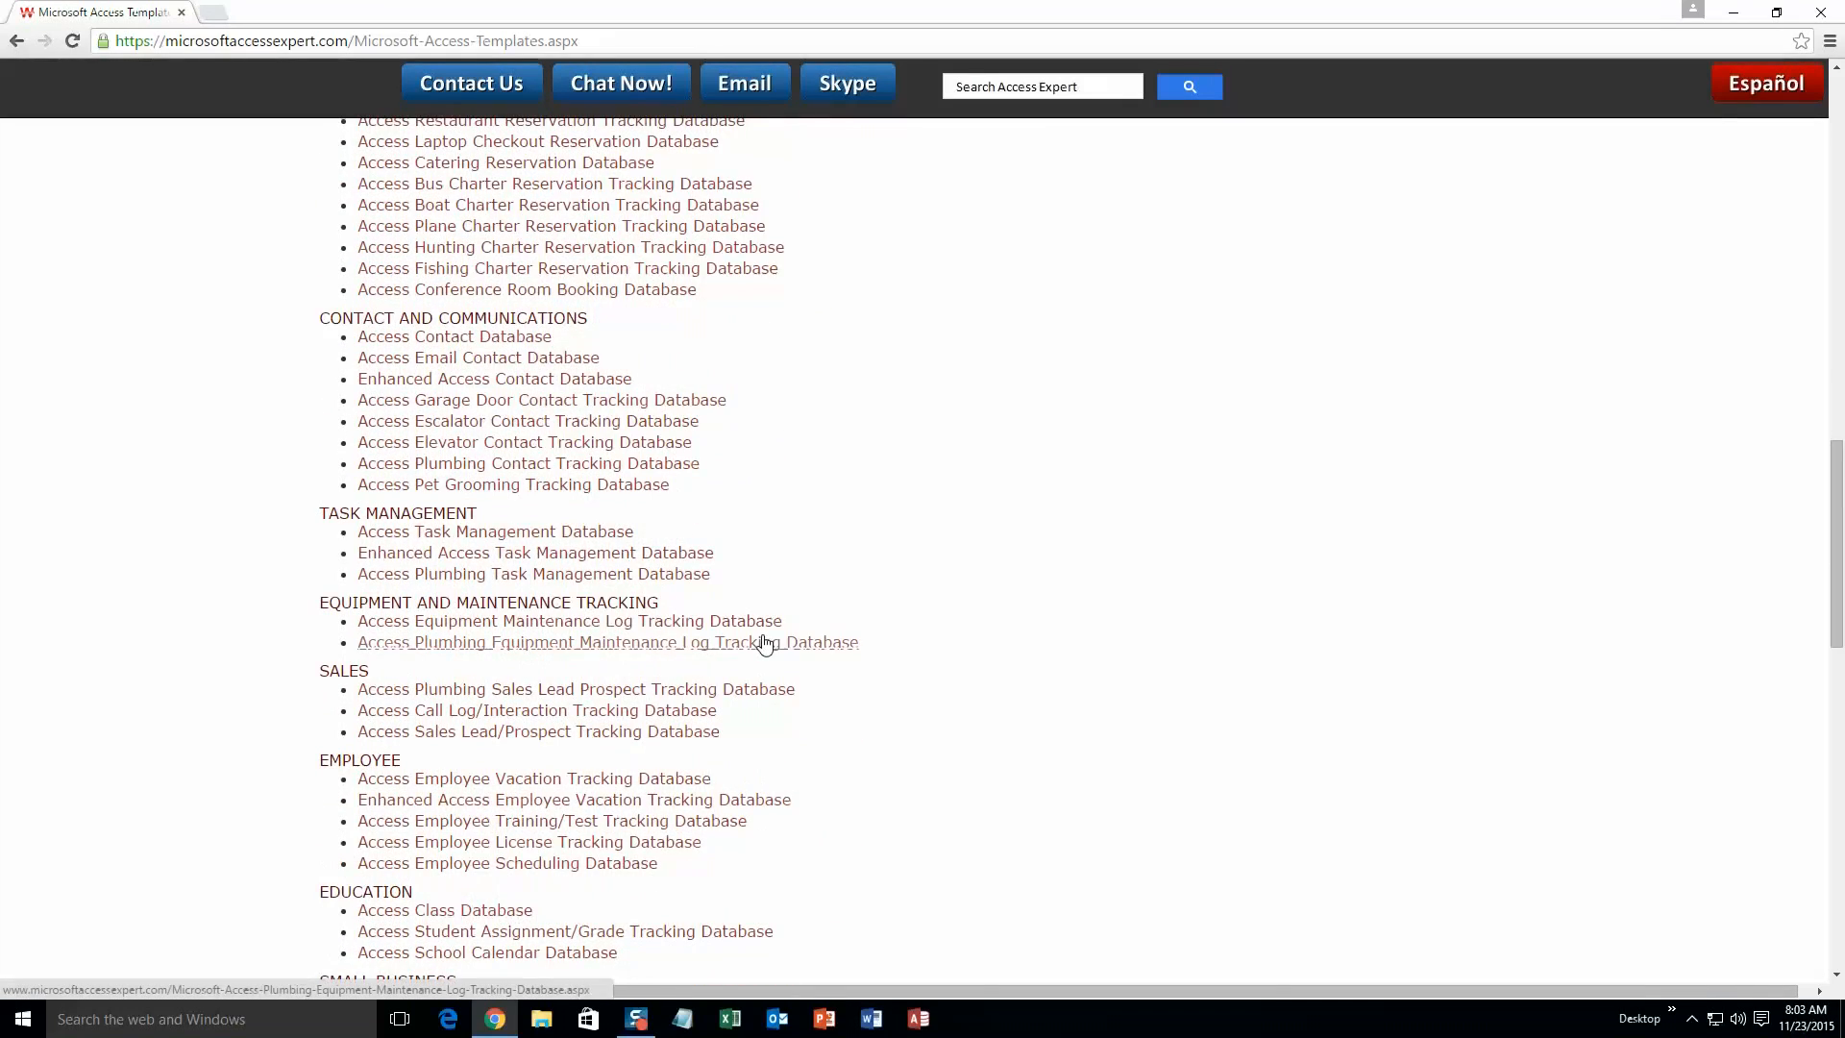
scroll("down", 3)
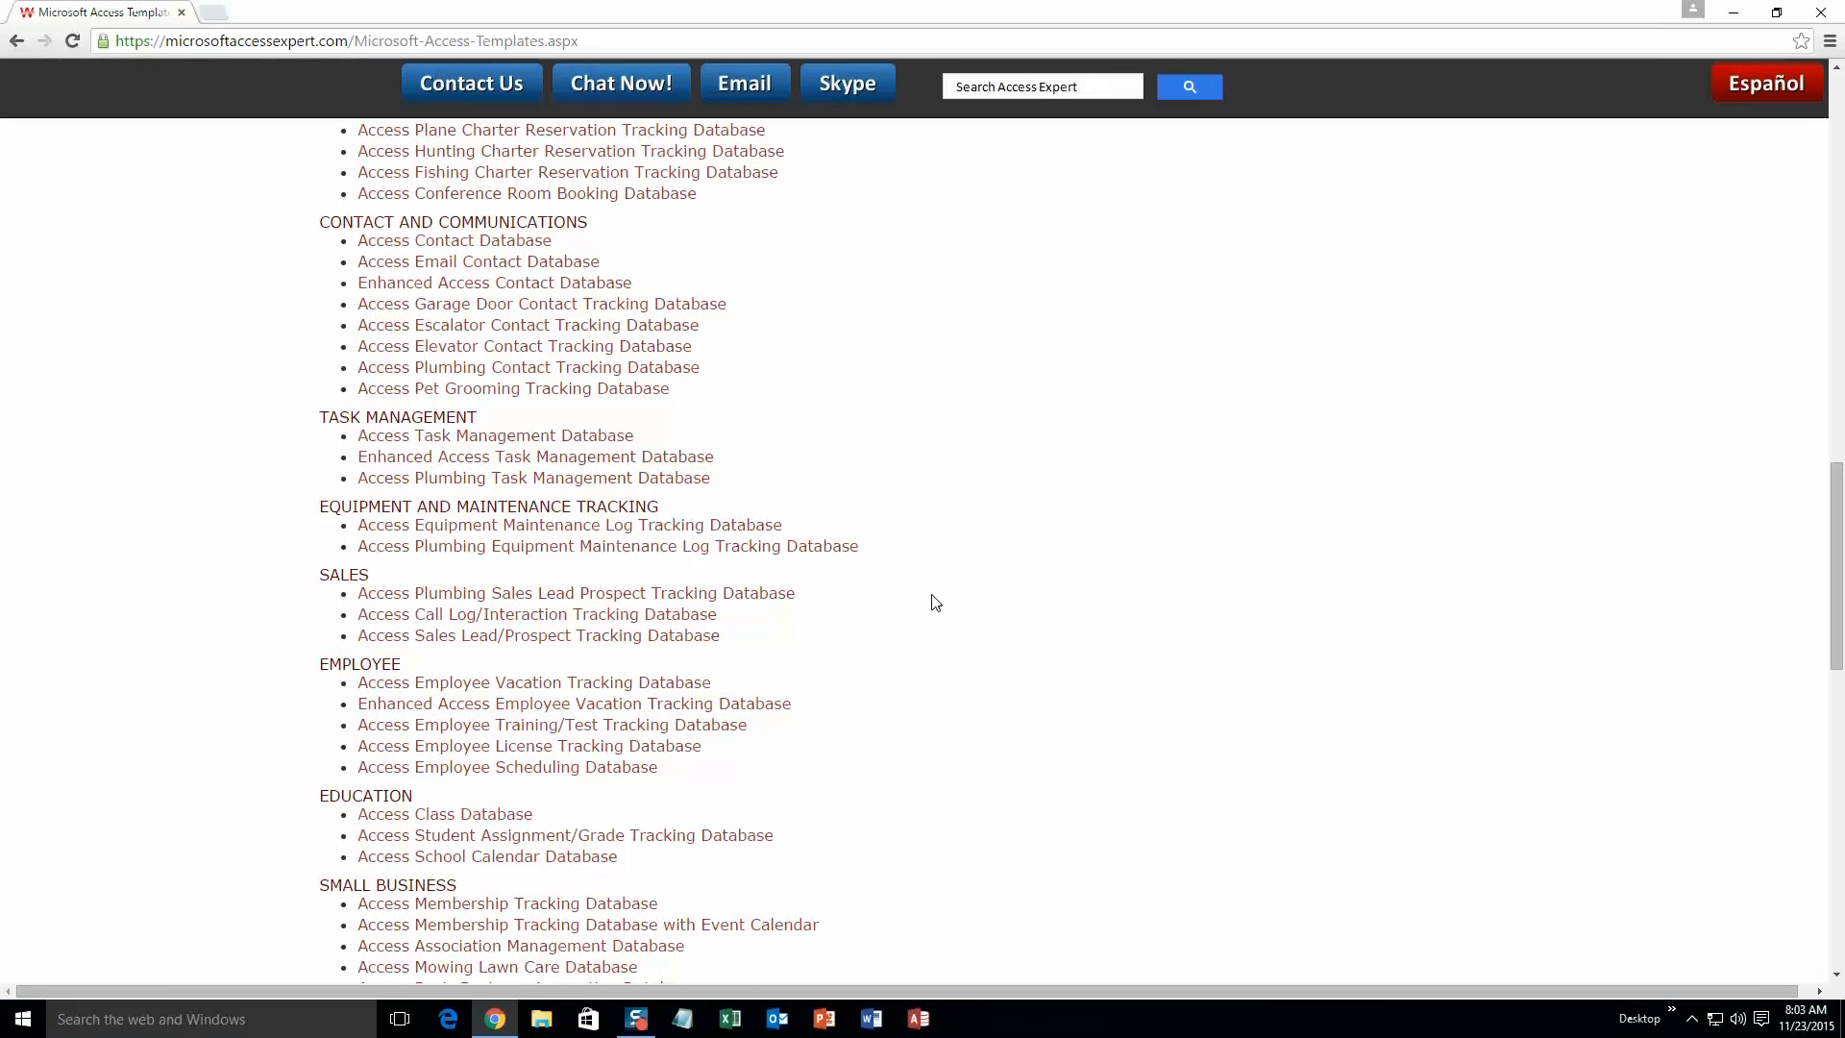
scroll("down", 3)
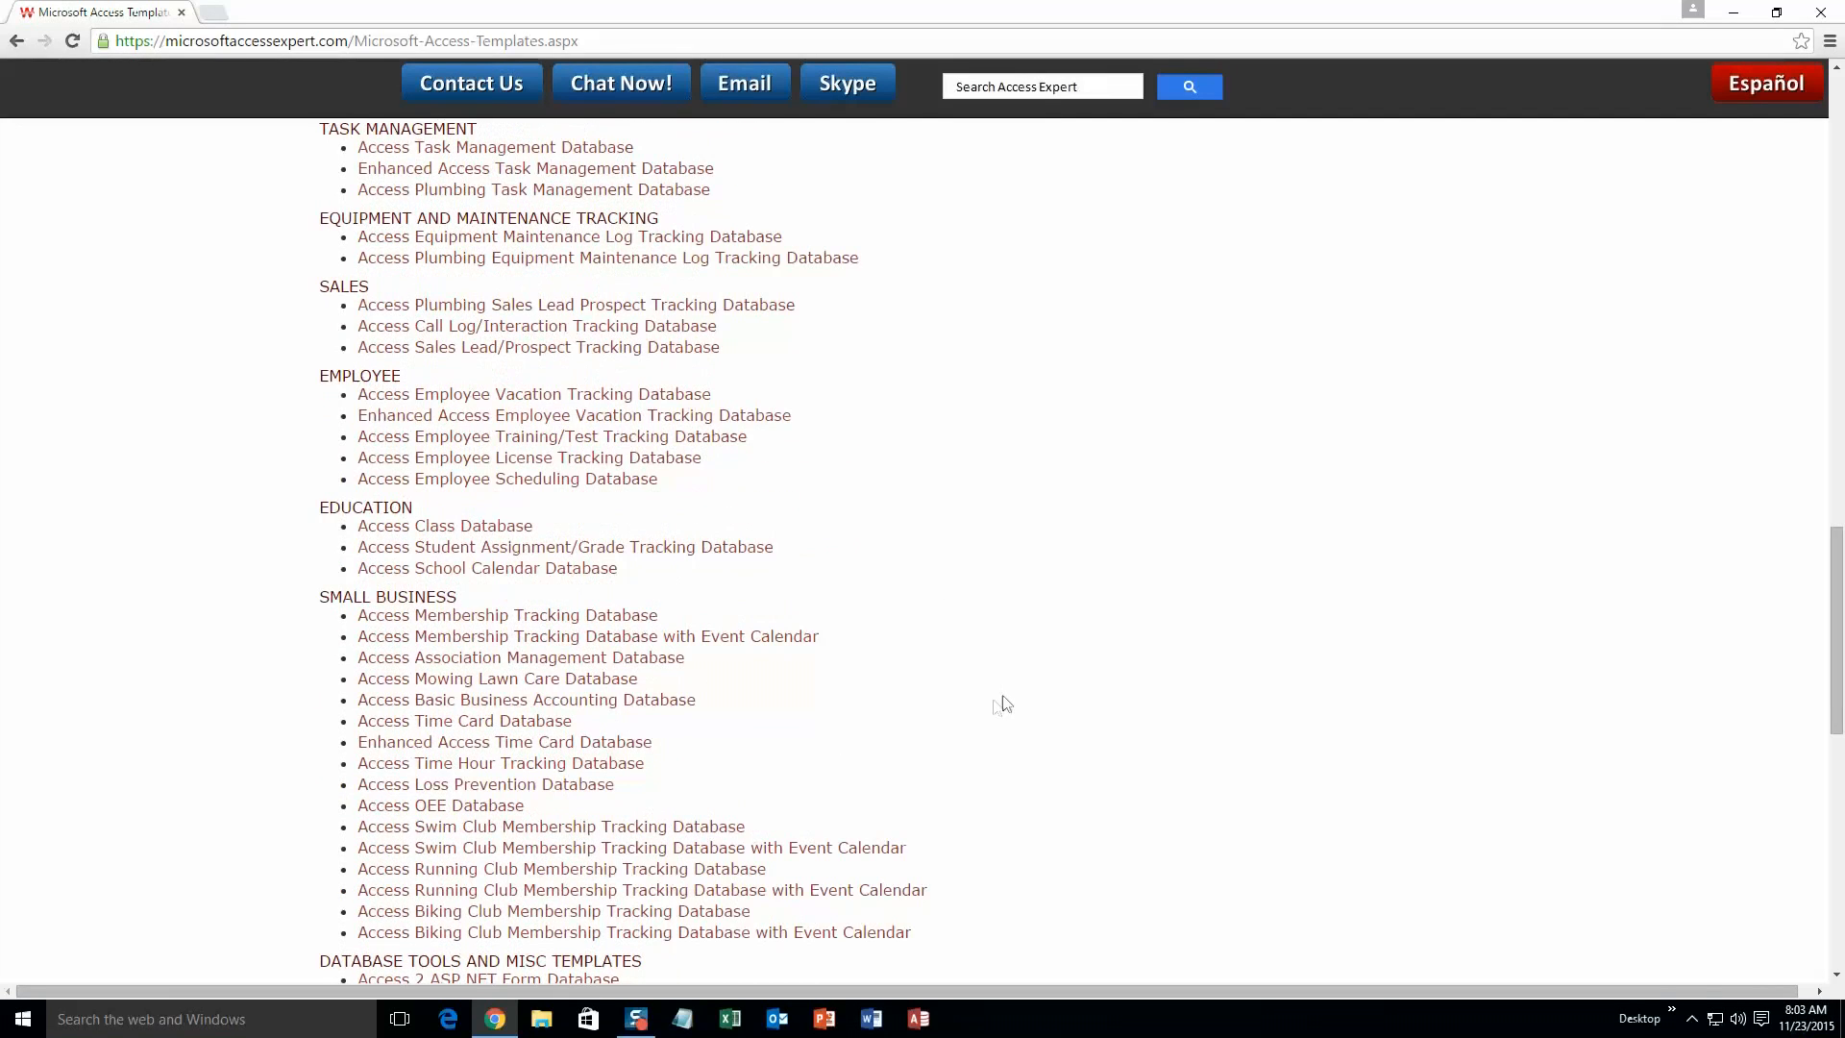
scroll("down", 3)
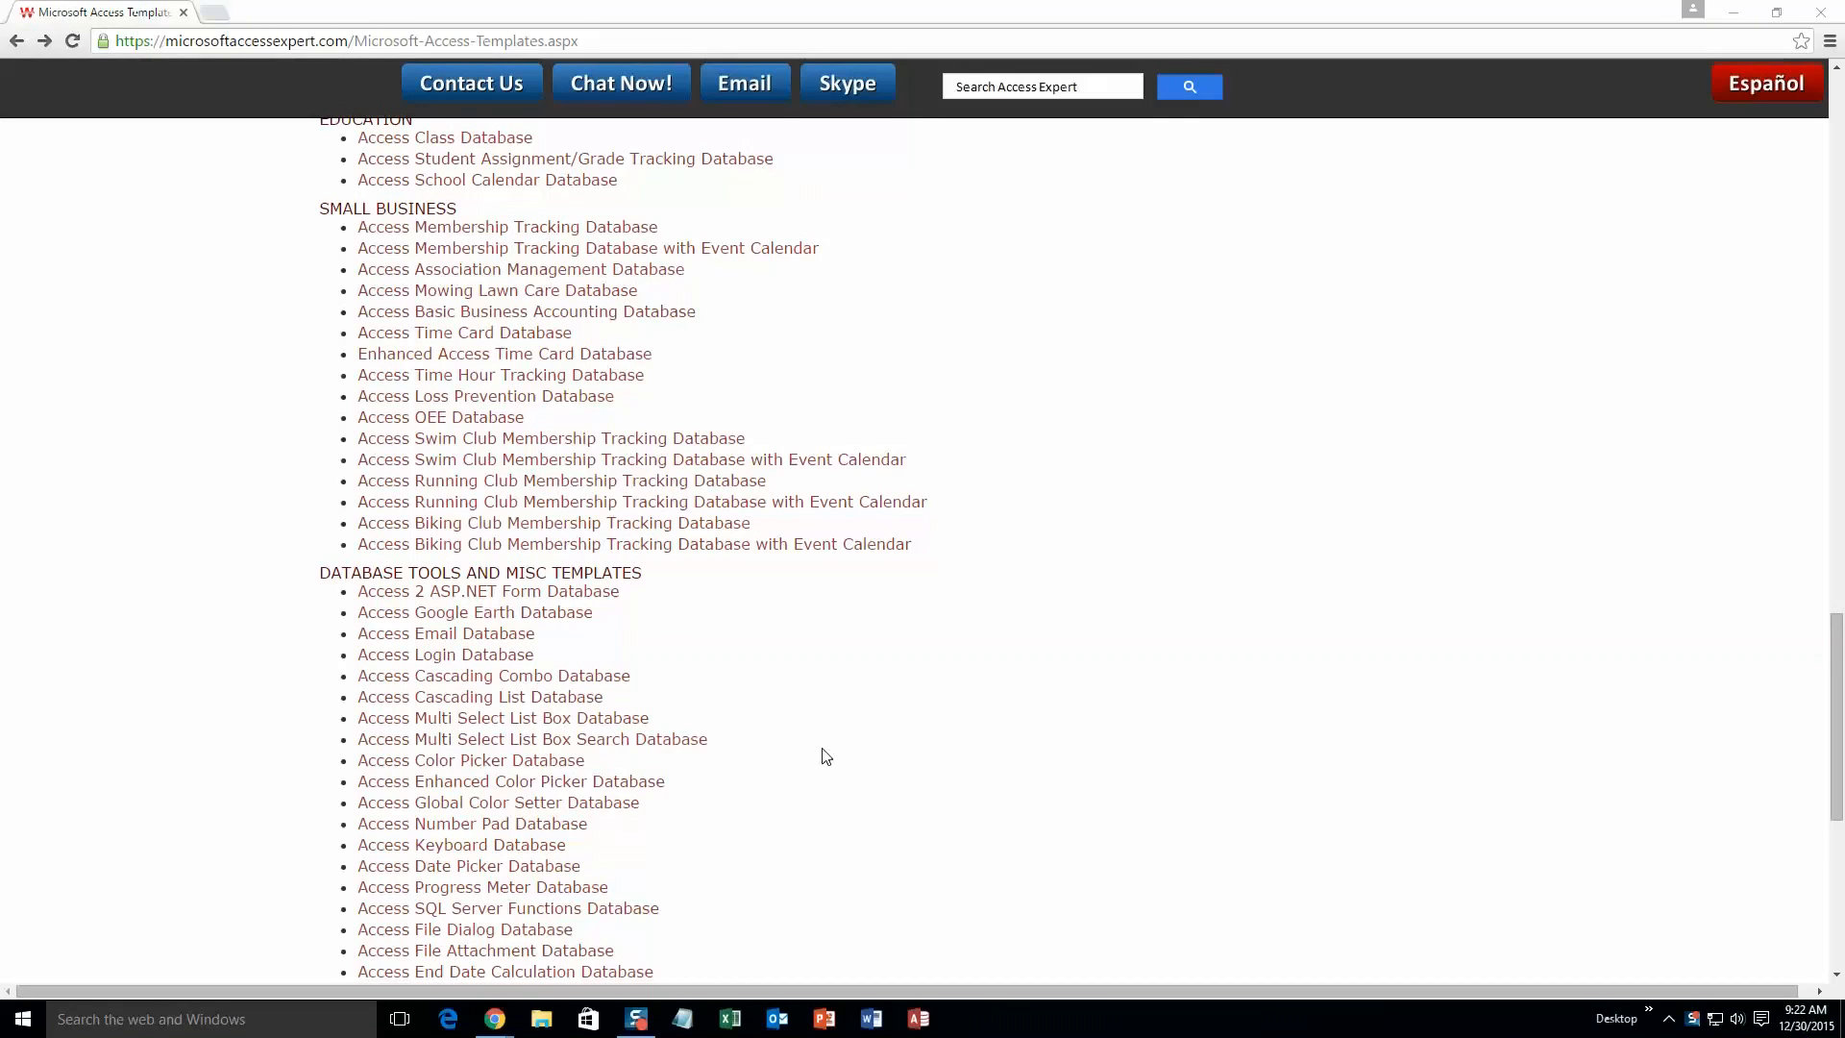
mouse_move(782, 891)
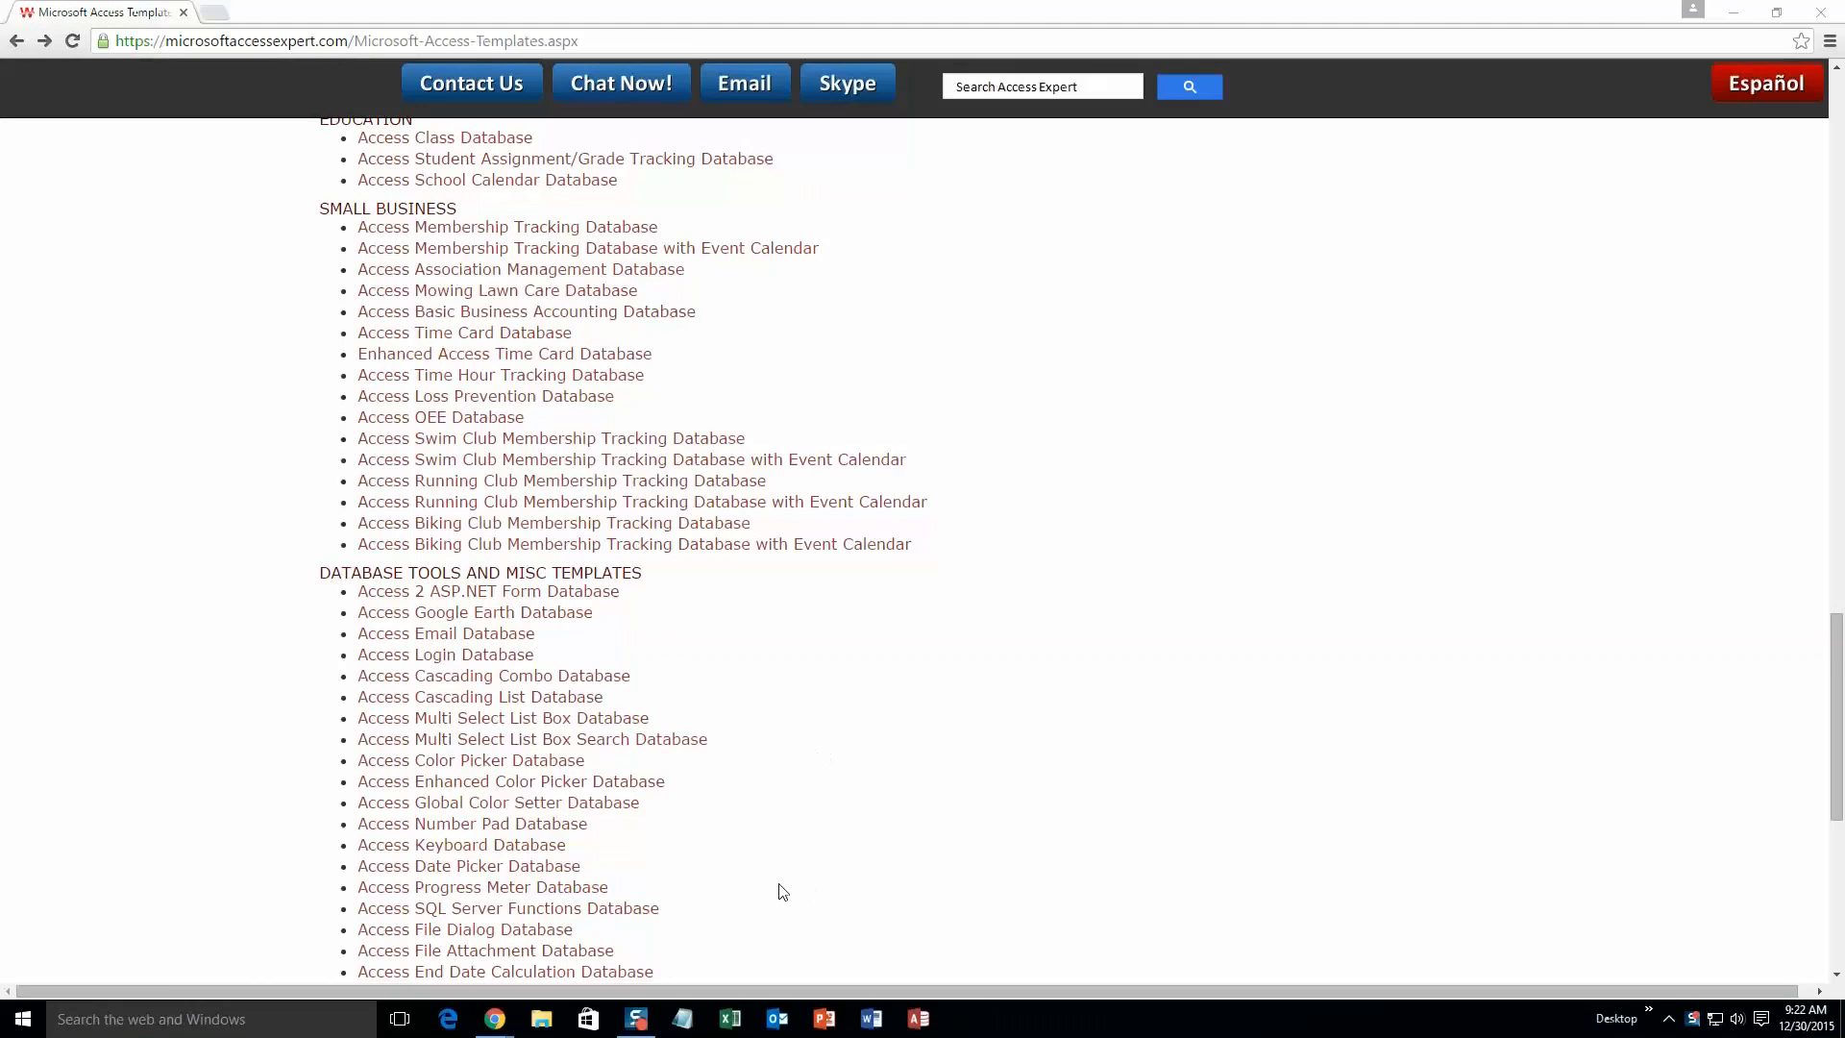
Scroll the templates page to find the Reservations and Booking section.
scroll("down", 3)
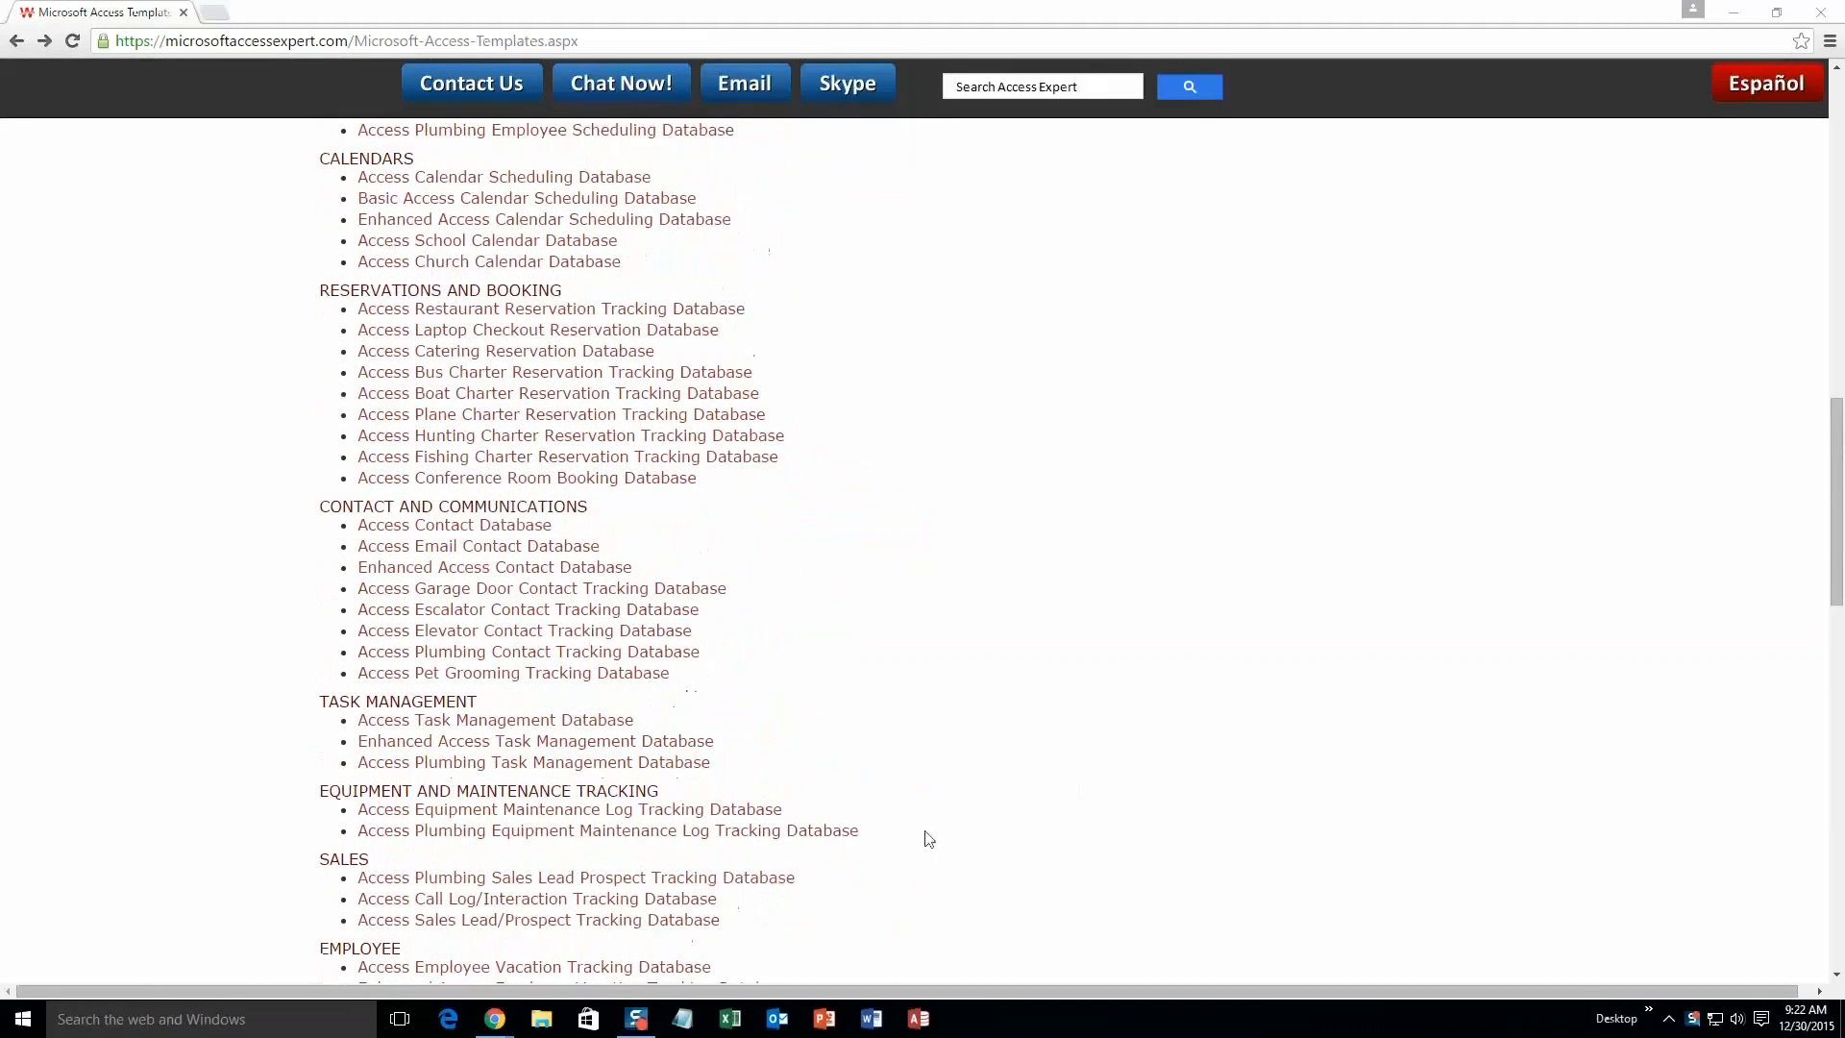
mouse_move(484, 286)
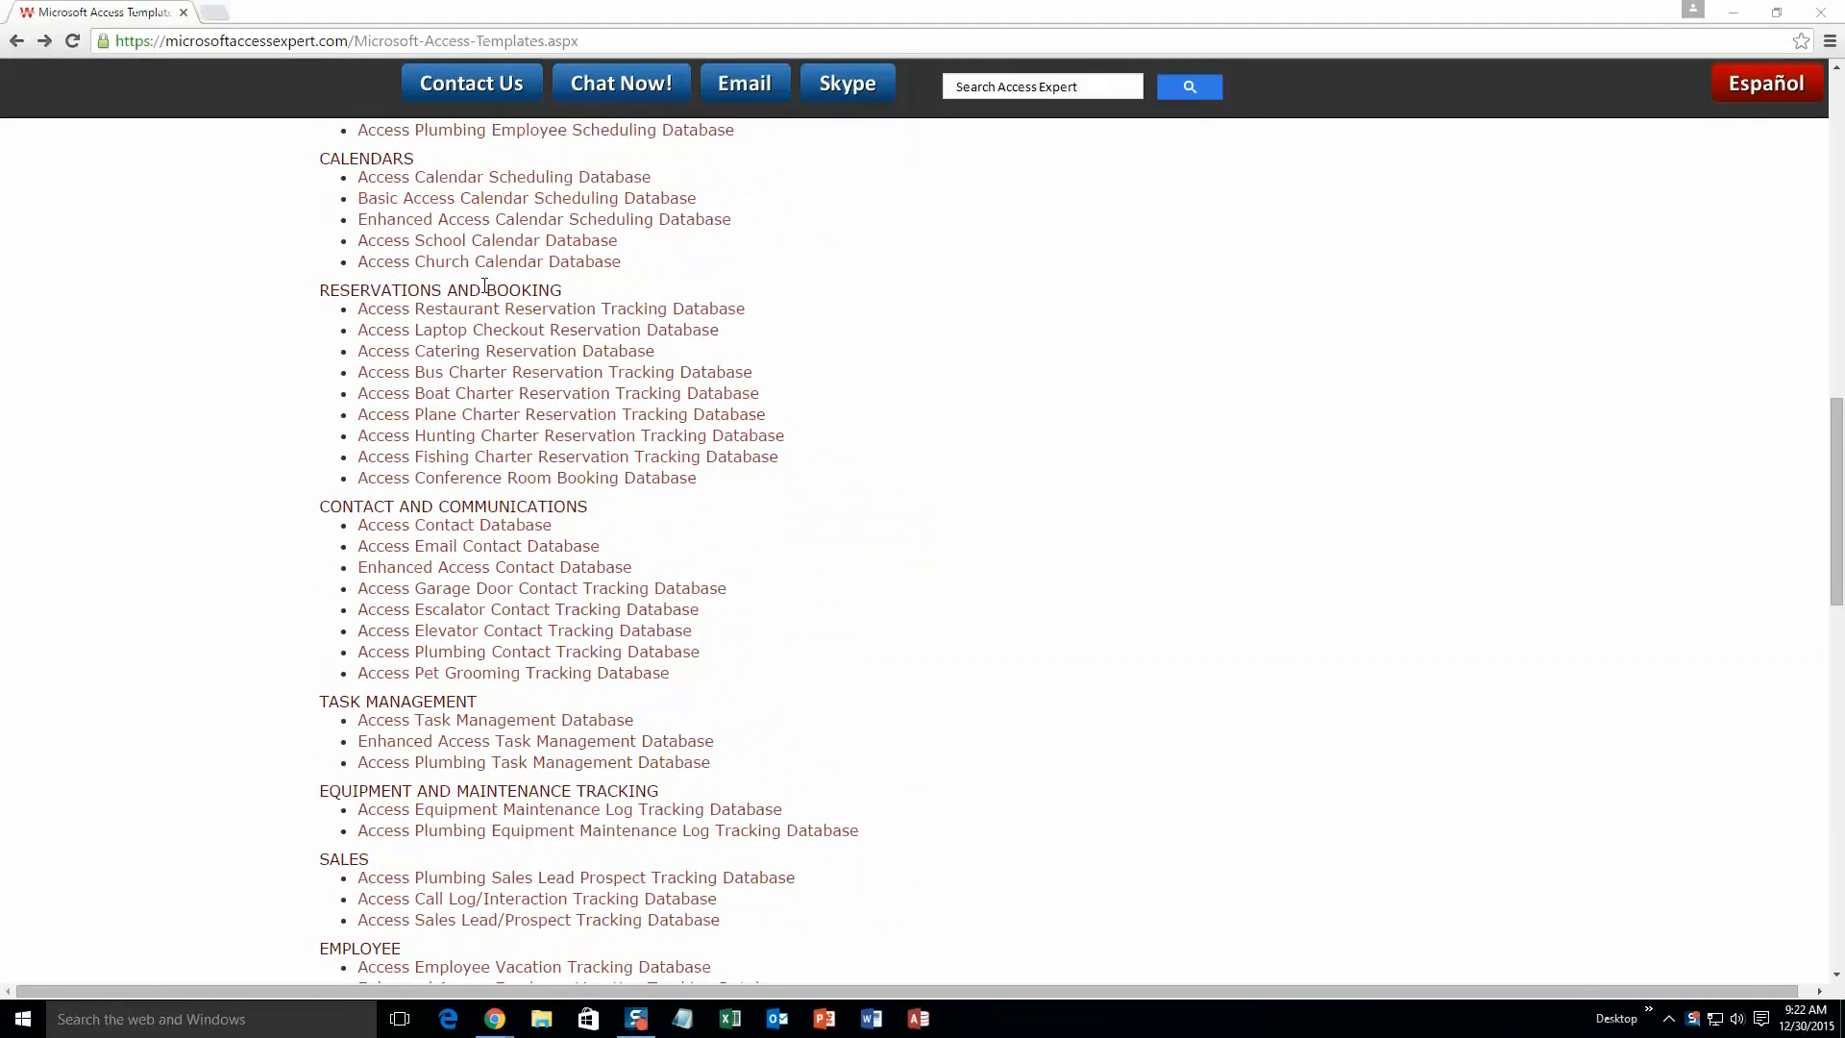
mouse_move(477, 313)
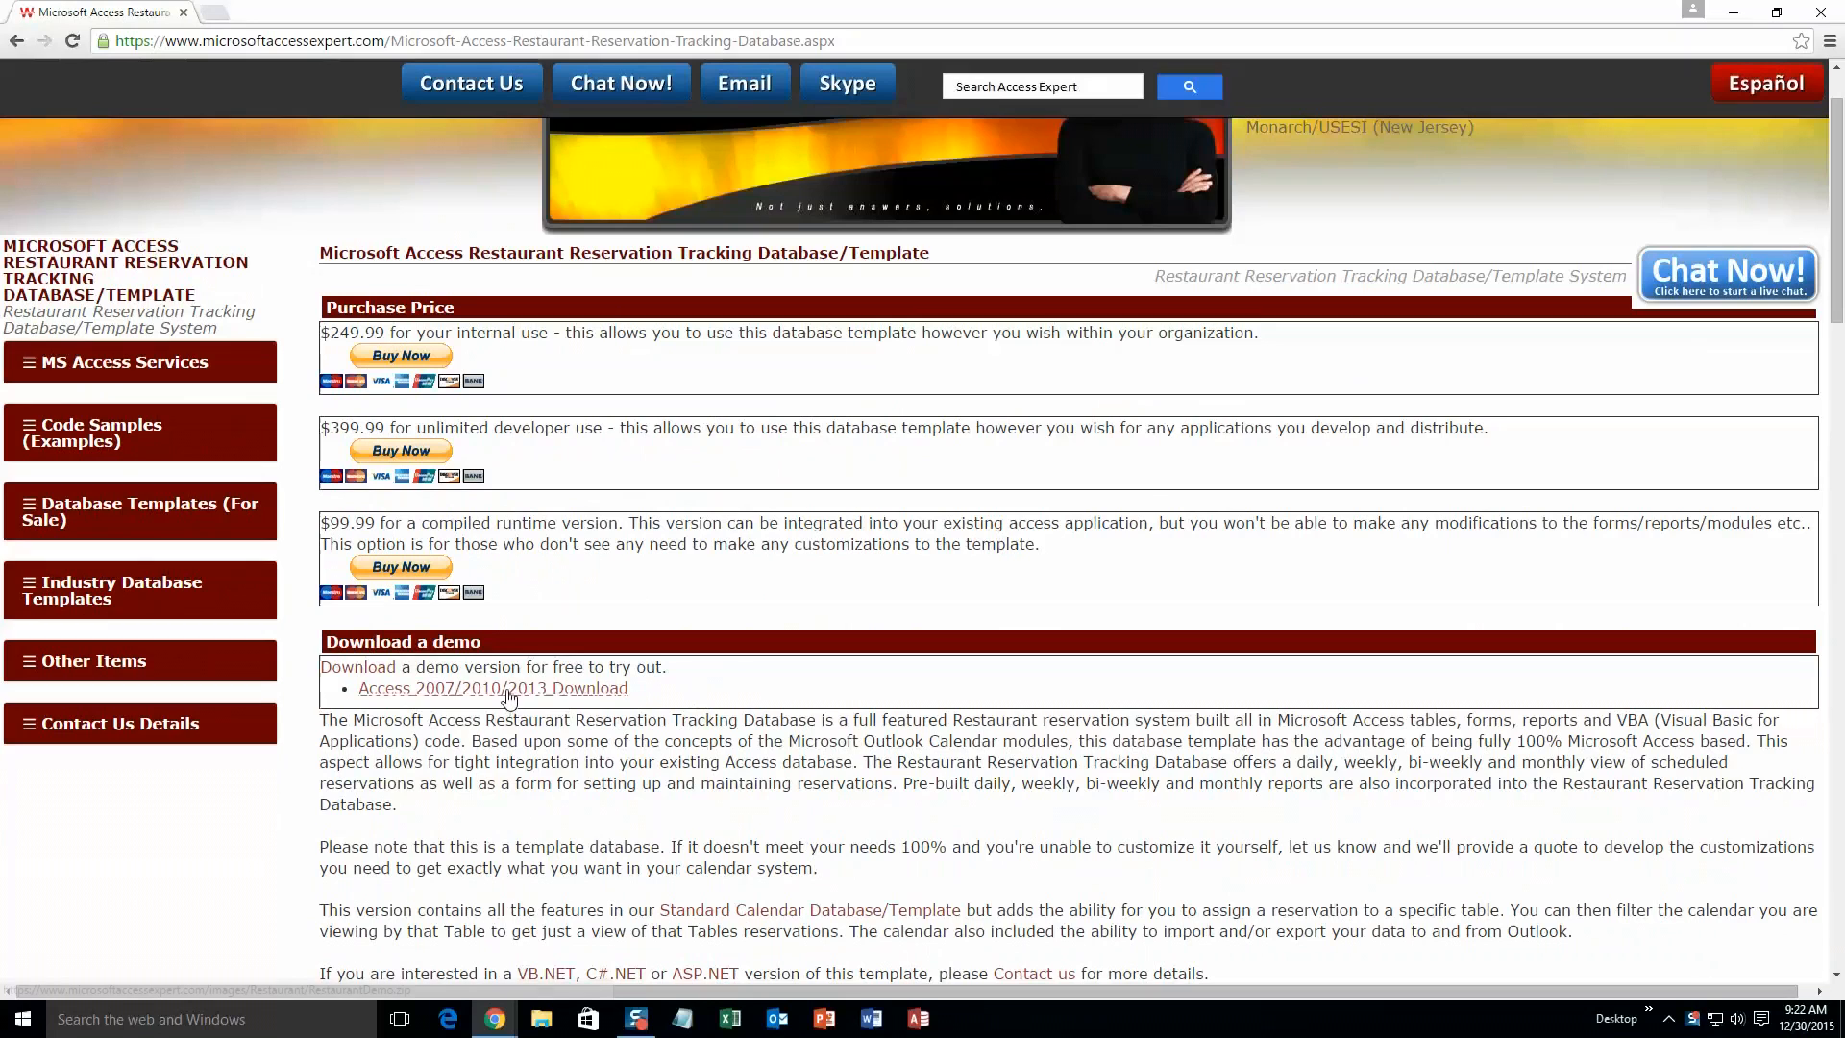
Download the Access 2007/2010/2013 Restaurant Reservation demo zip and open it.
left_click(508, 689)
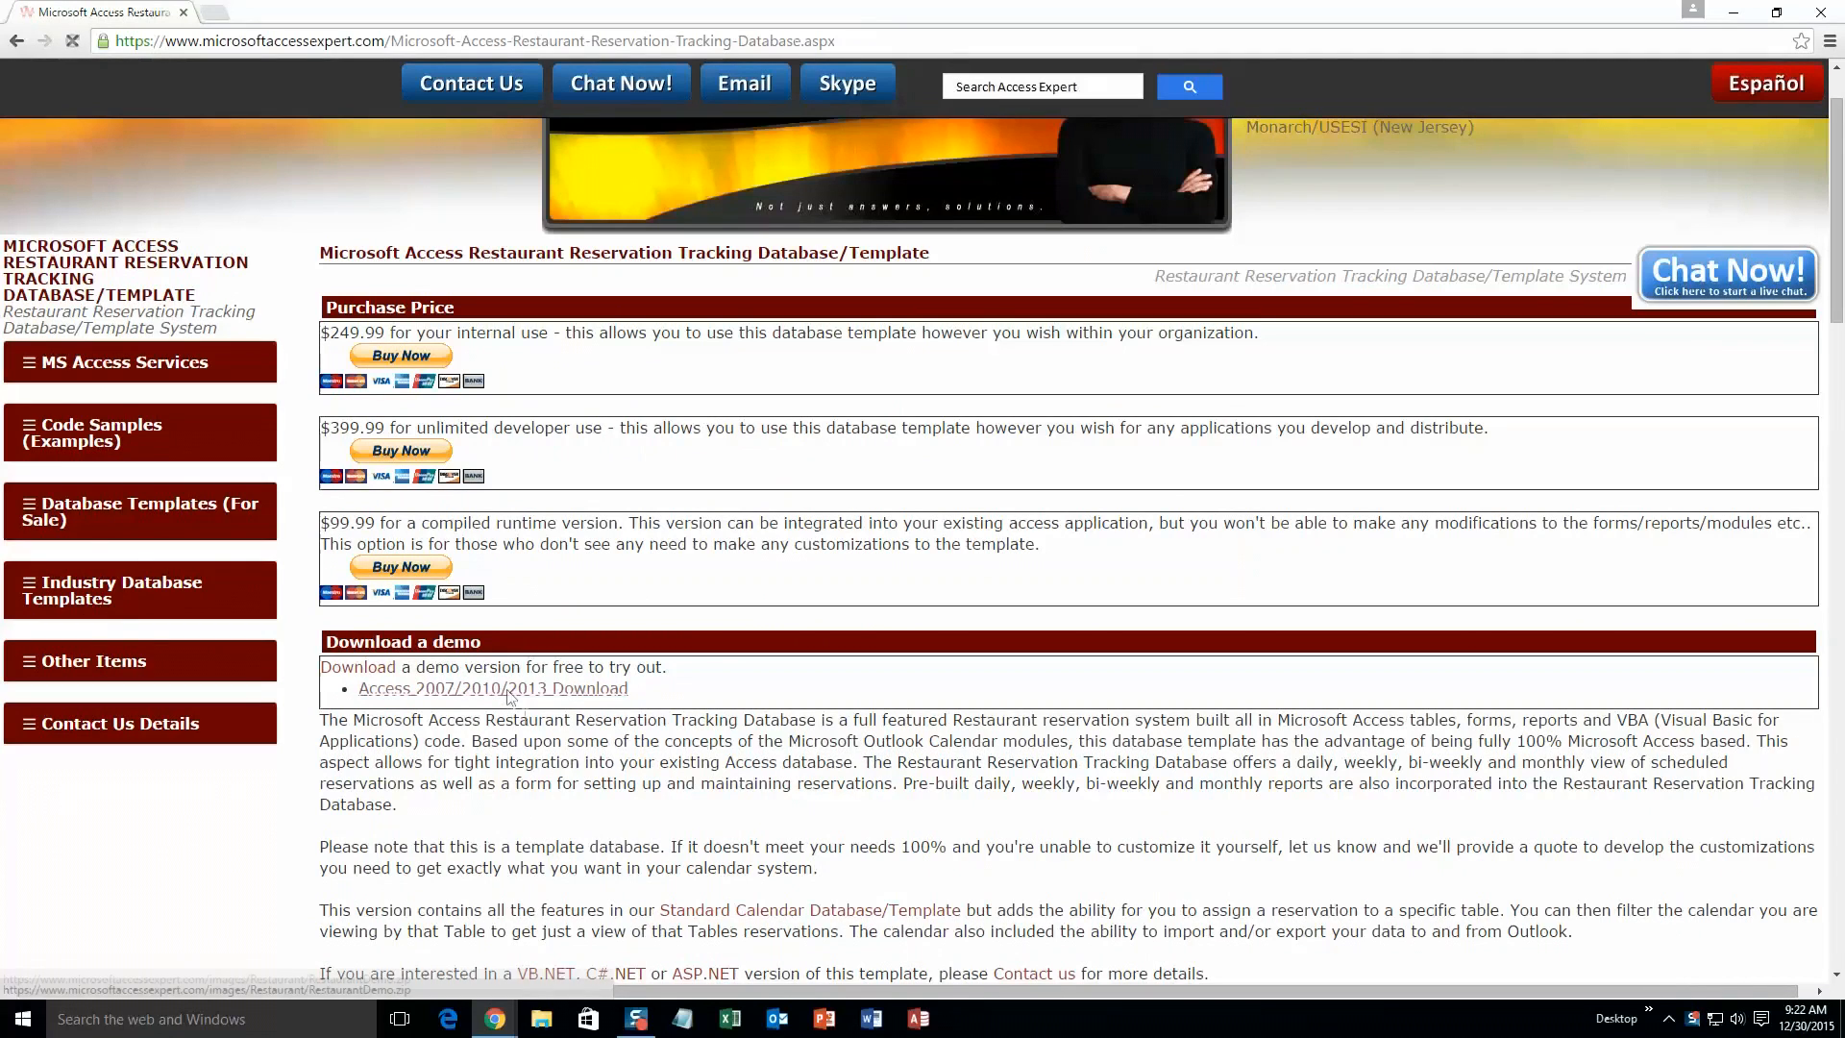
left_click(493, 689)
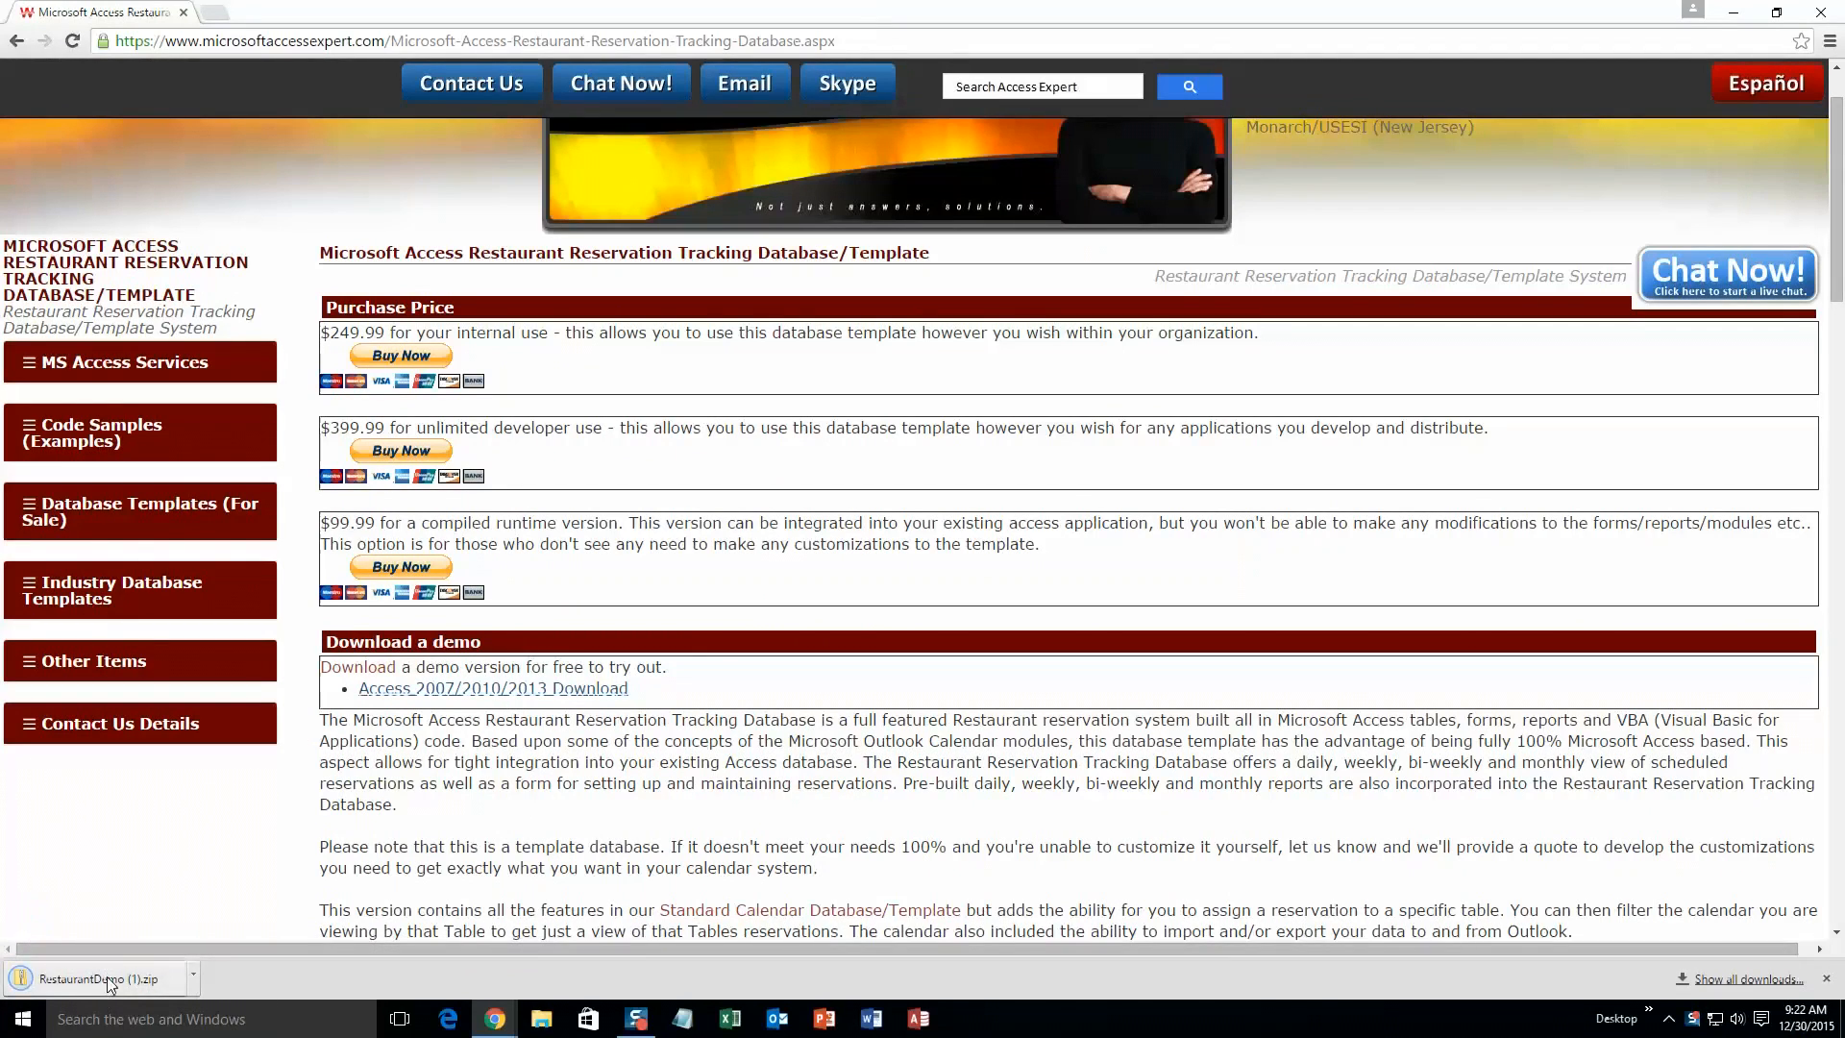
left_click(91, 977)
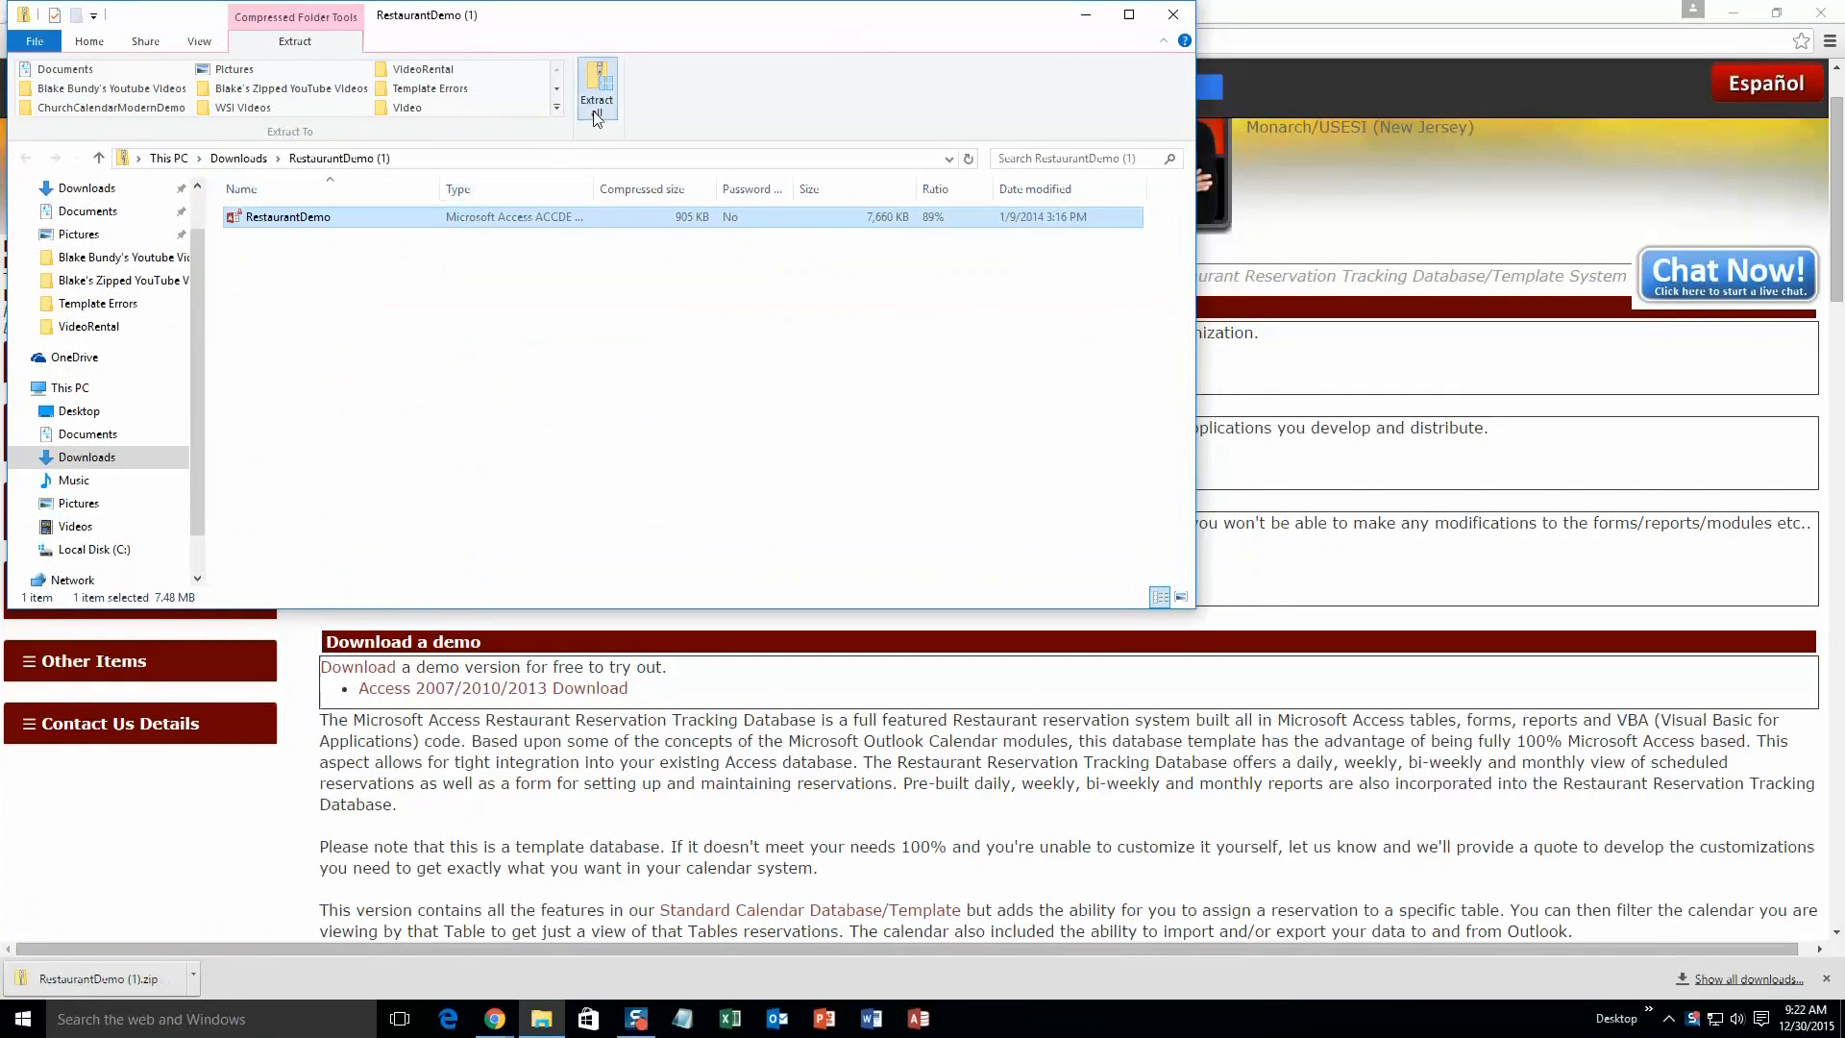
Extract the zip and launch the RestaurantDemo database.
left_click(597, 87)
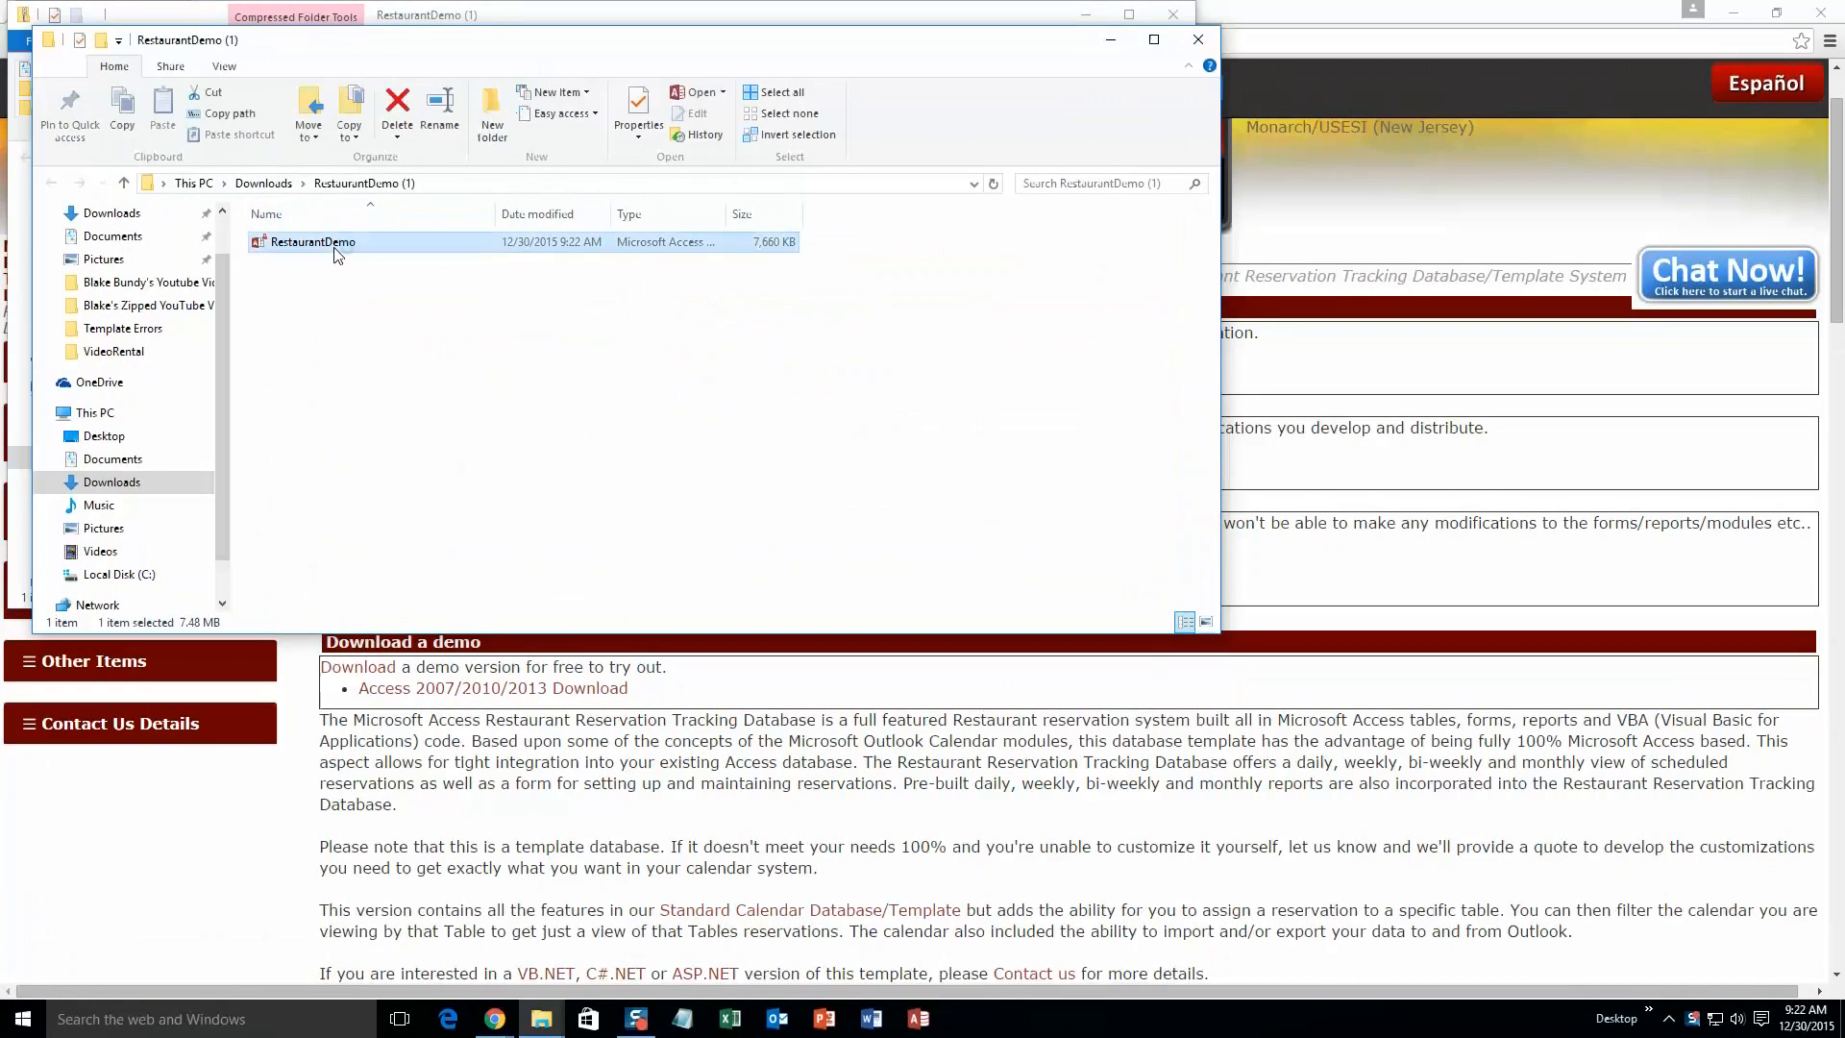
double_click(310, 242)
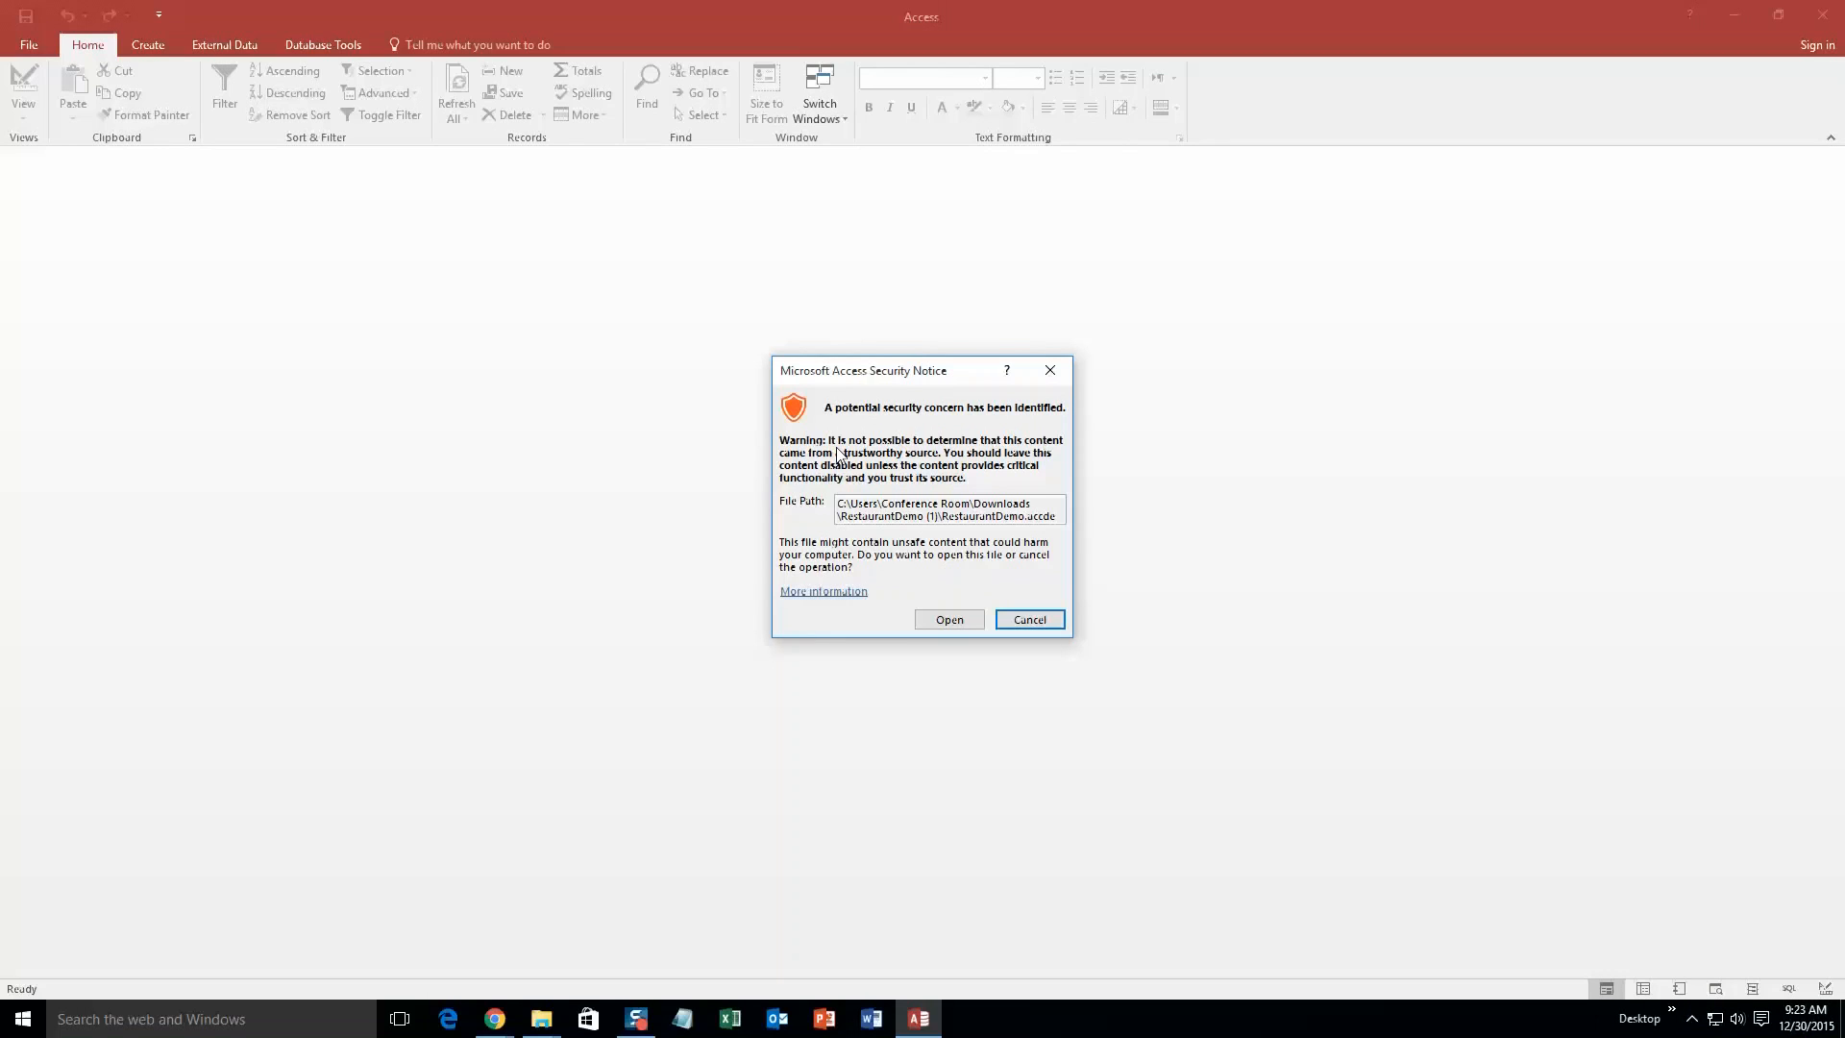
Accept the security warning and close the demo information notice to reveal the Dec 30 calendar.
left_click(949, 619)
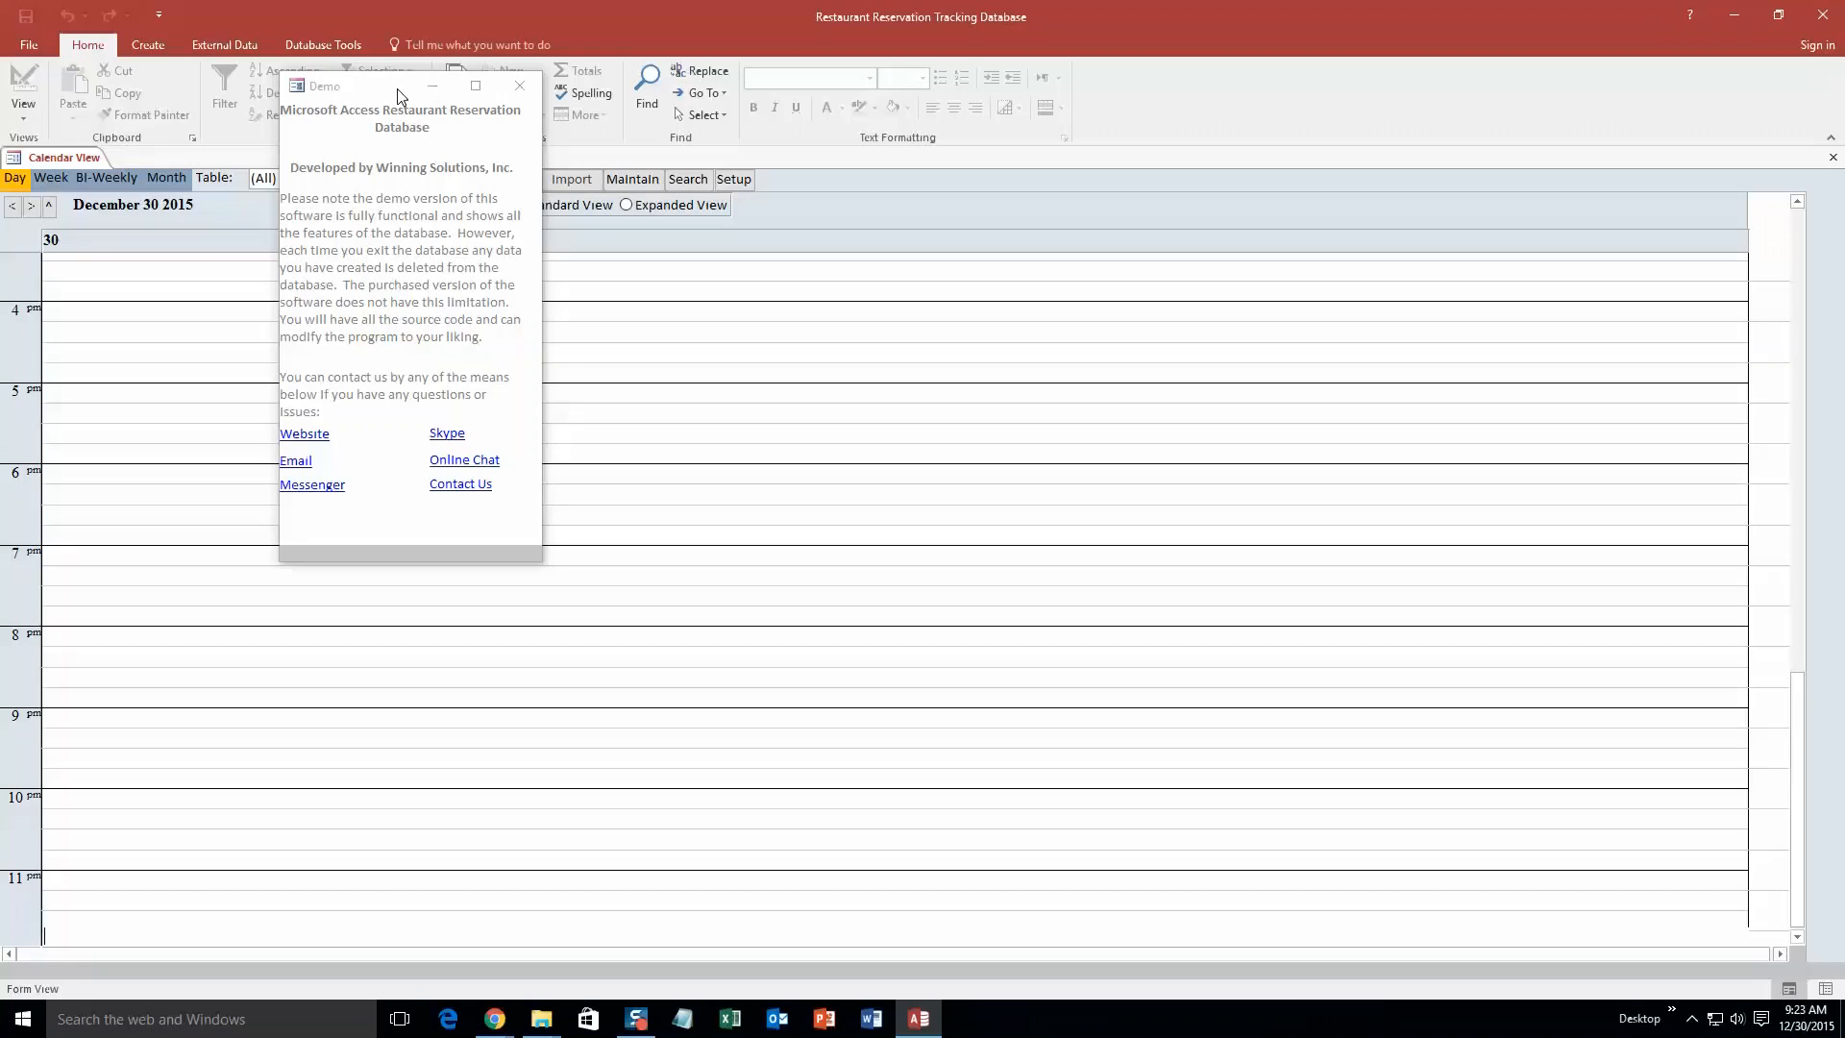
mouse_move(375, 87)
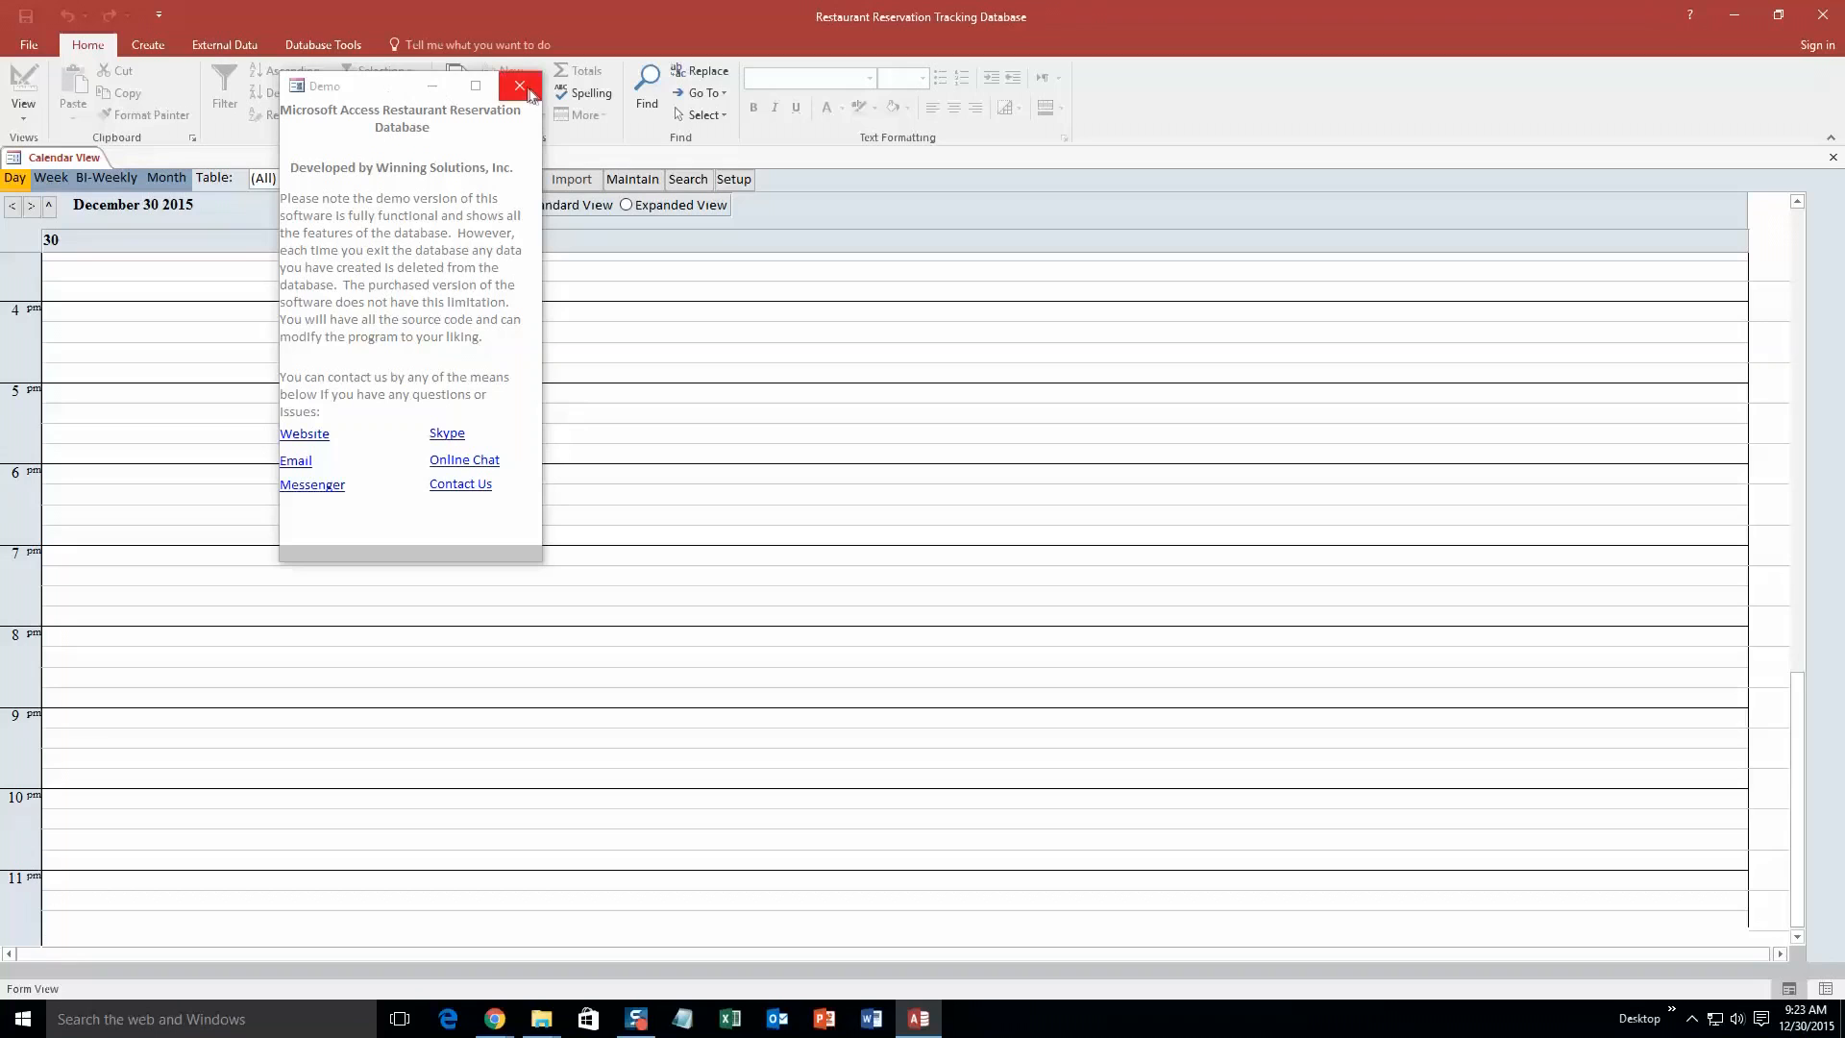
left_click(519, 86)
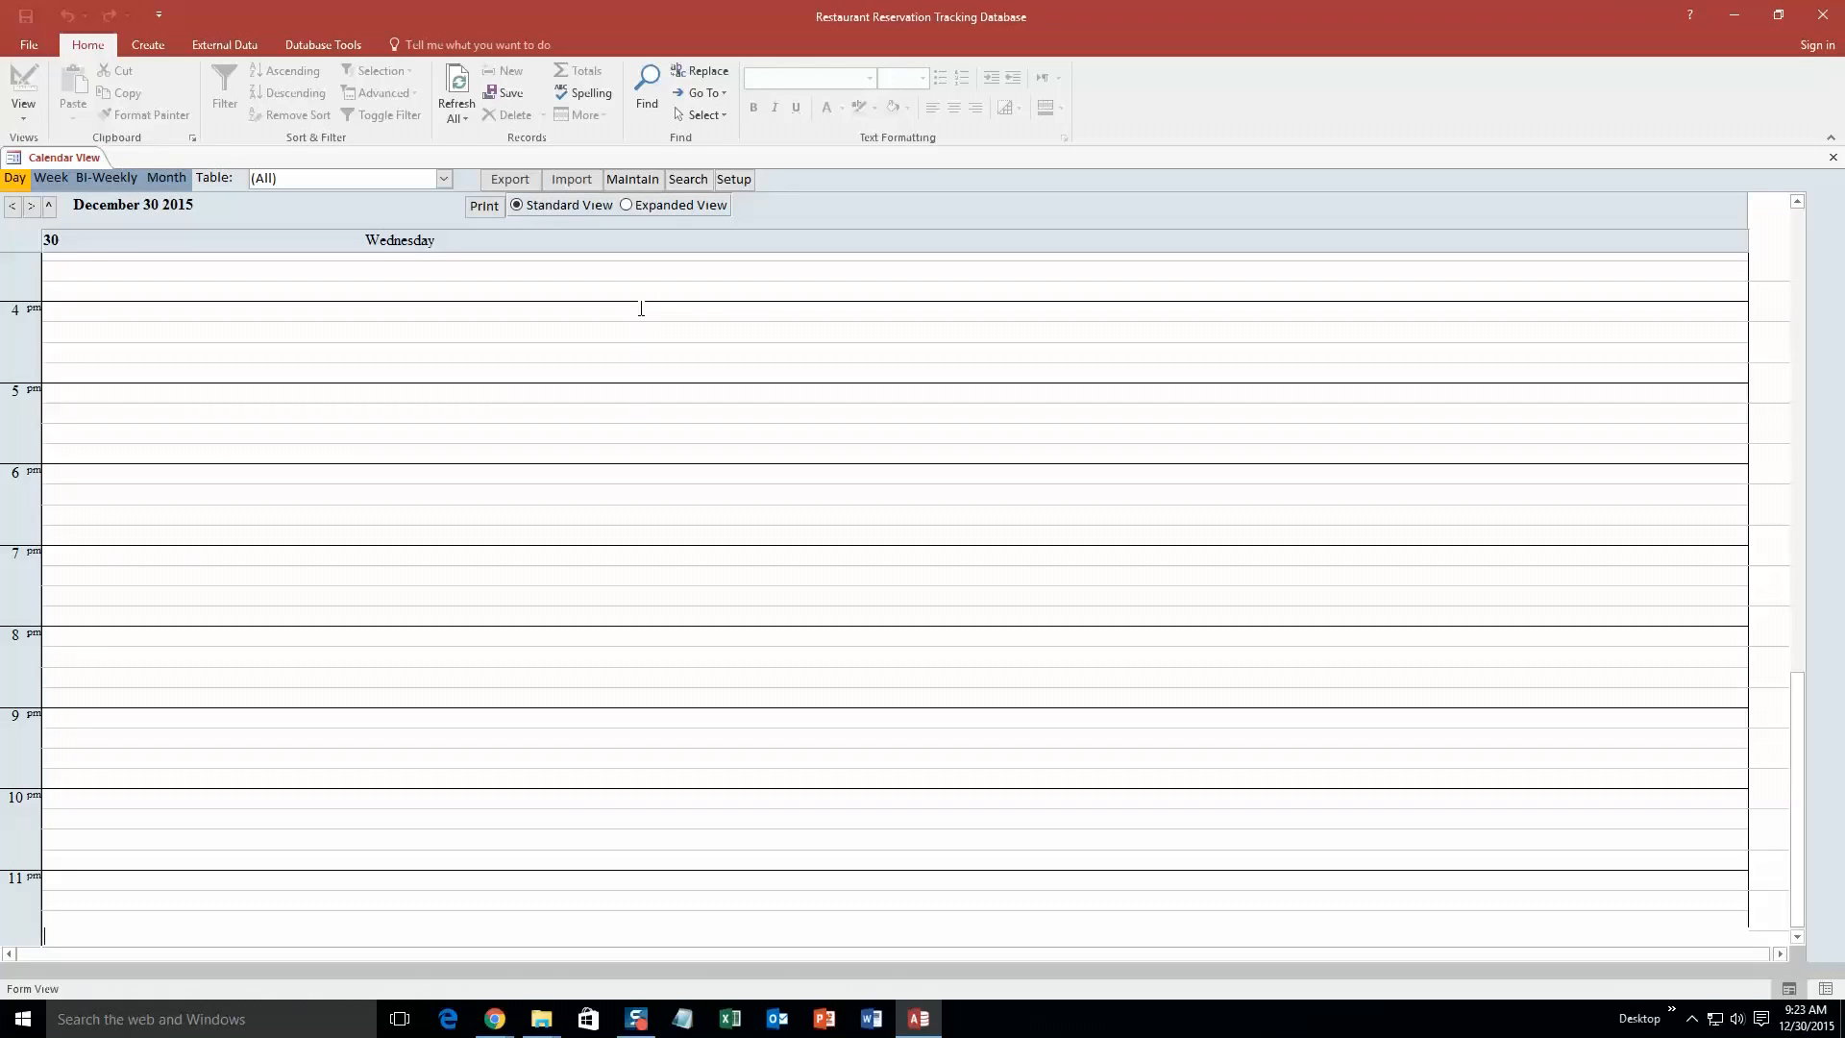
mouse_move(642, 330)
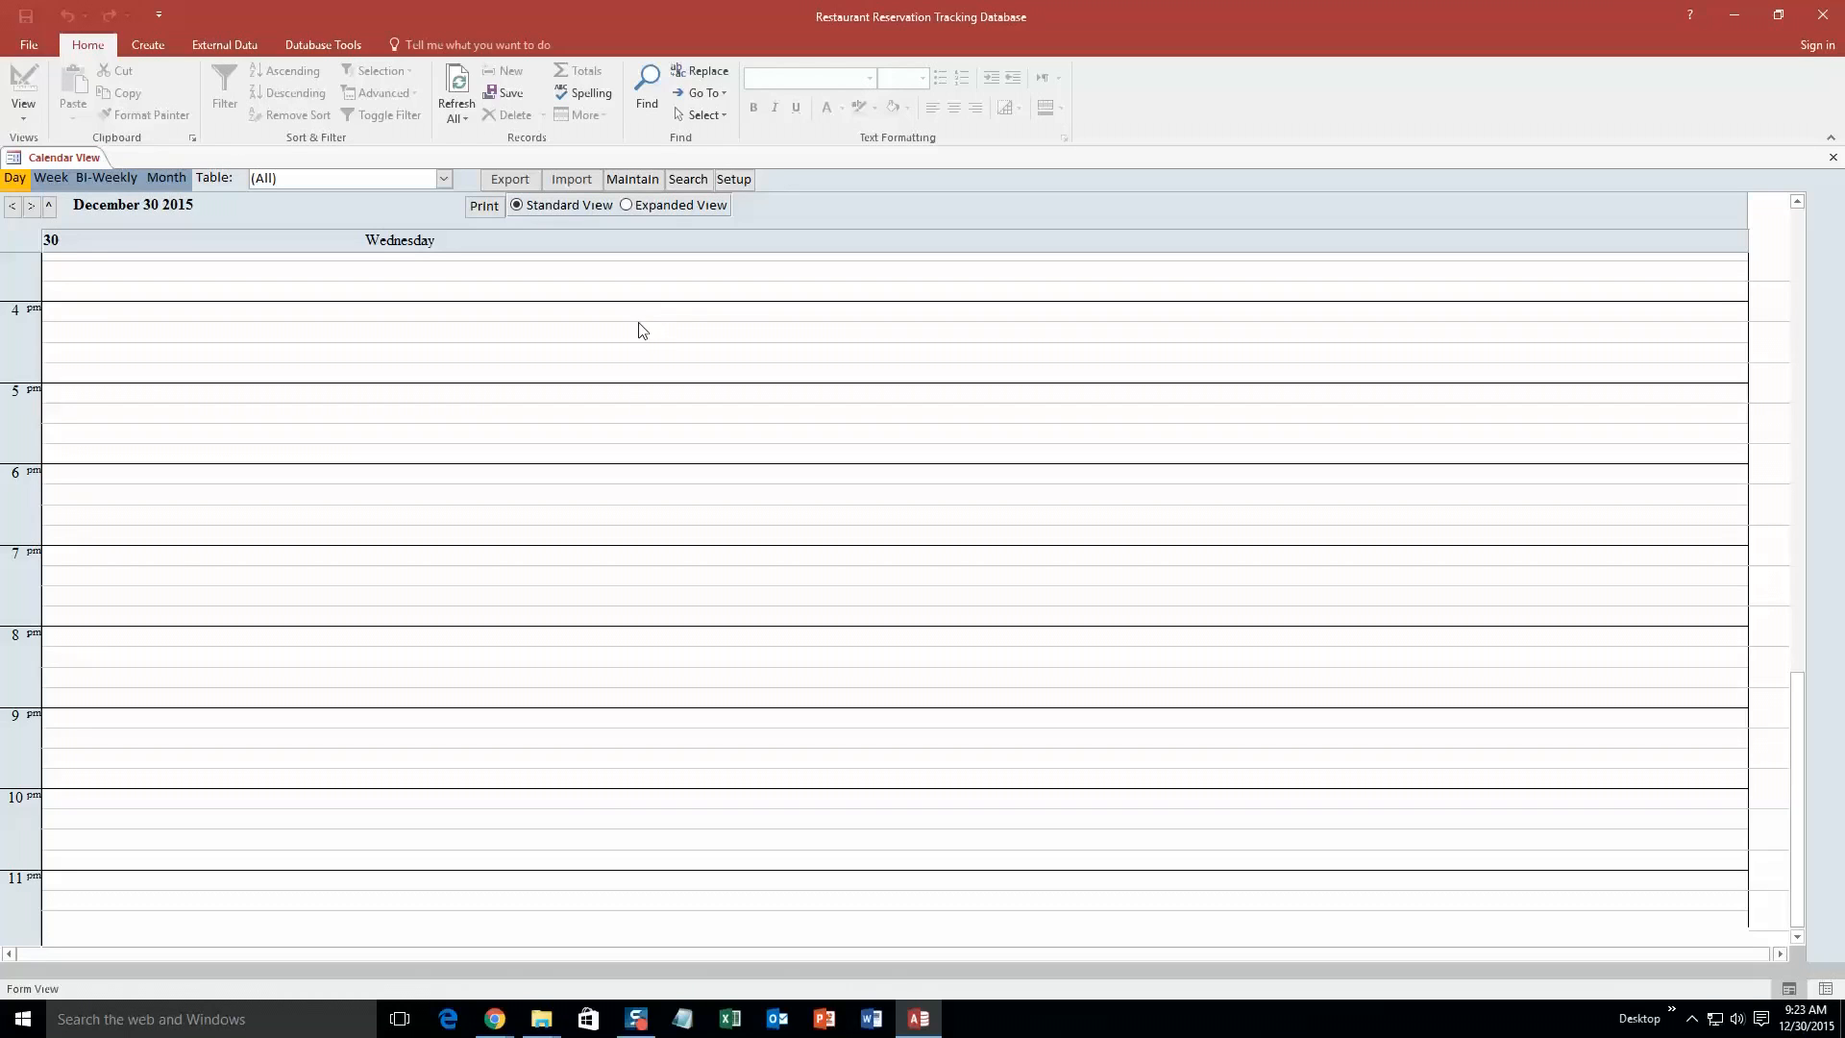
mouse_move(209, 375)
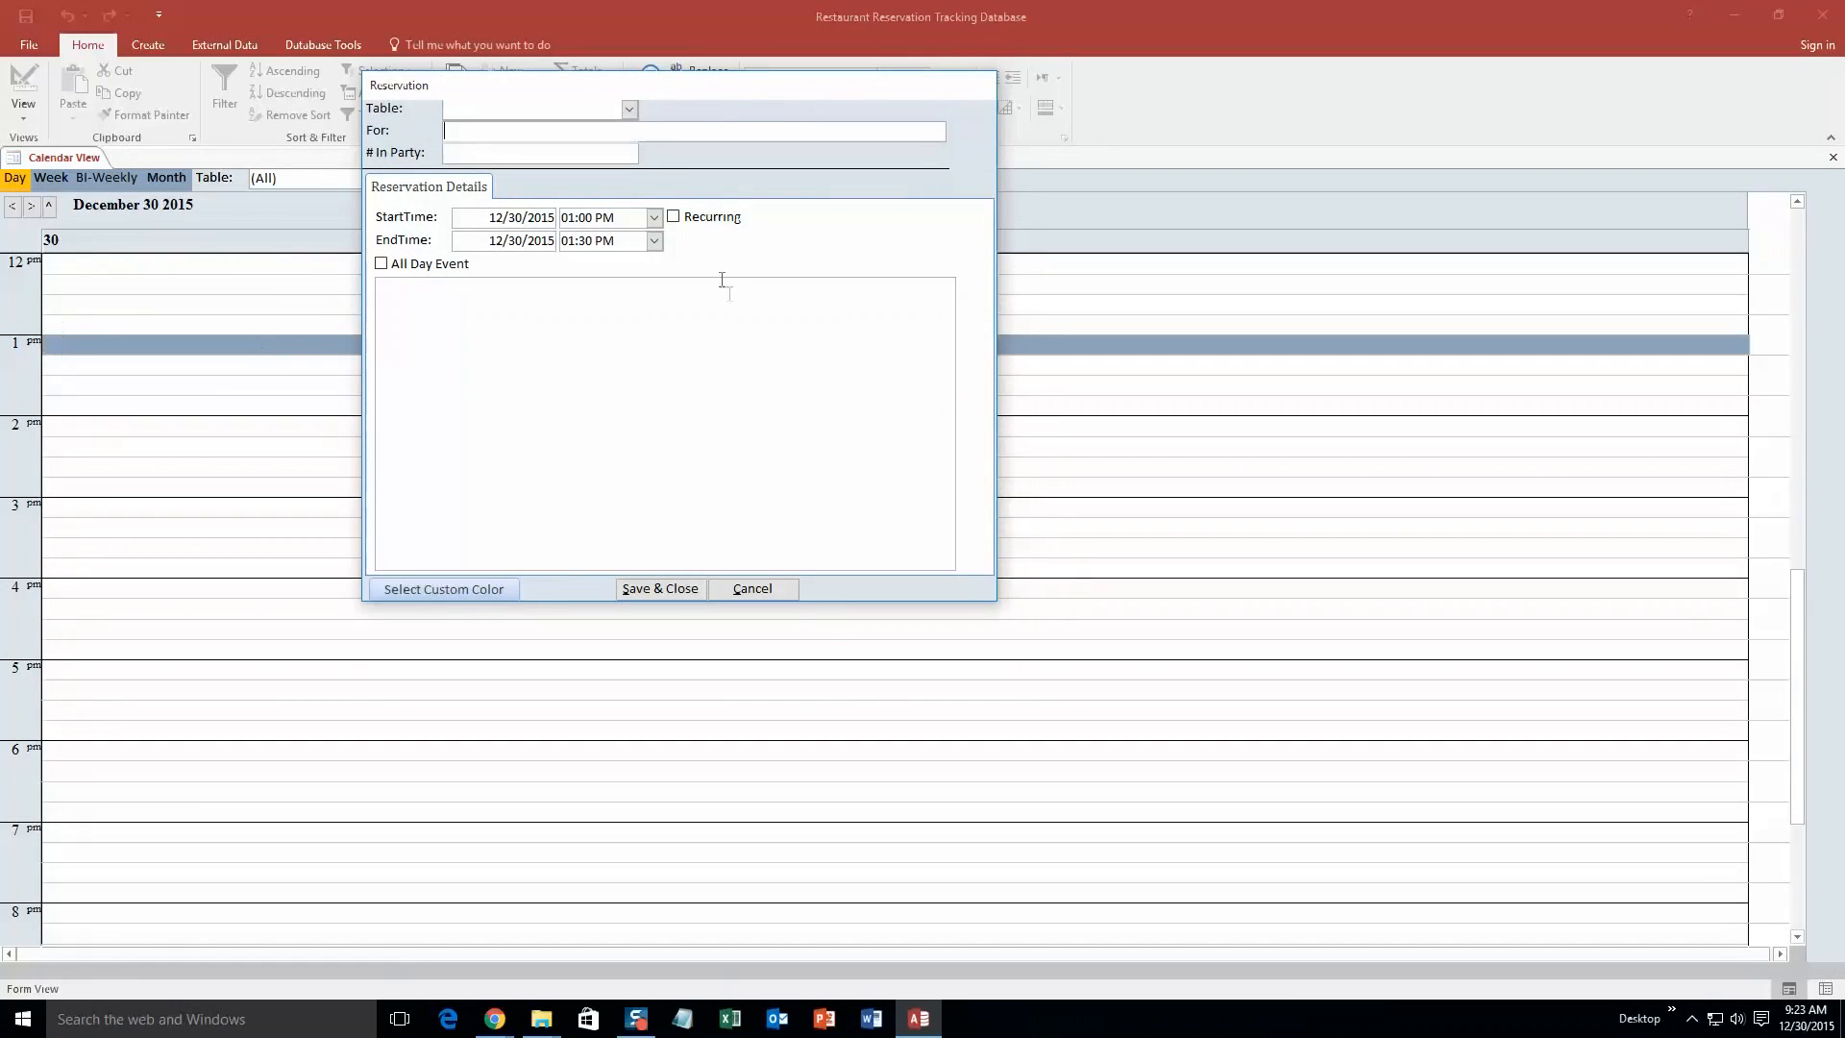
Fill in the reservation for Table 2, Smith Family, party of 11.
left_click(628, 108)
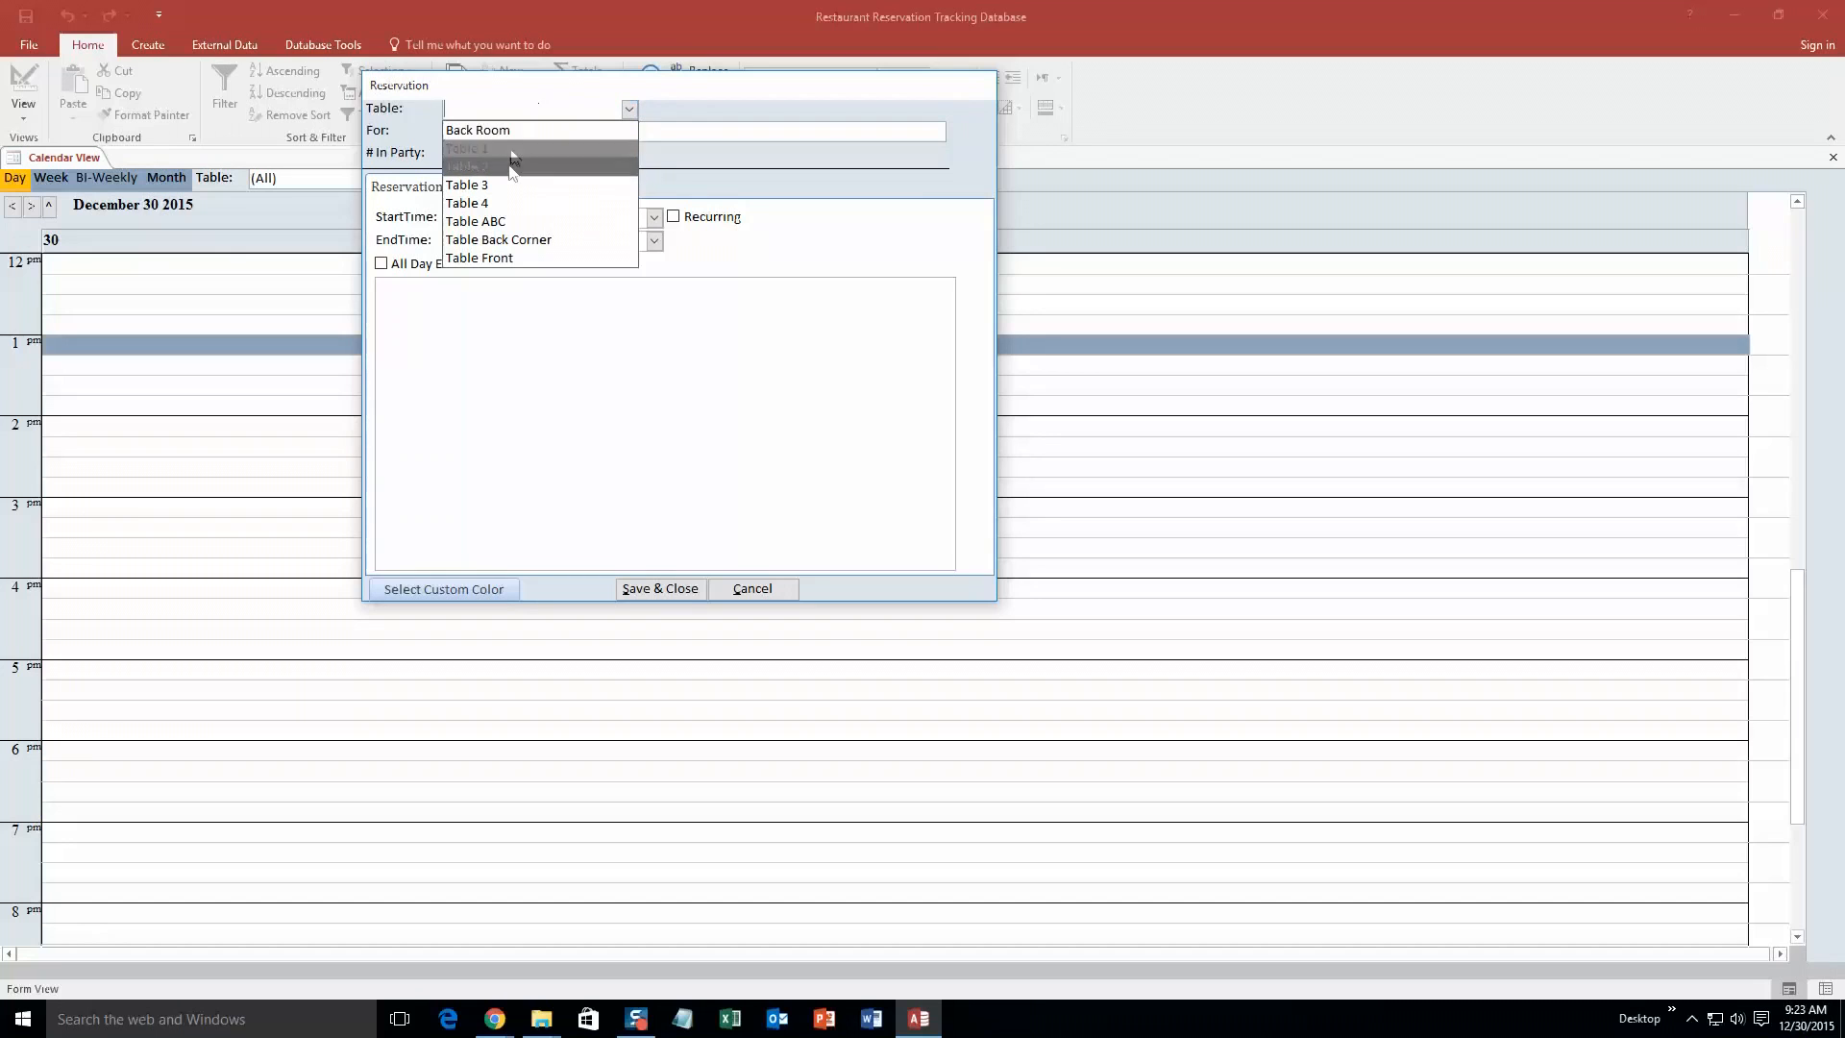
left_click(481, 163)
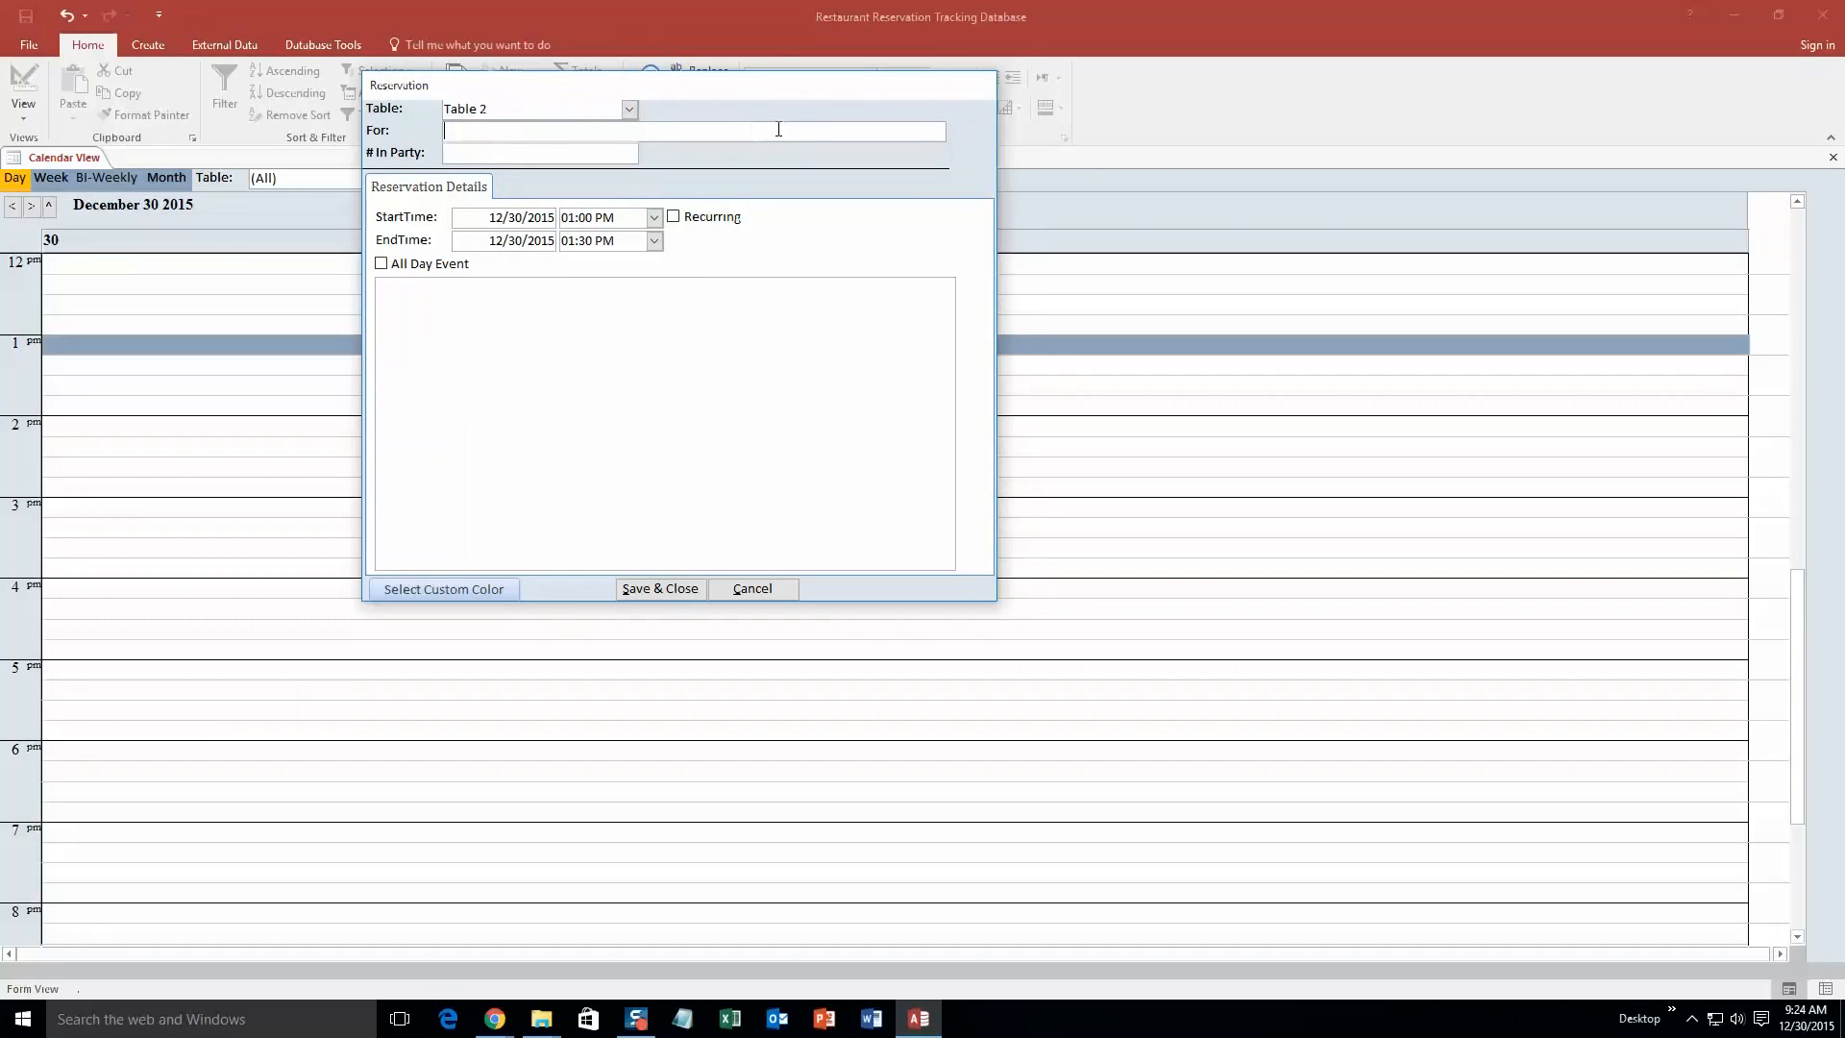
type("Smith Family")
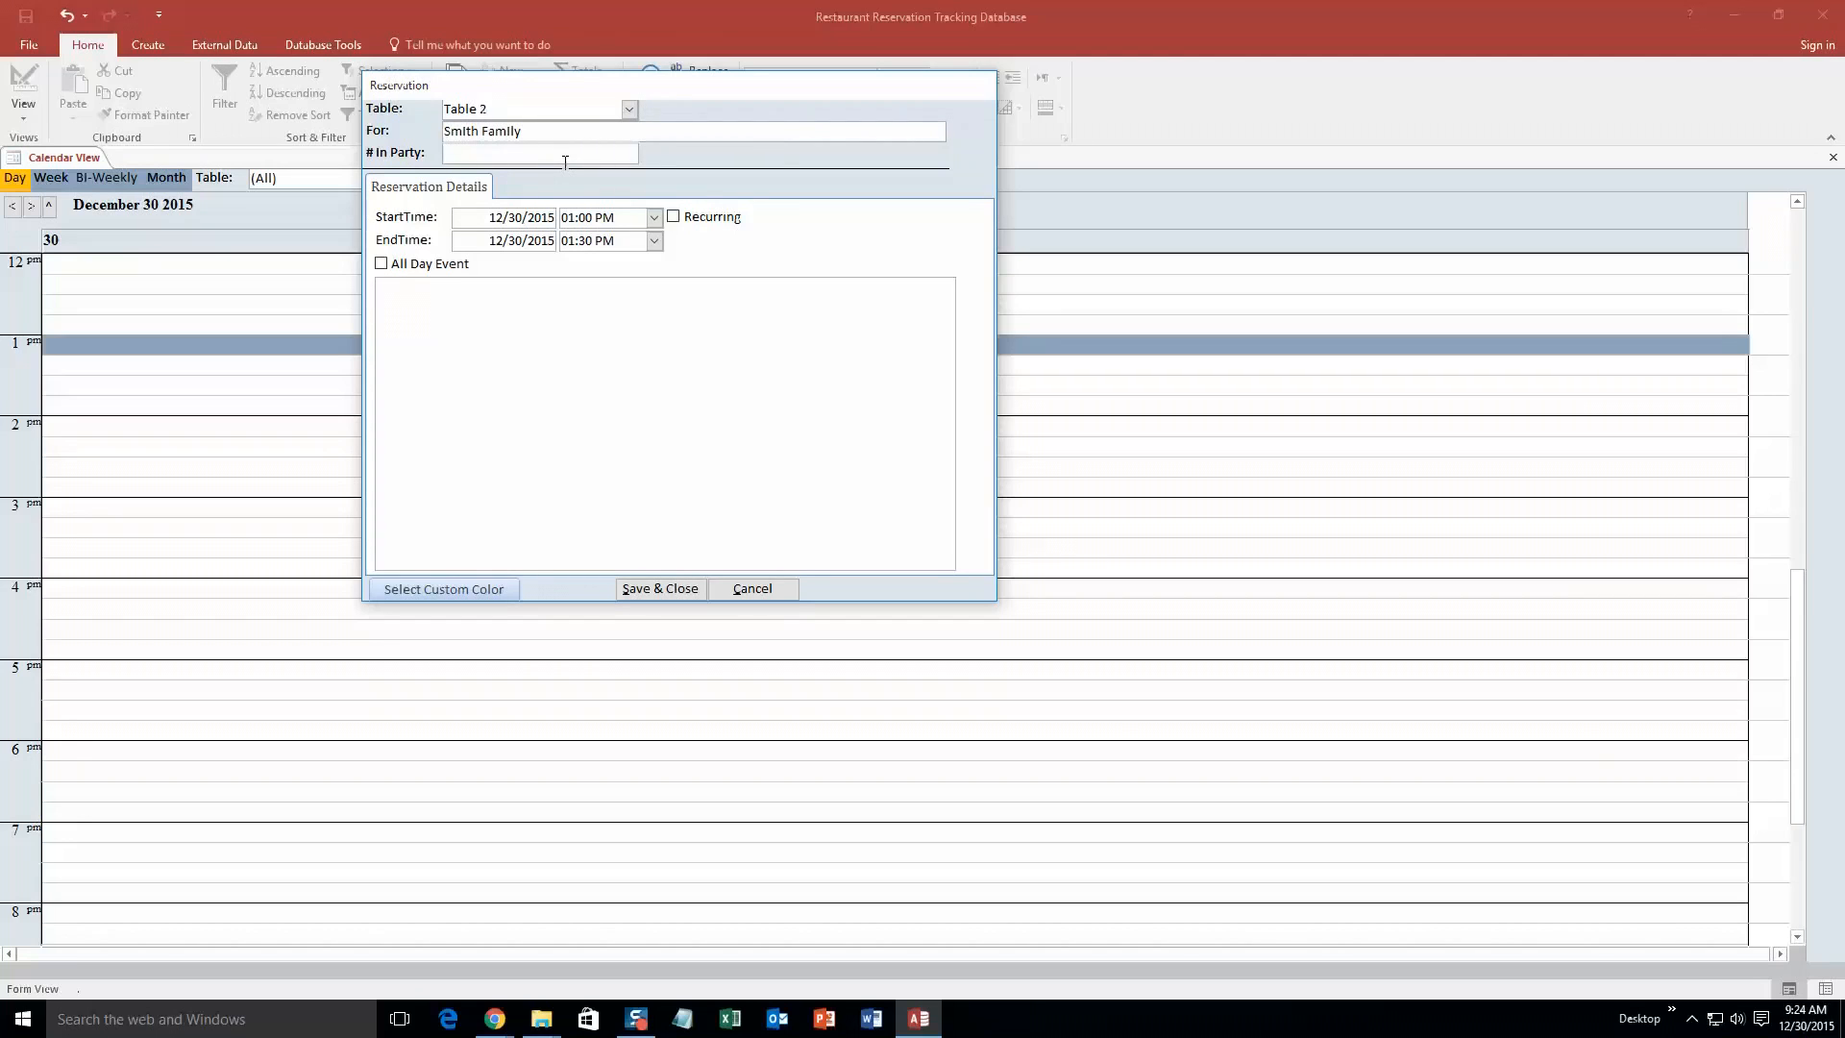
type("11")
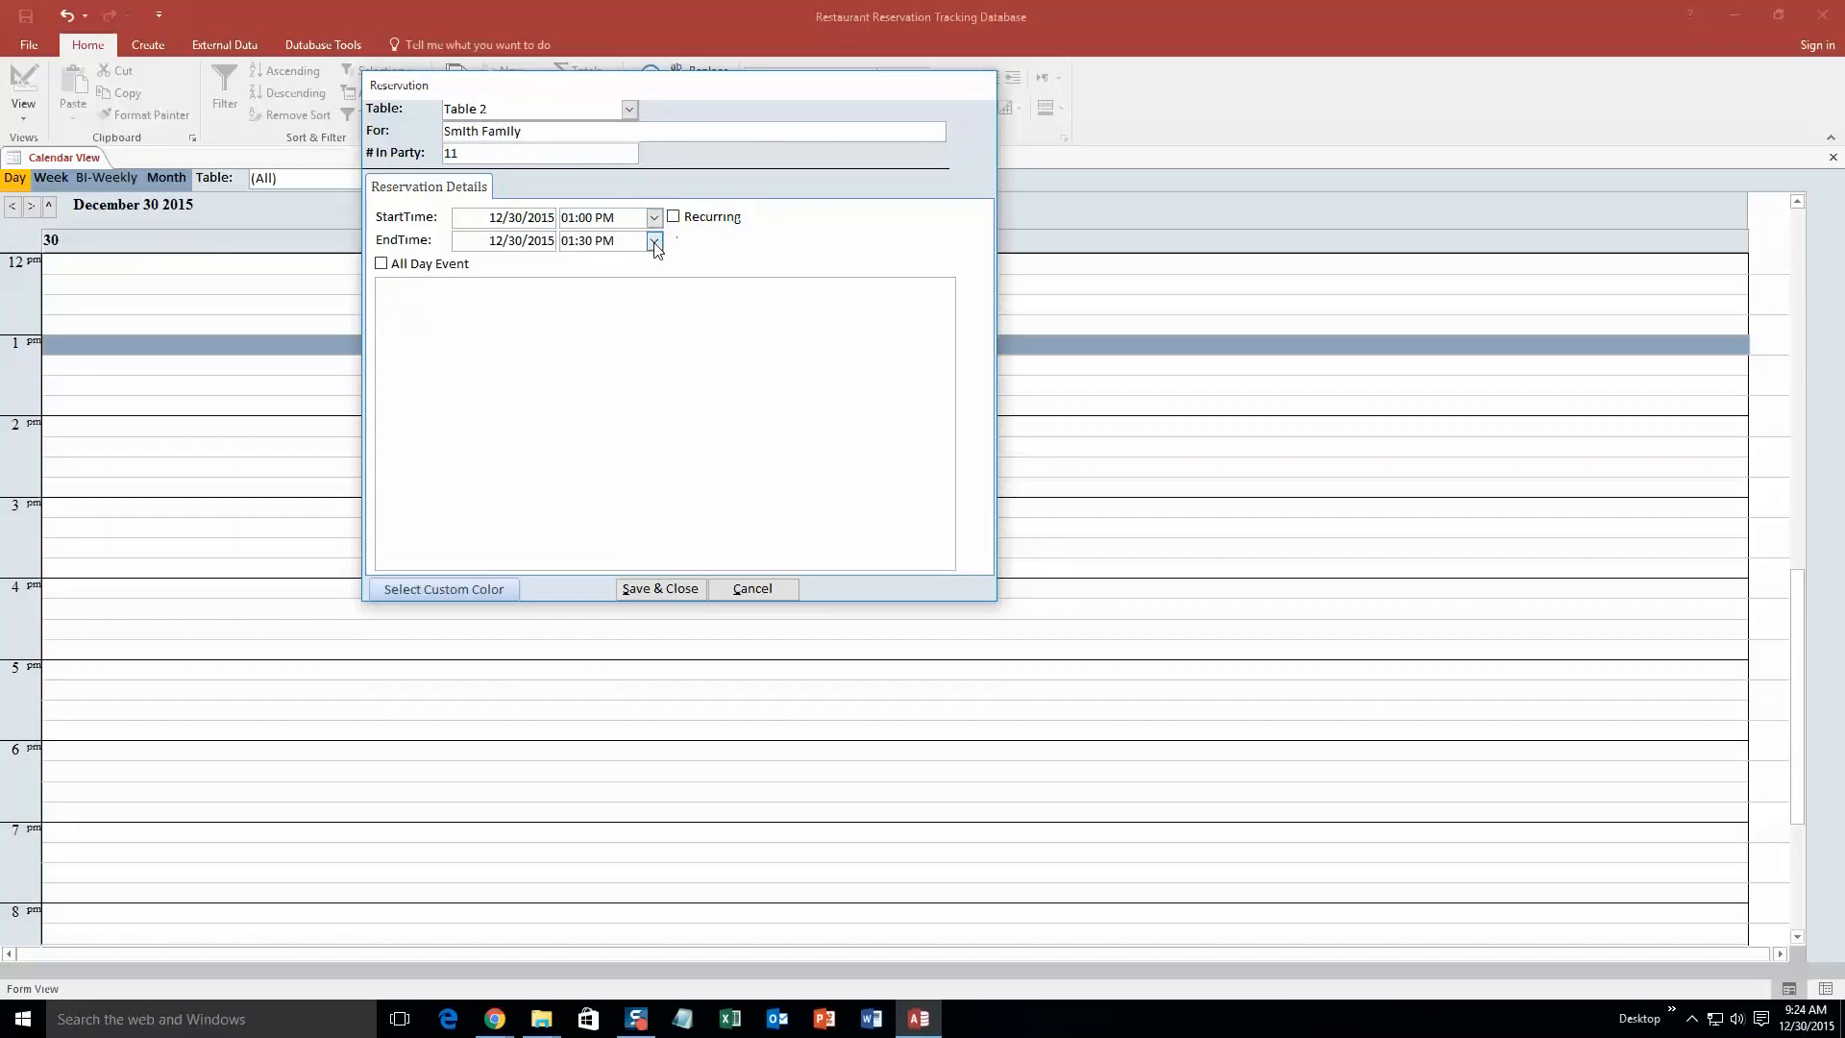
Set end time 02:00 PM, add note 'test', color it orange, and save.
left_click(652, 241)
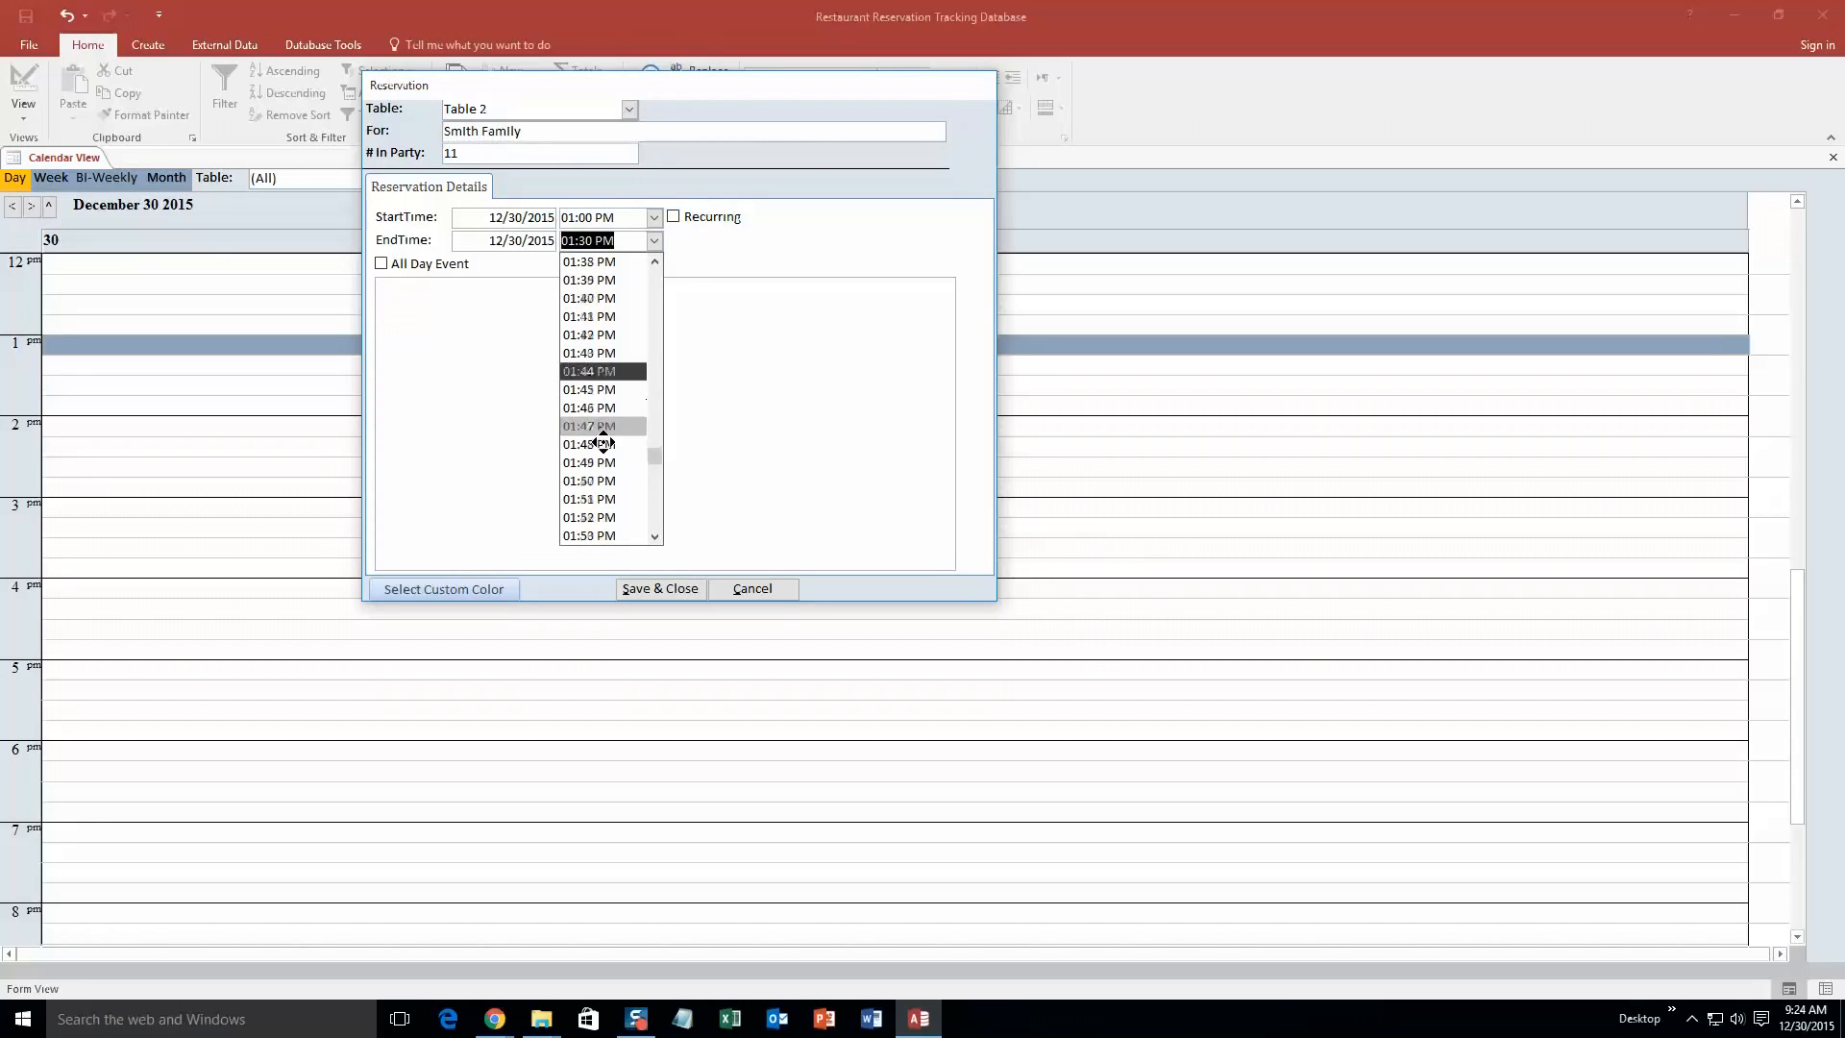
scroll("down", 3)
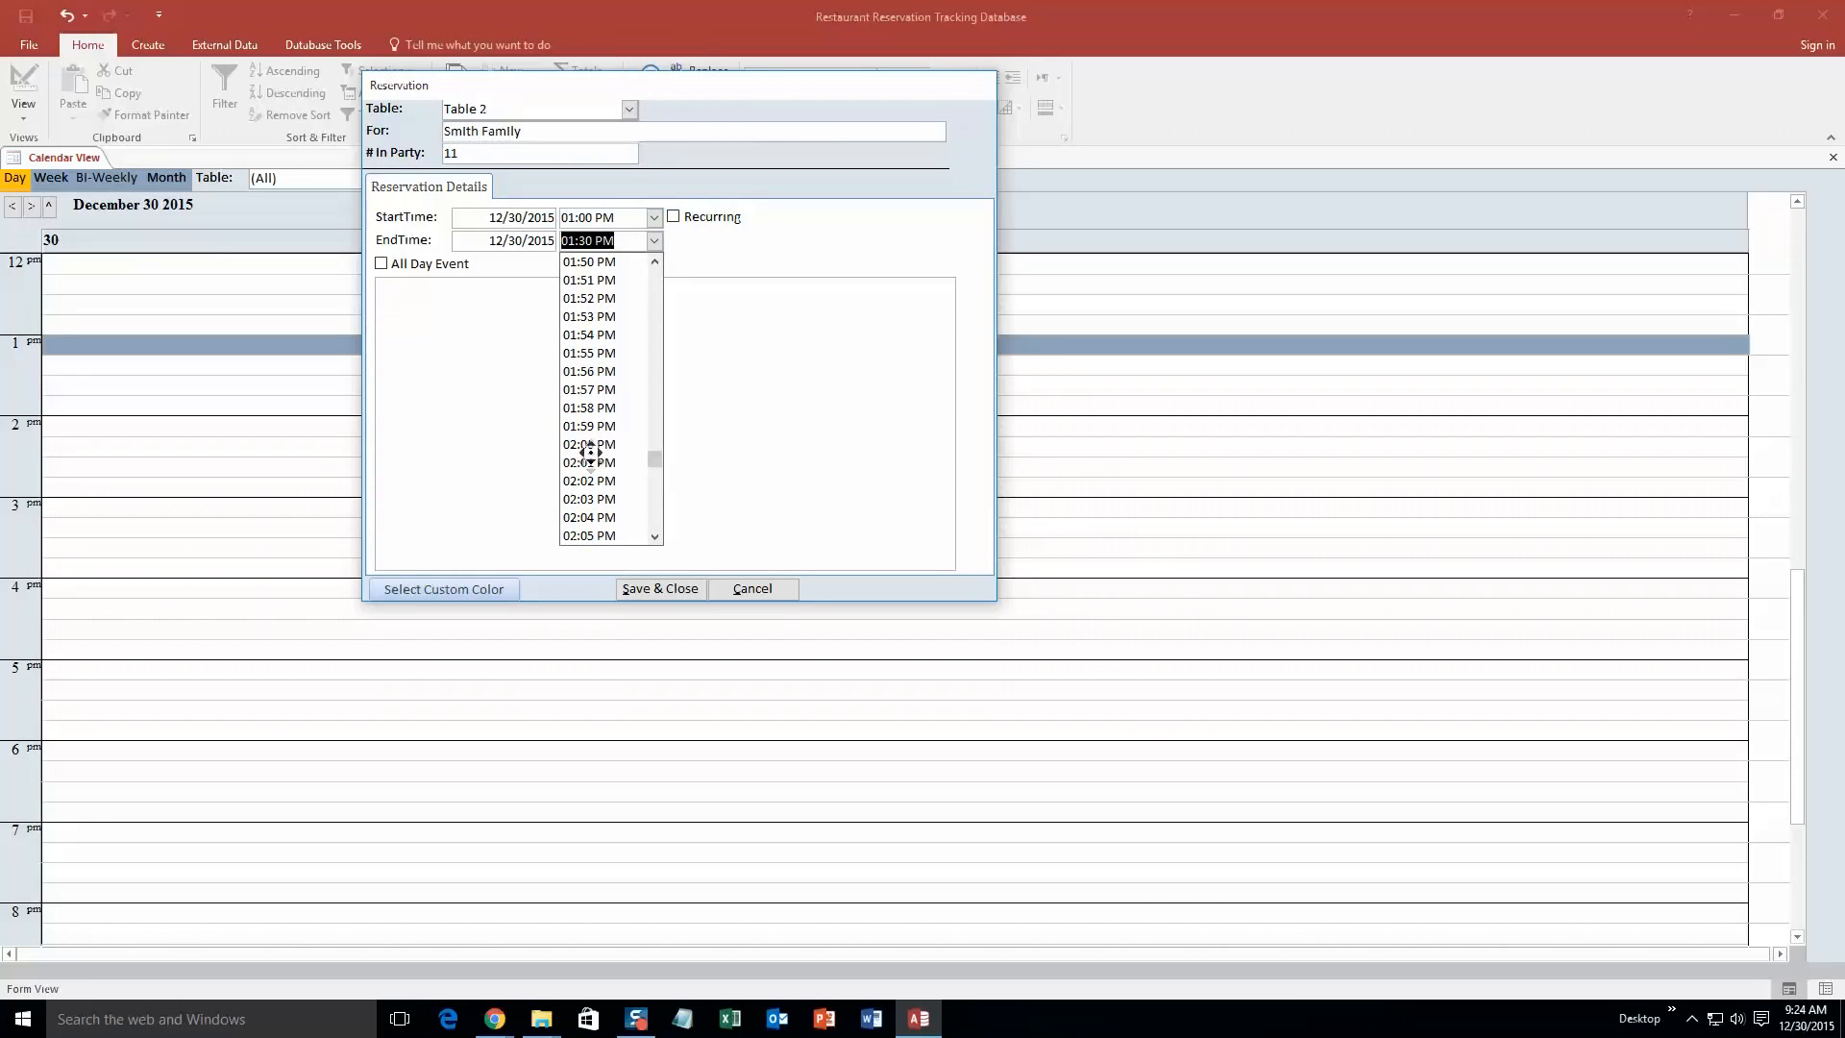
left_click(588, 444)
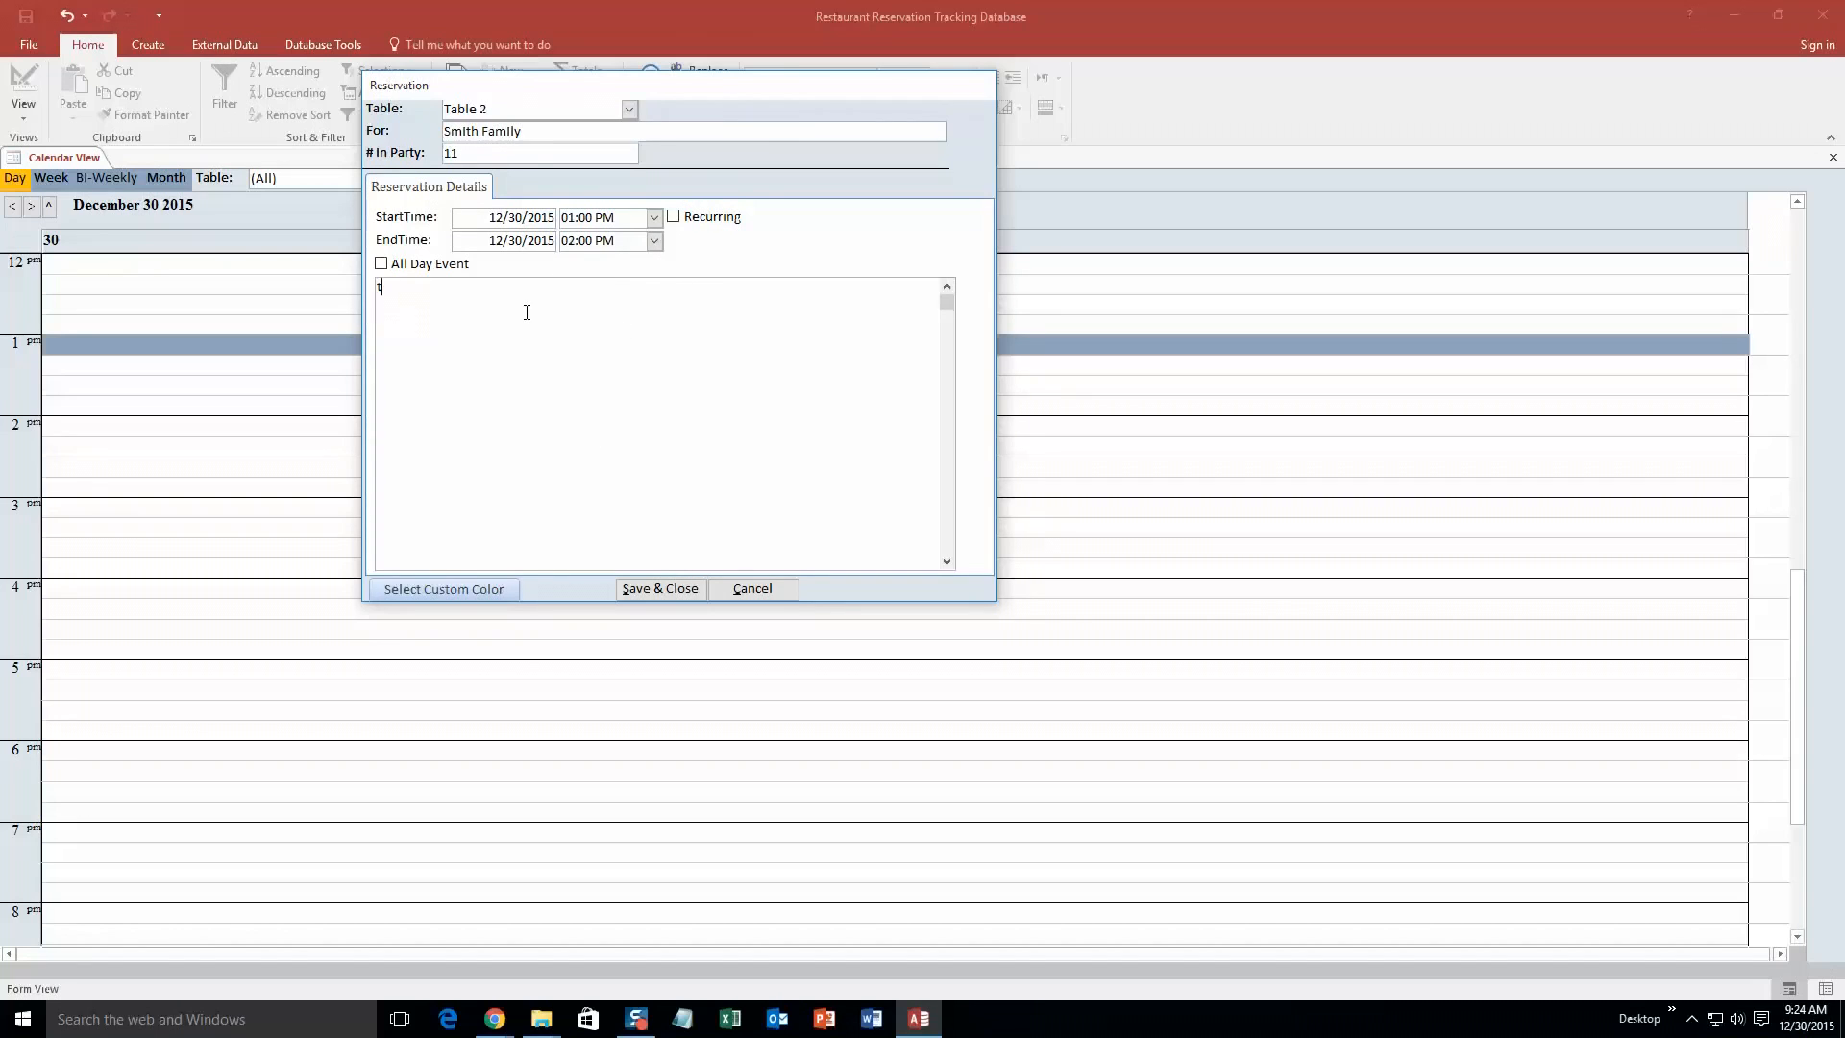
type("test")
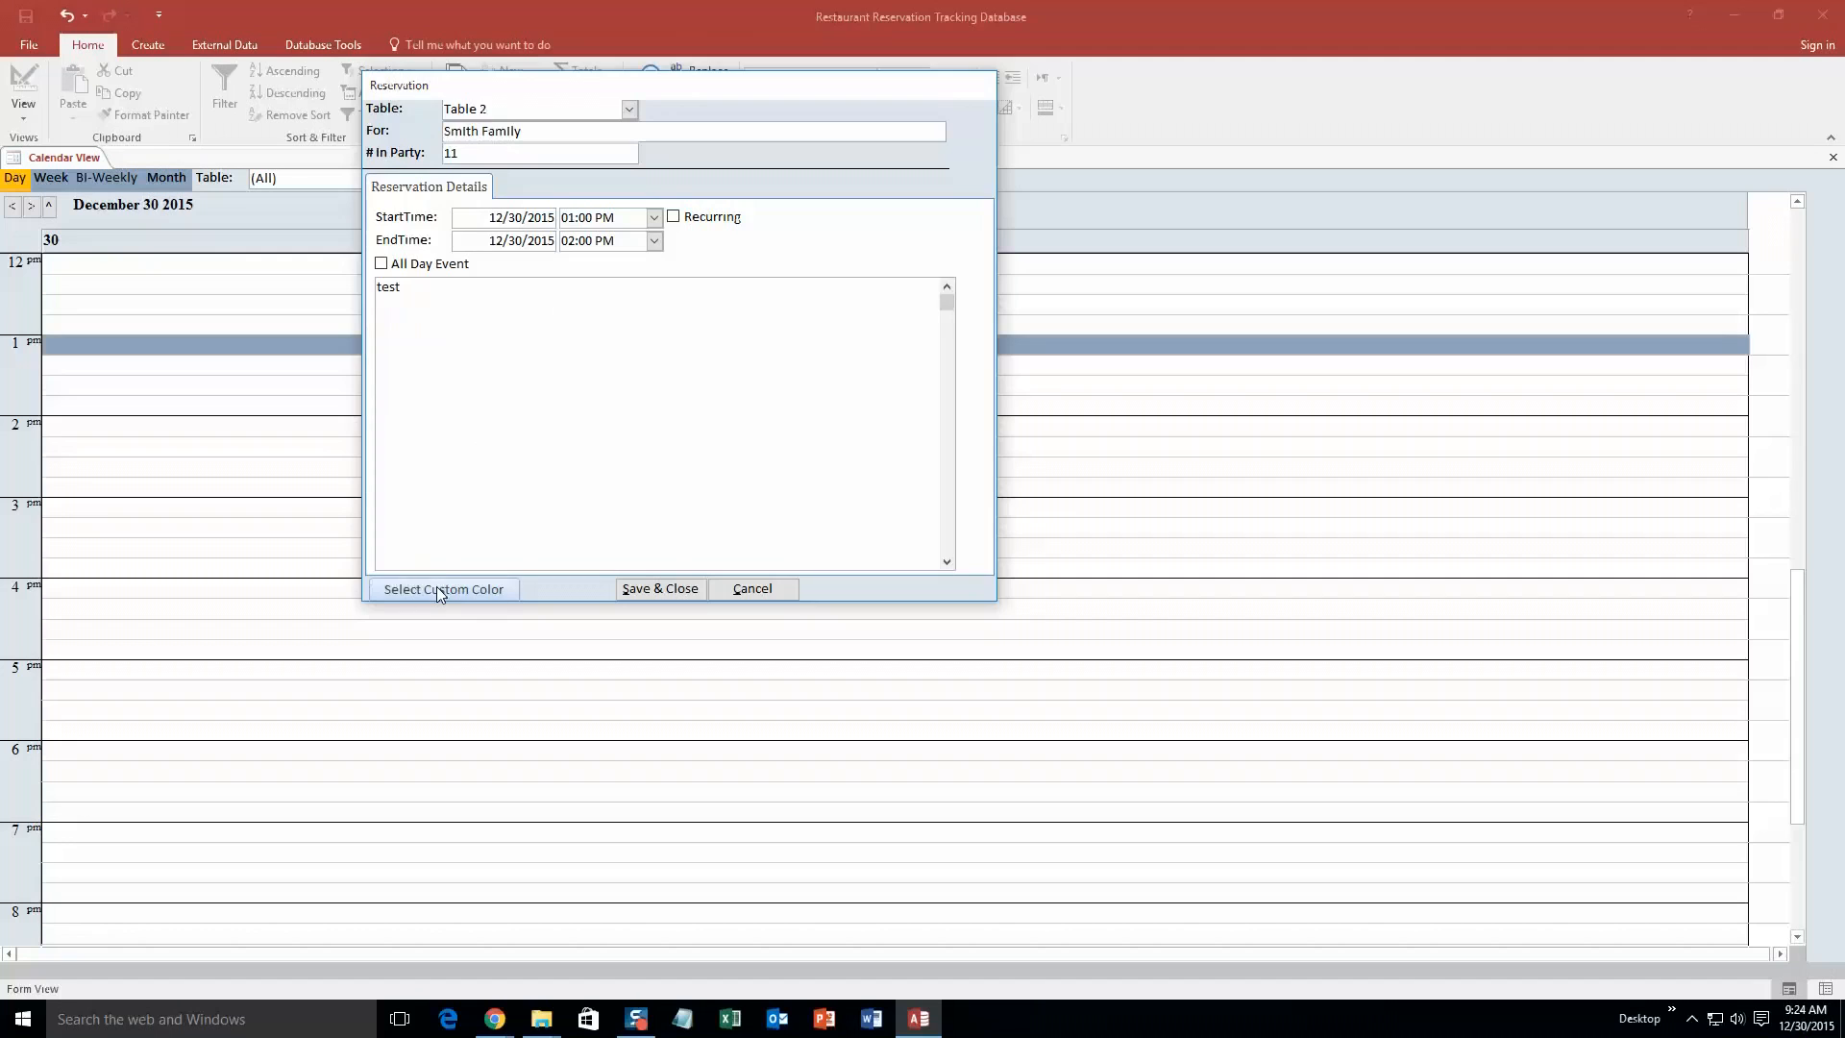
left_click(444, 589)
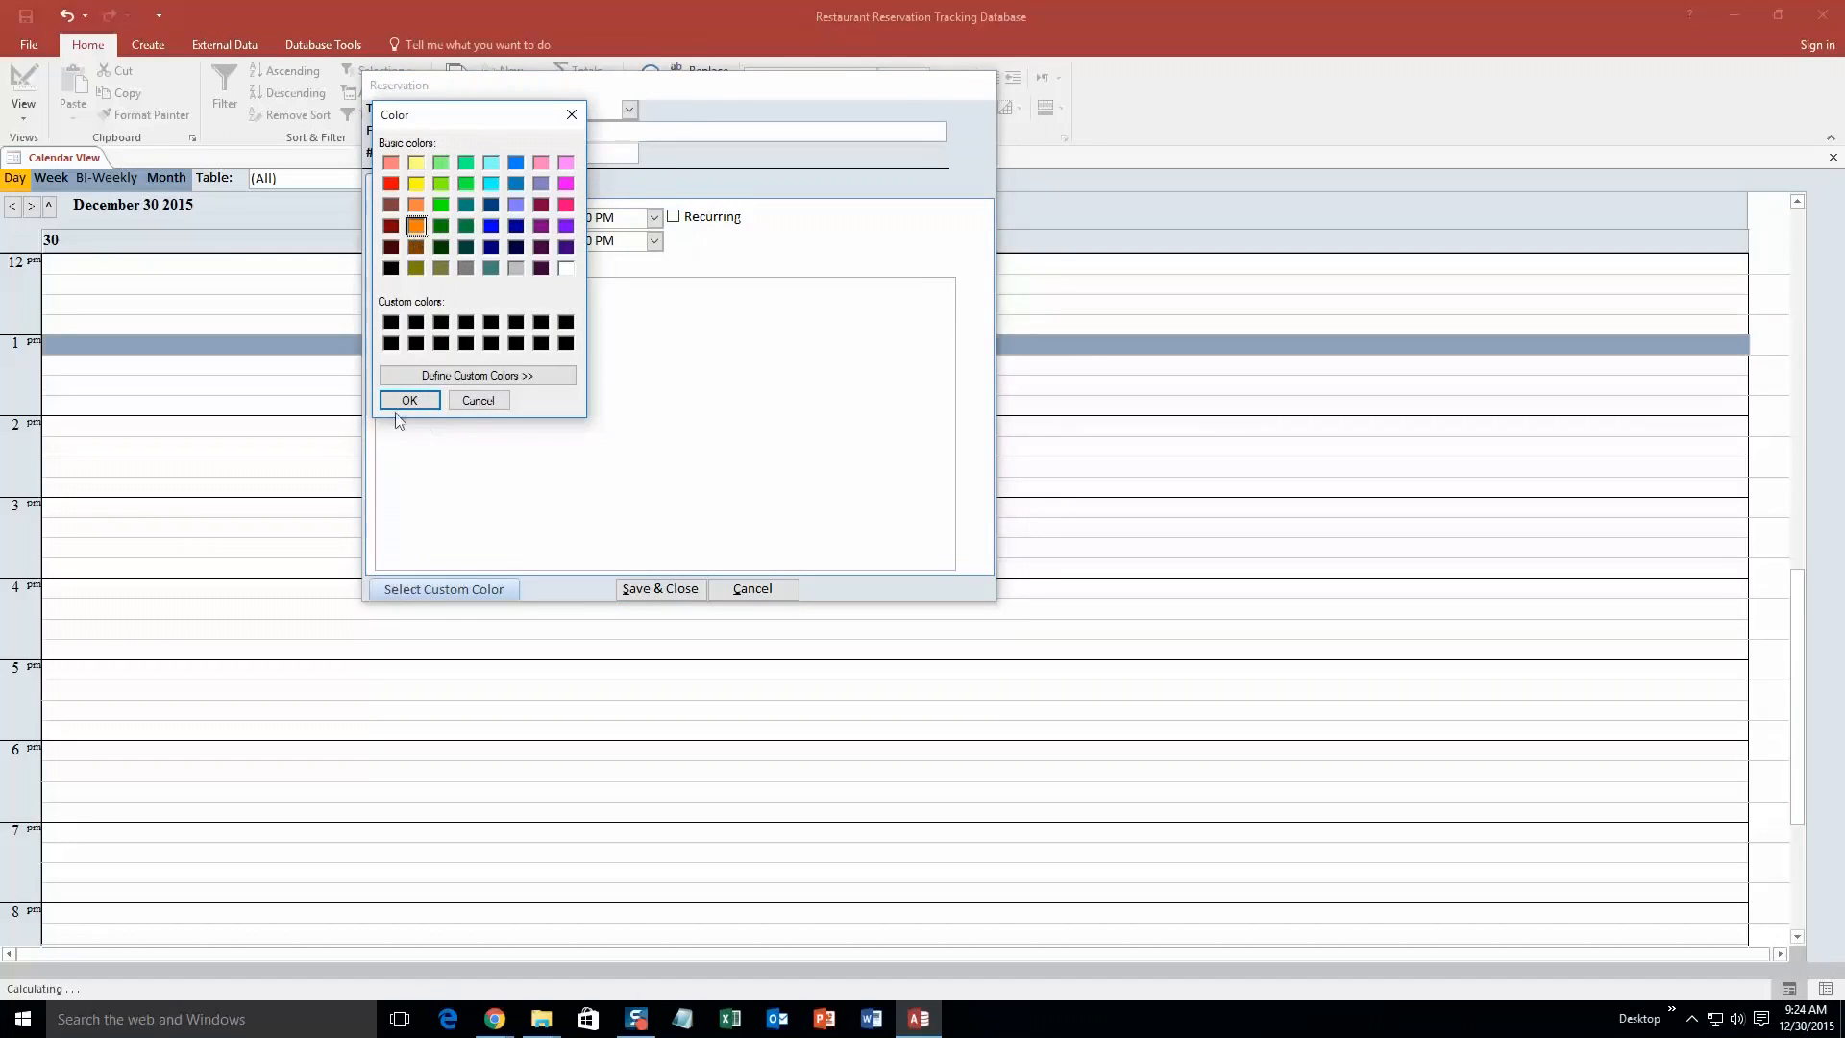
left_click(410, 400)
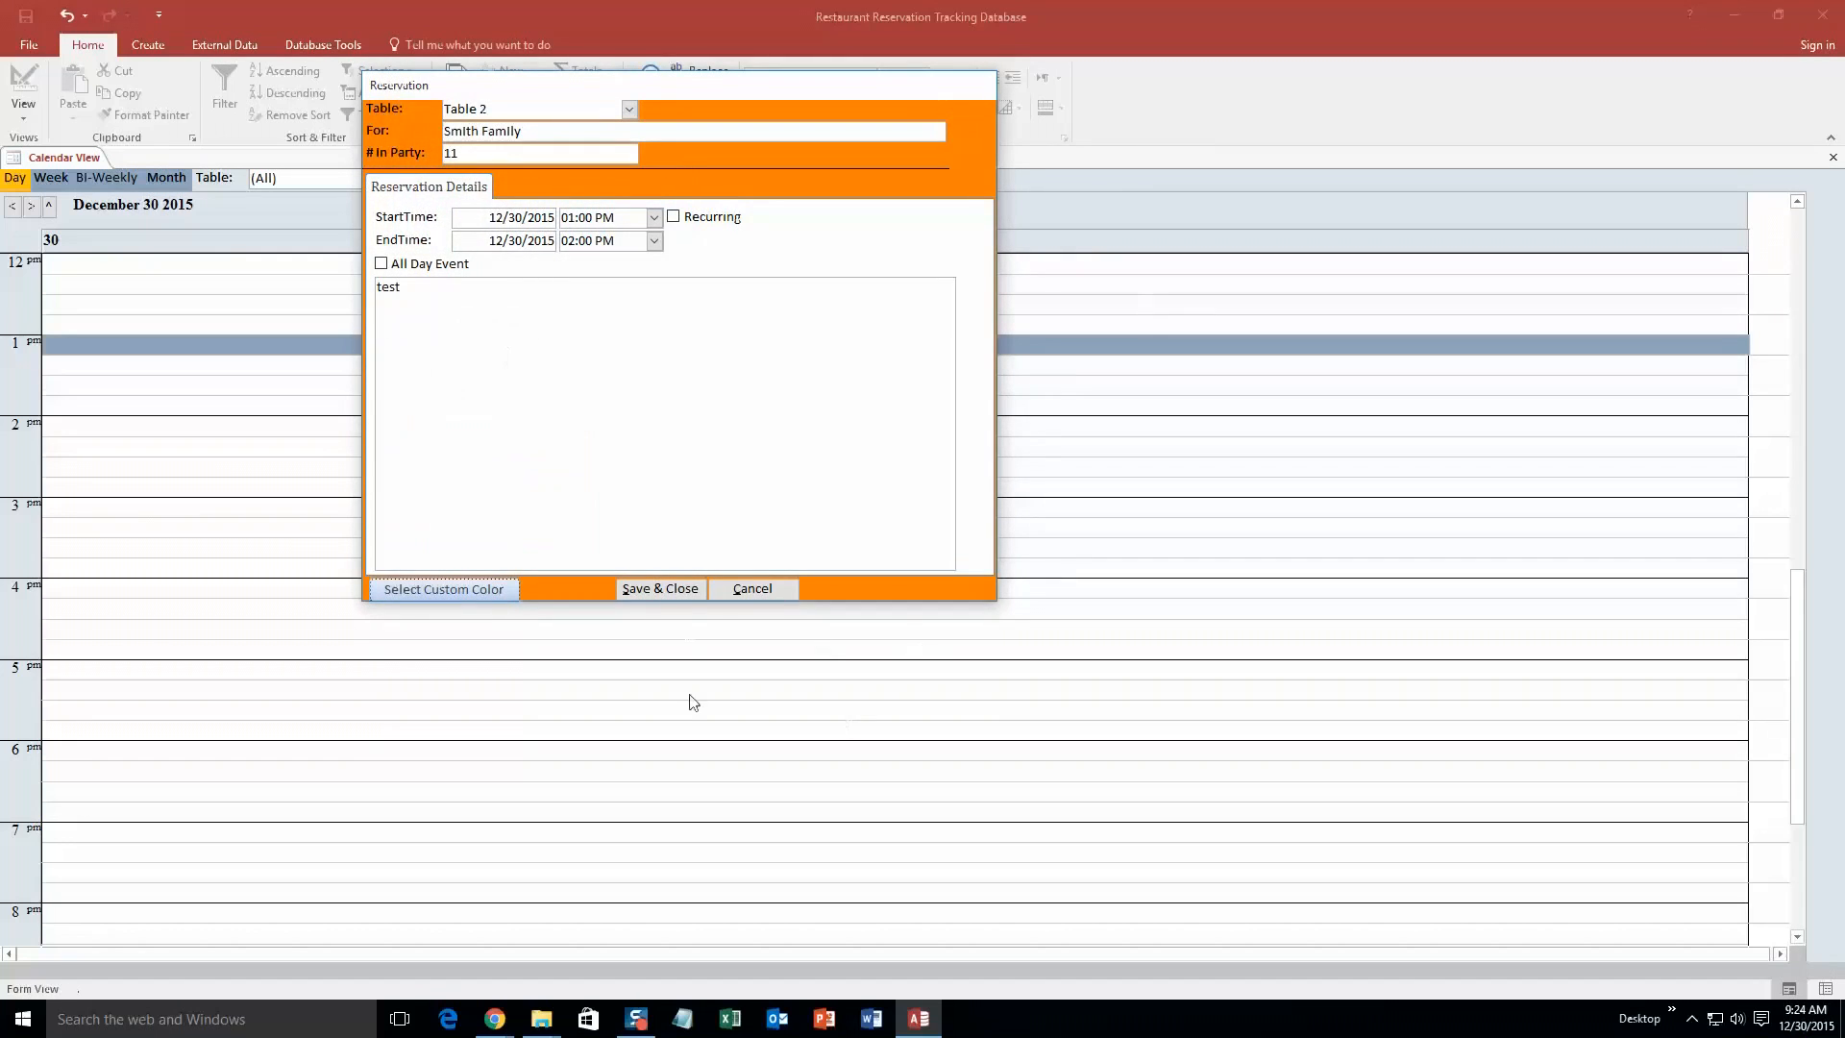
left_click(660, 588)
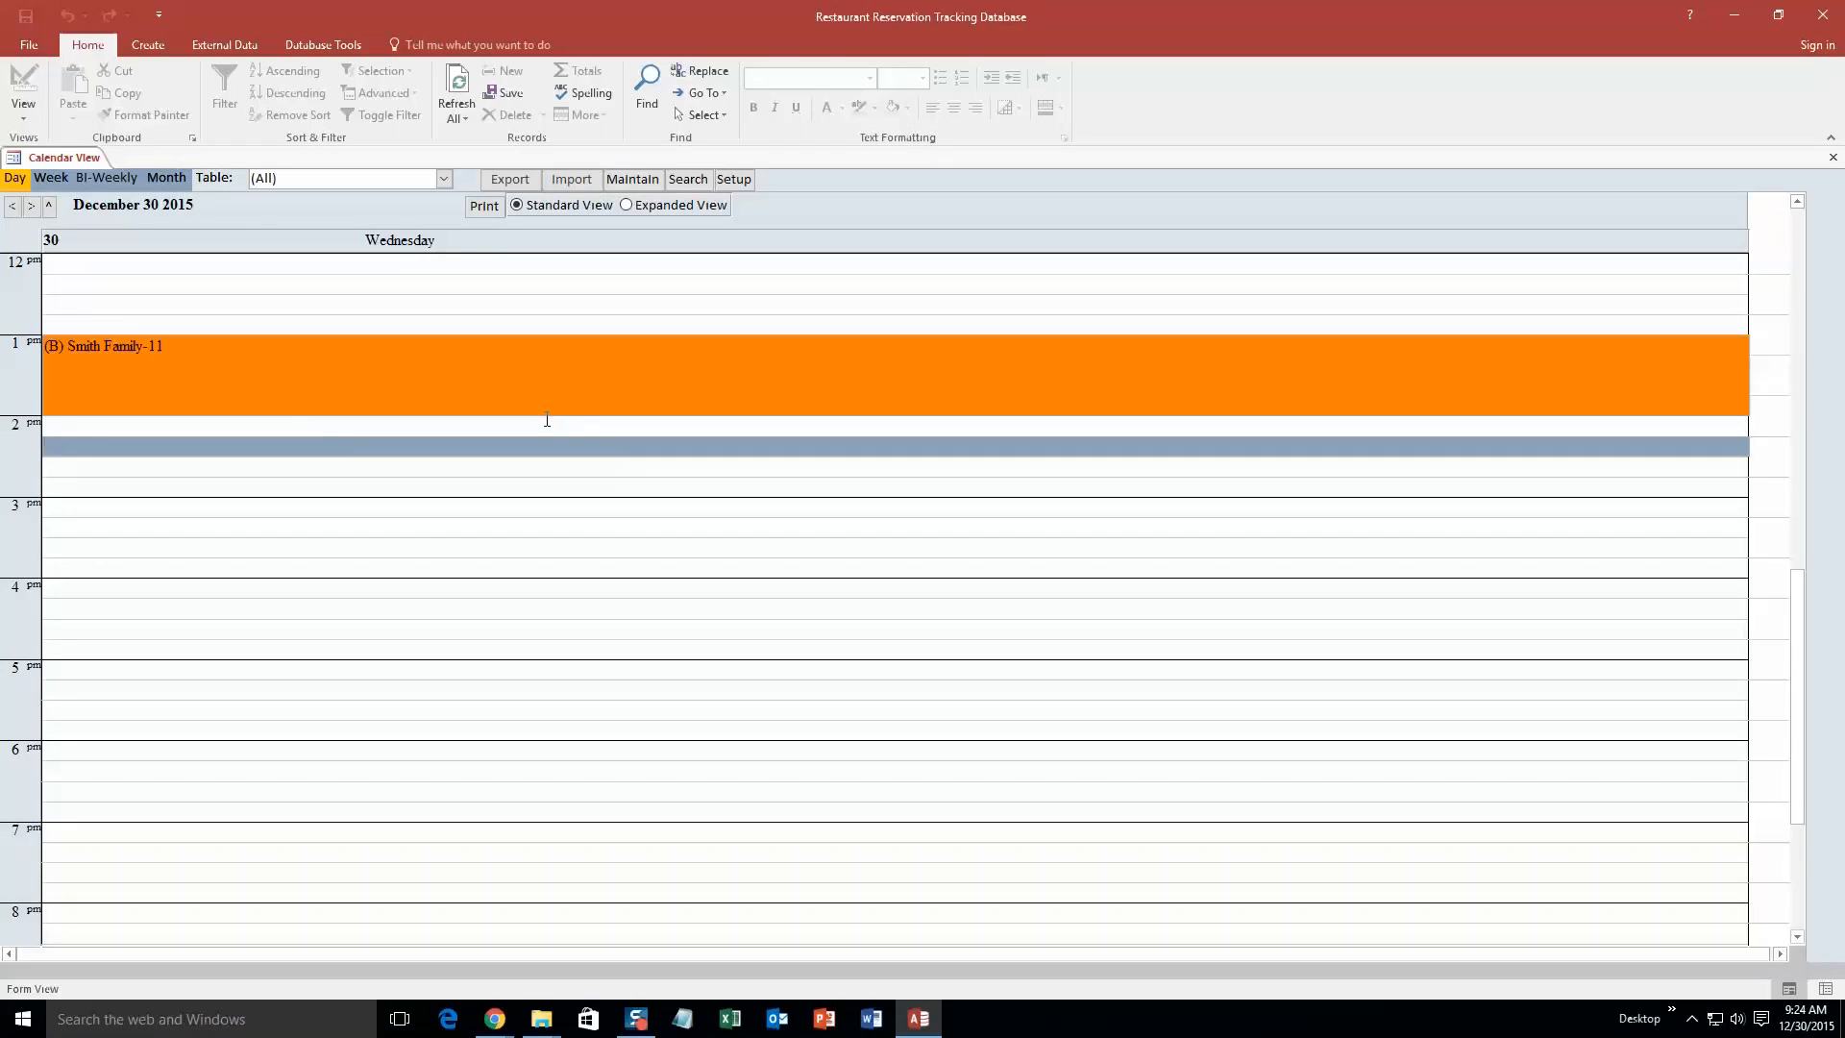
mouse_move(443, 545)
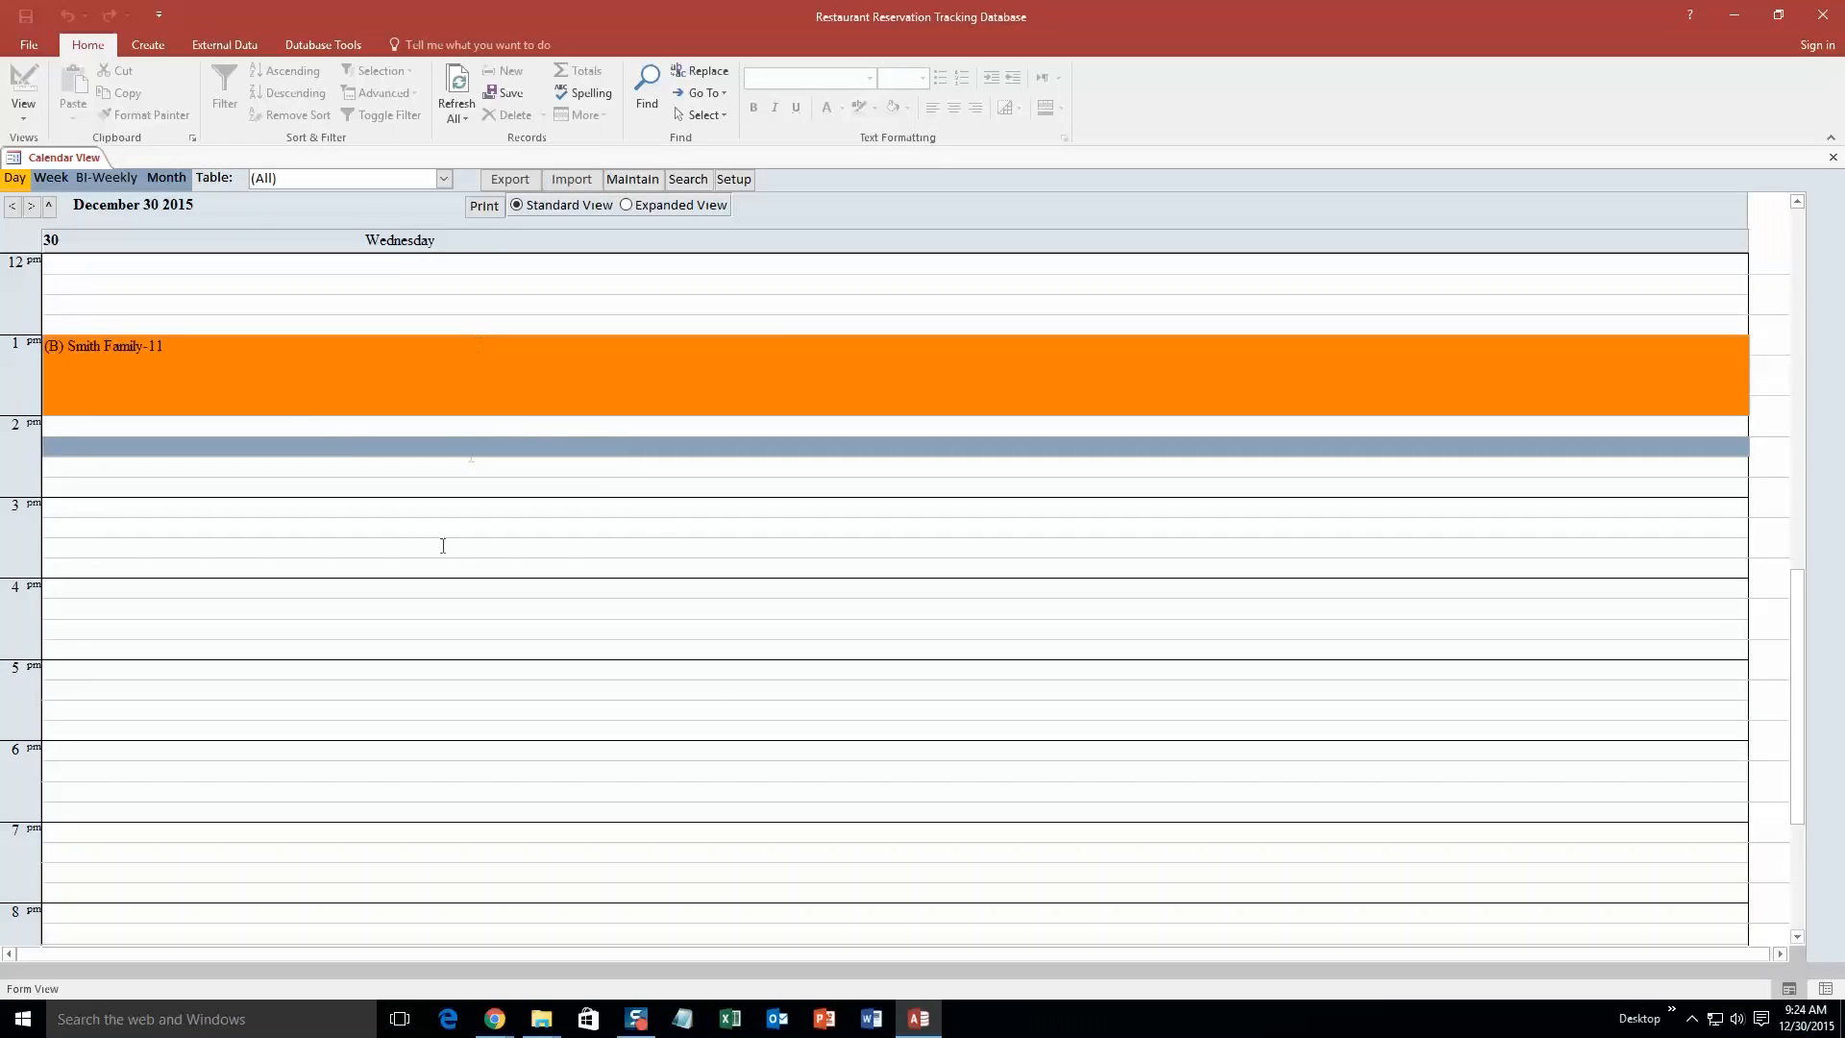
mouse_move(431, 550)
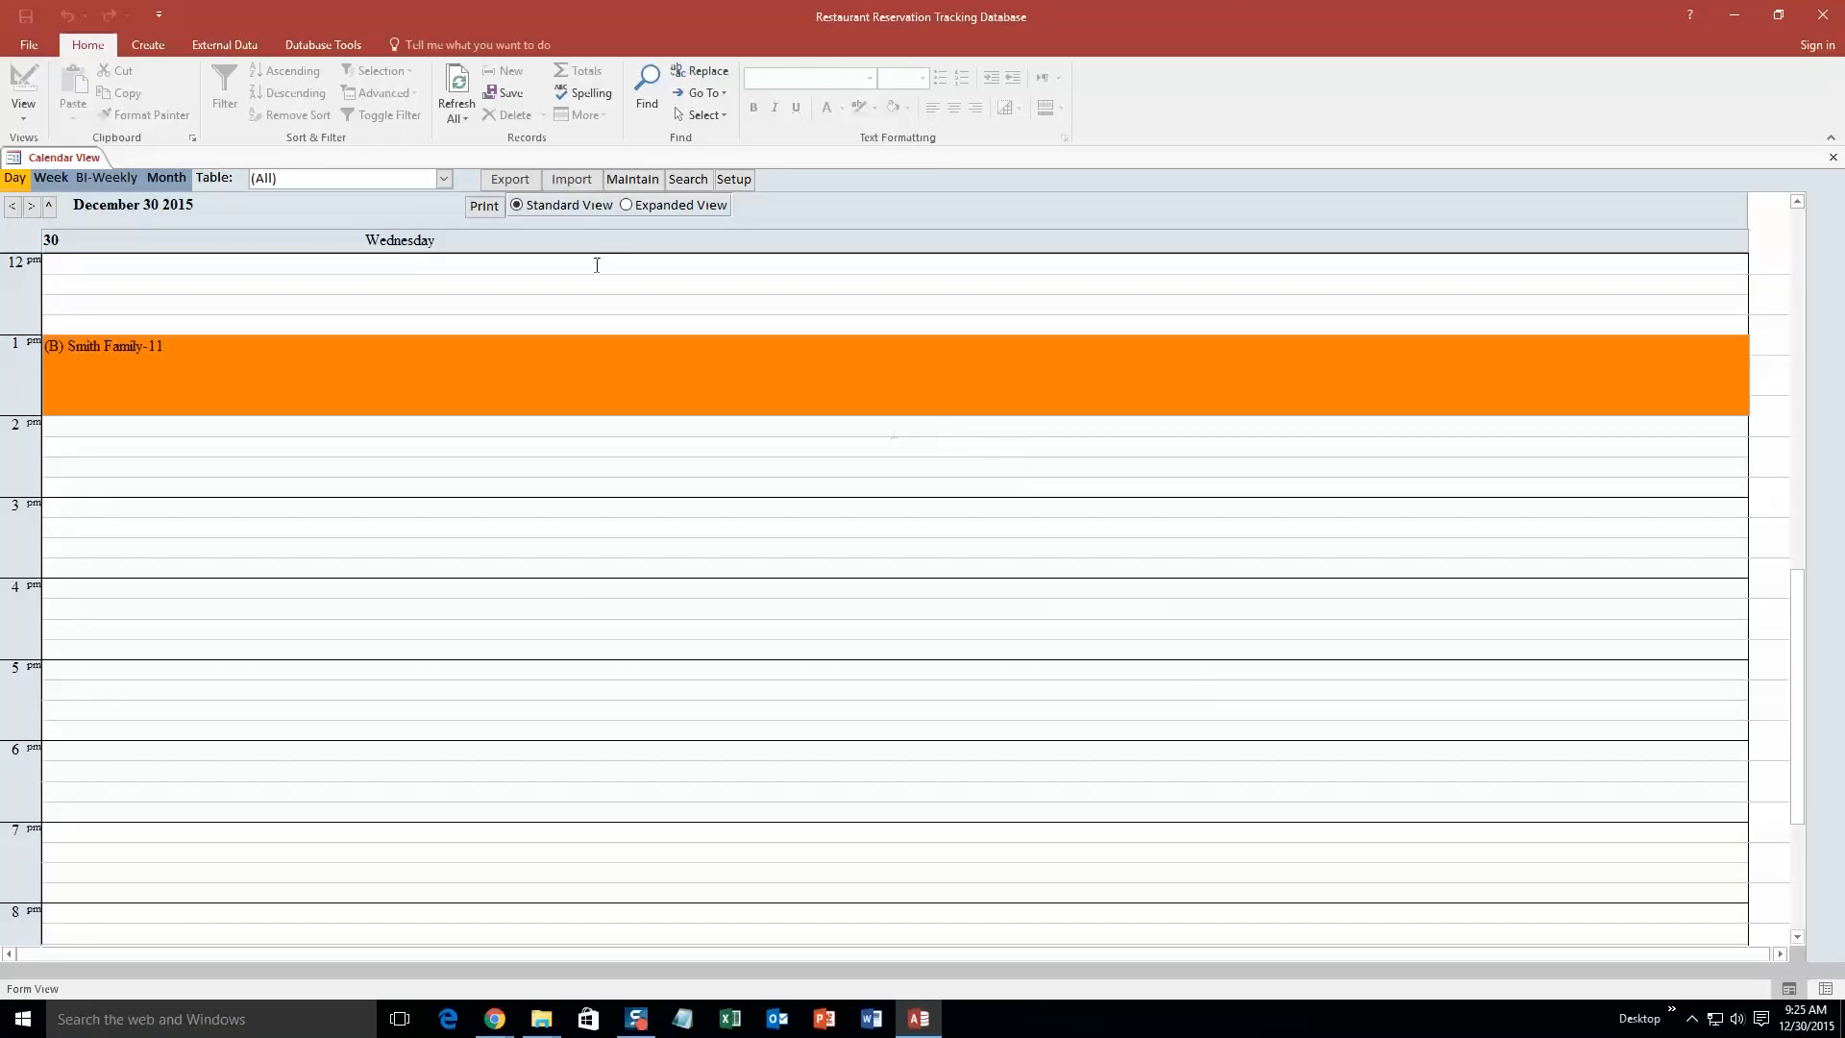
mouse_move(71, 299)
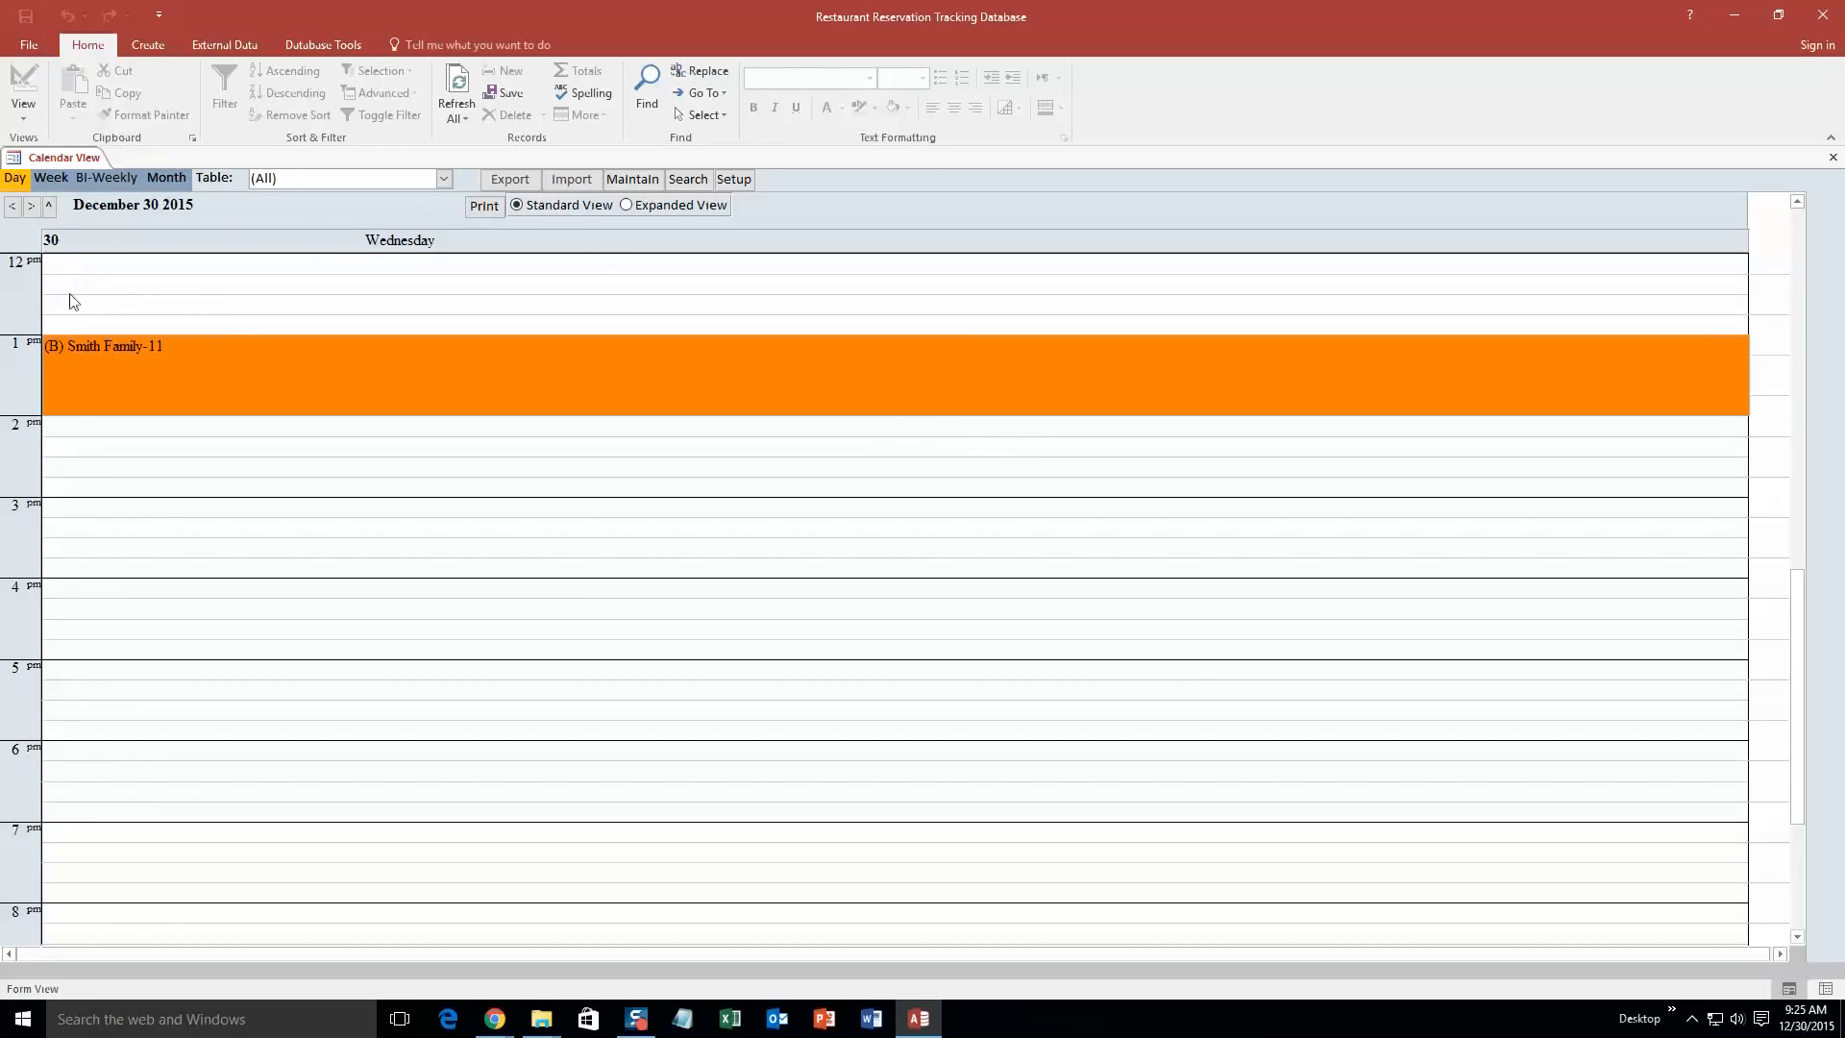
Start a new Dec 30 reservation in the 12:30 PM slot.
left_click(65, 322)
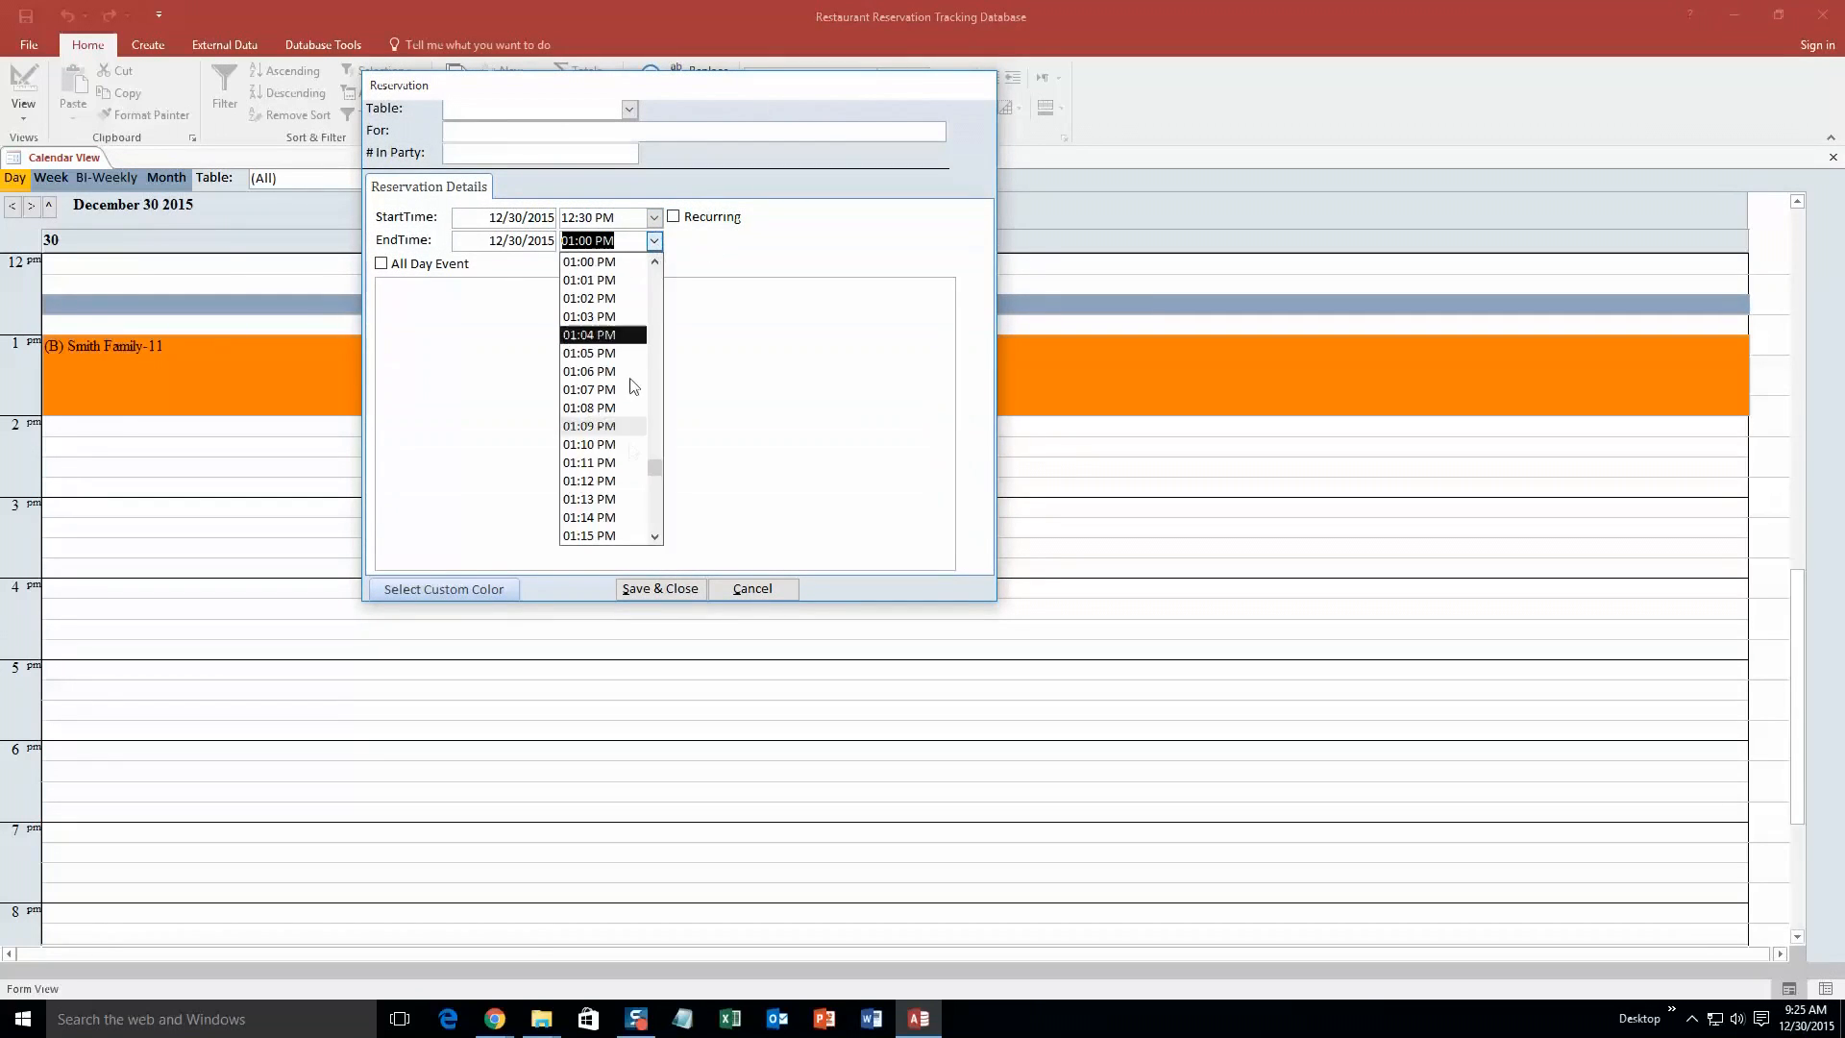
Save a blue 'test' reservation for 12 at Table 1, ending 01:15 PM.
left_click(589, 535)
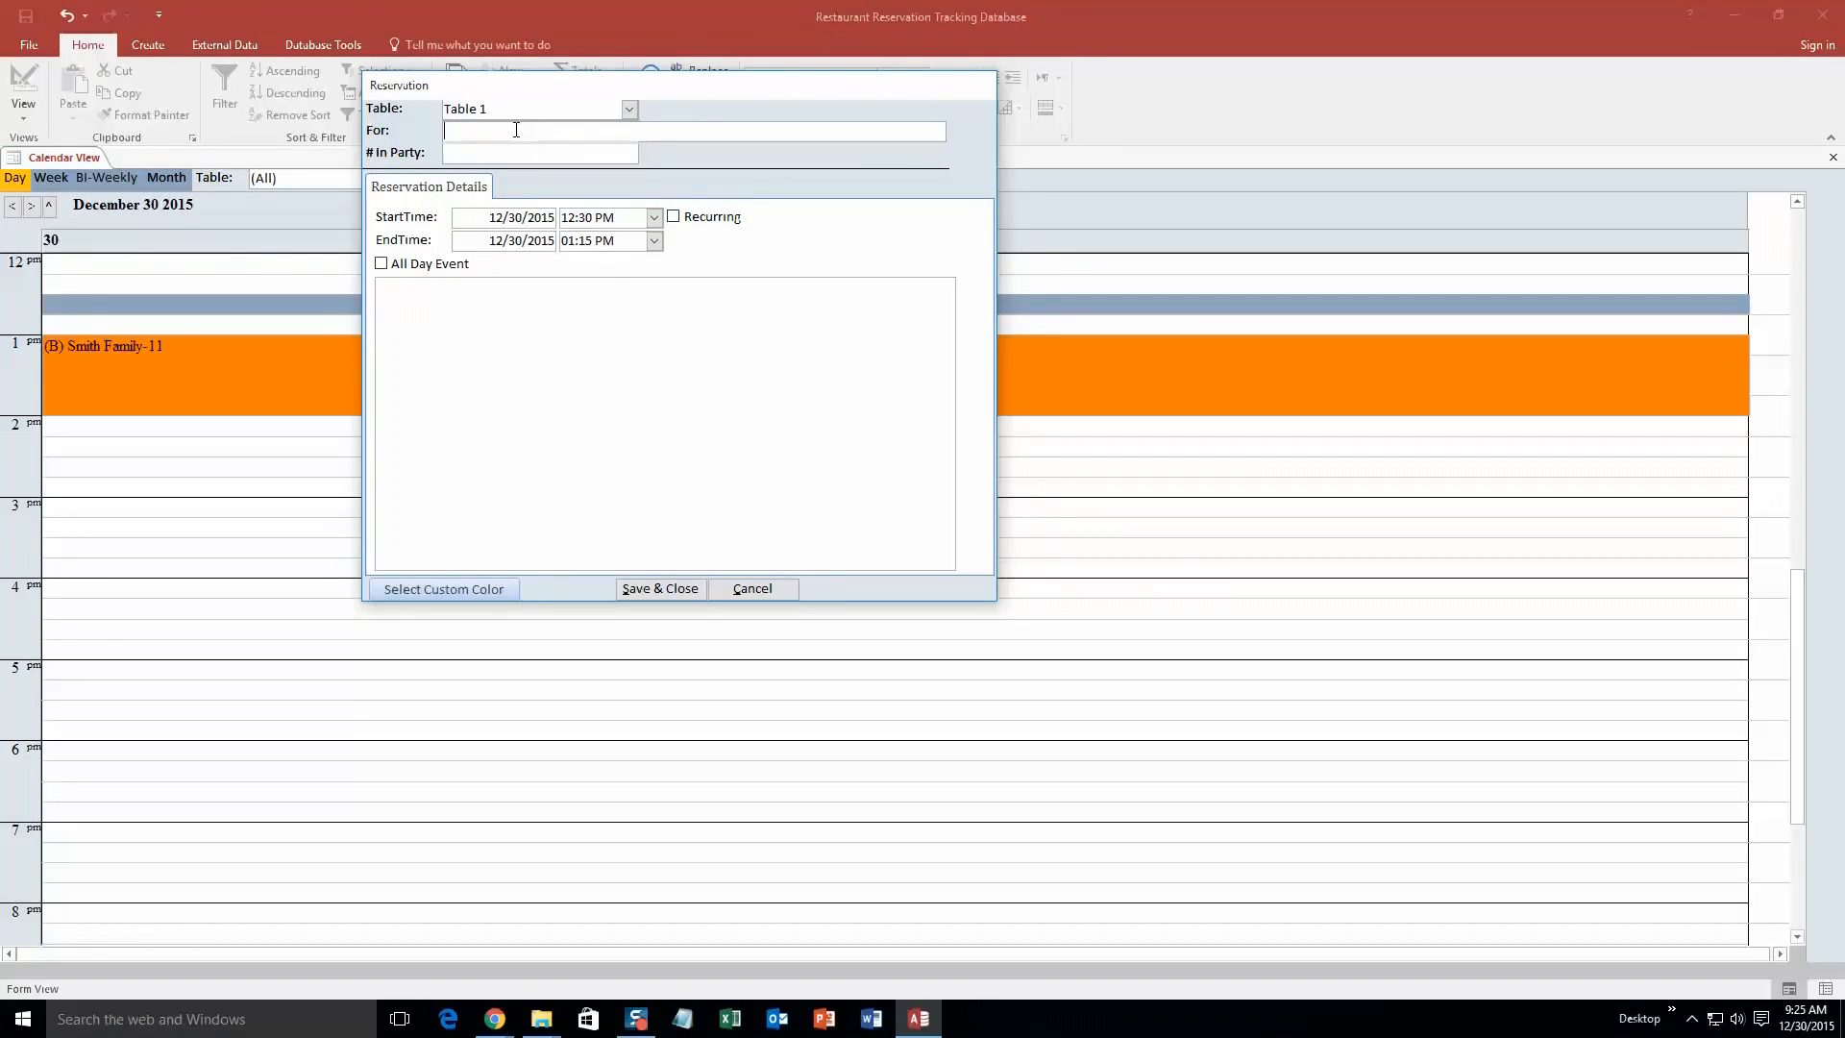
type("test")
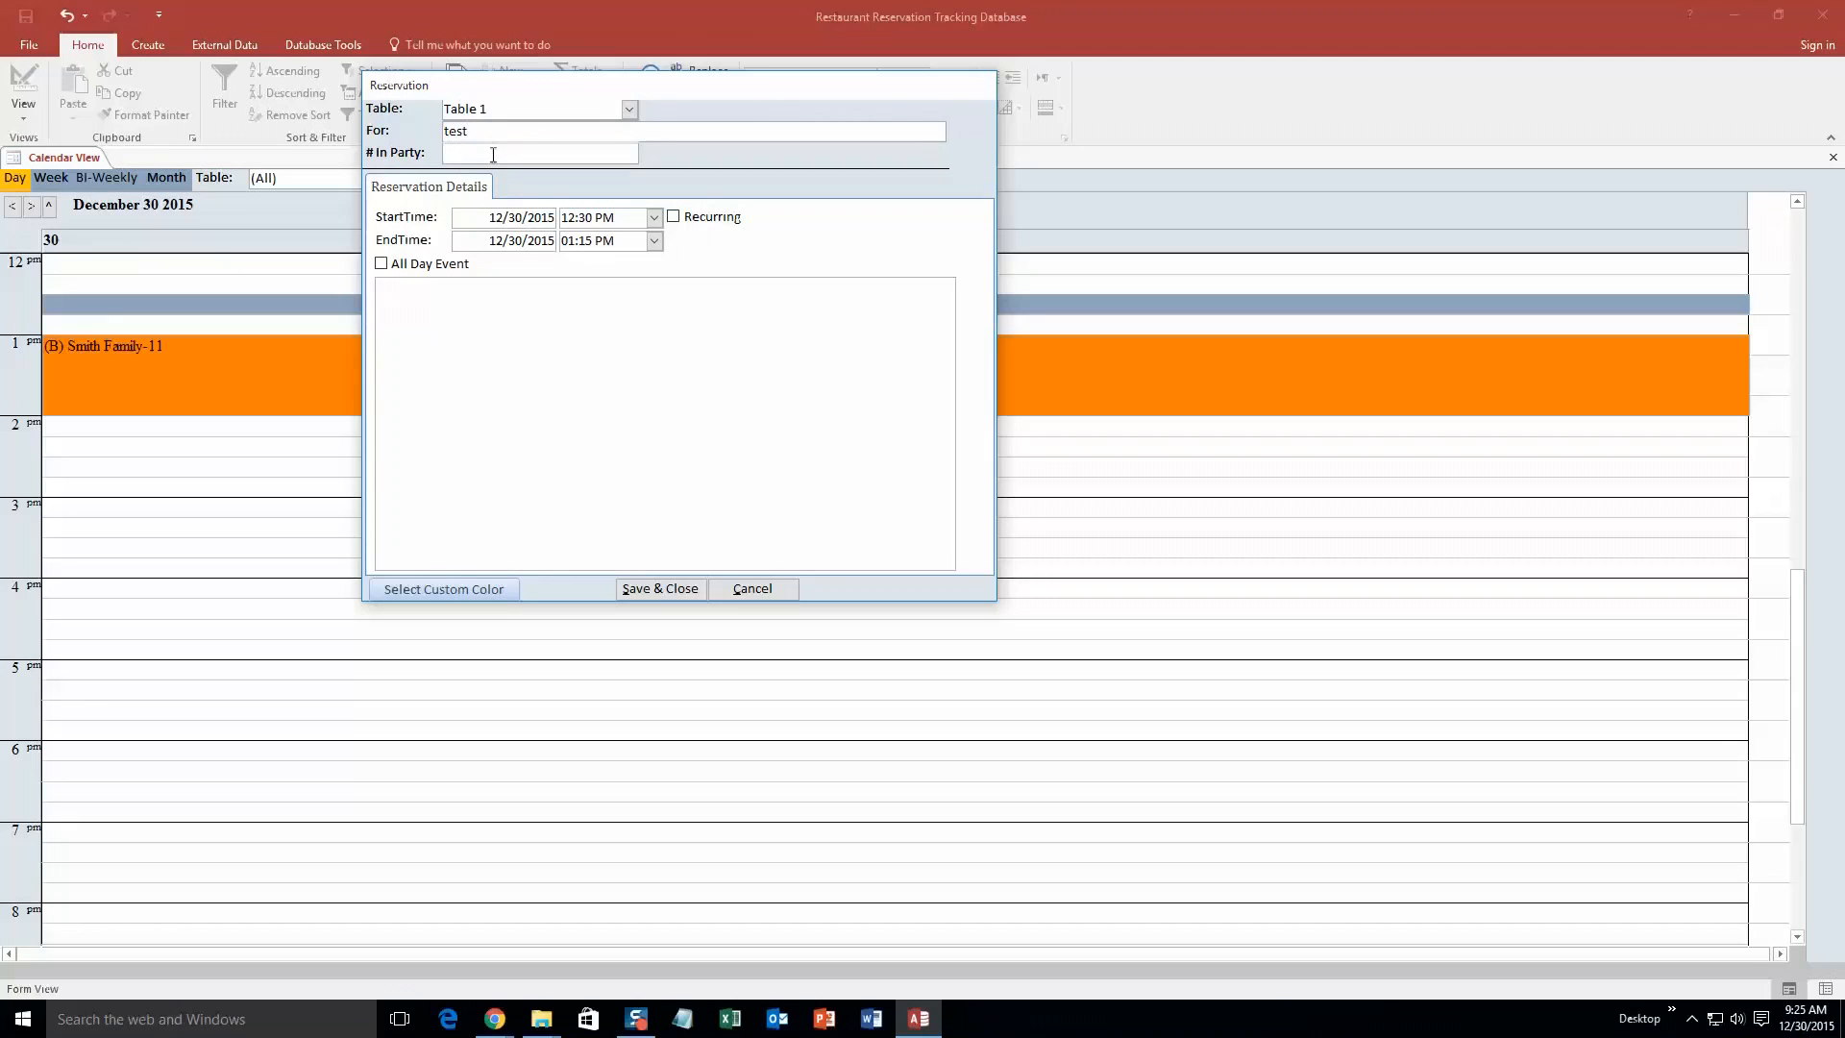
type("12")
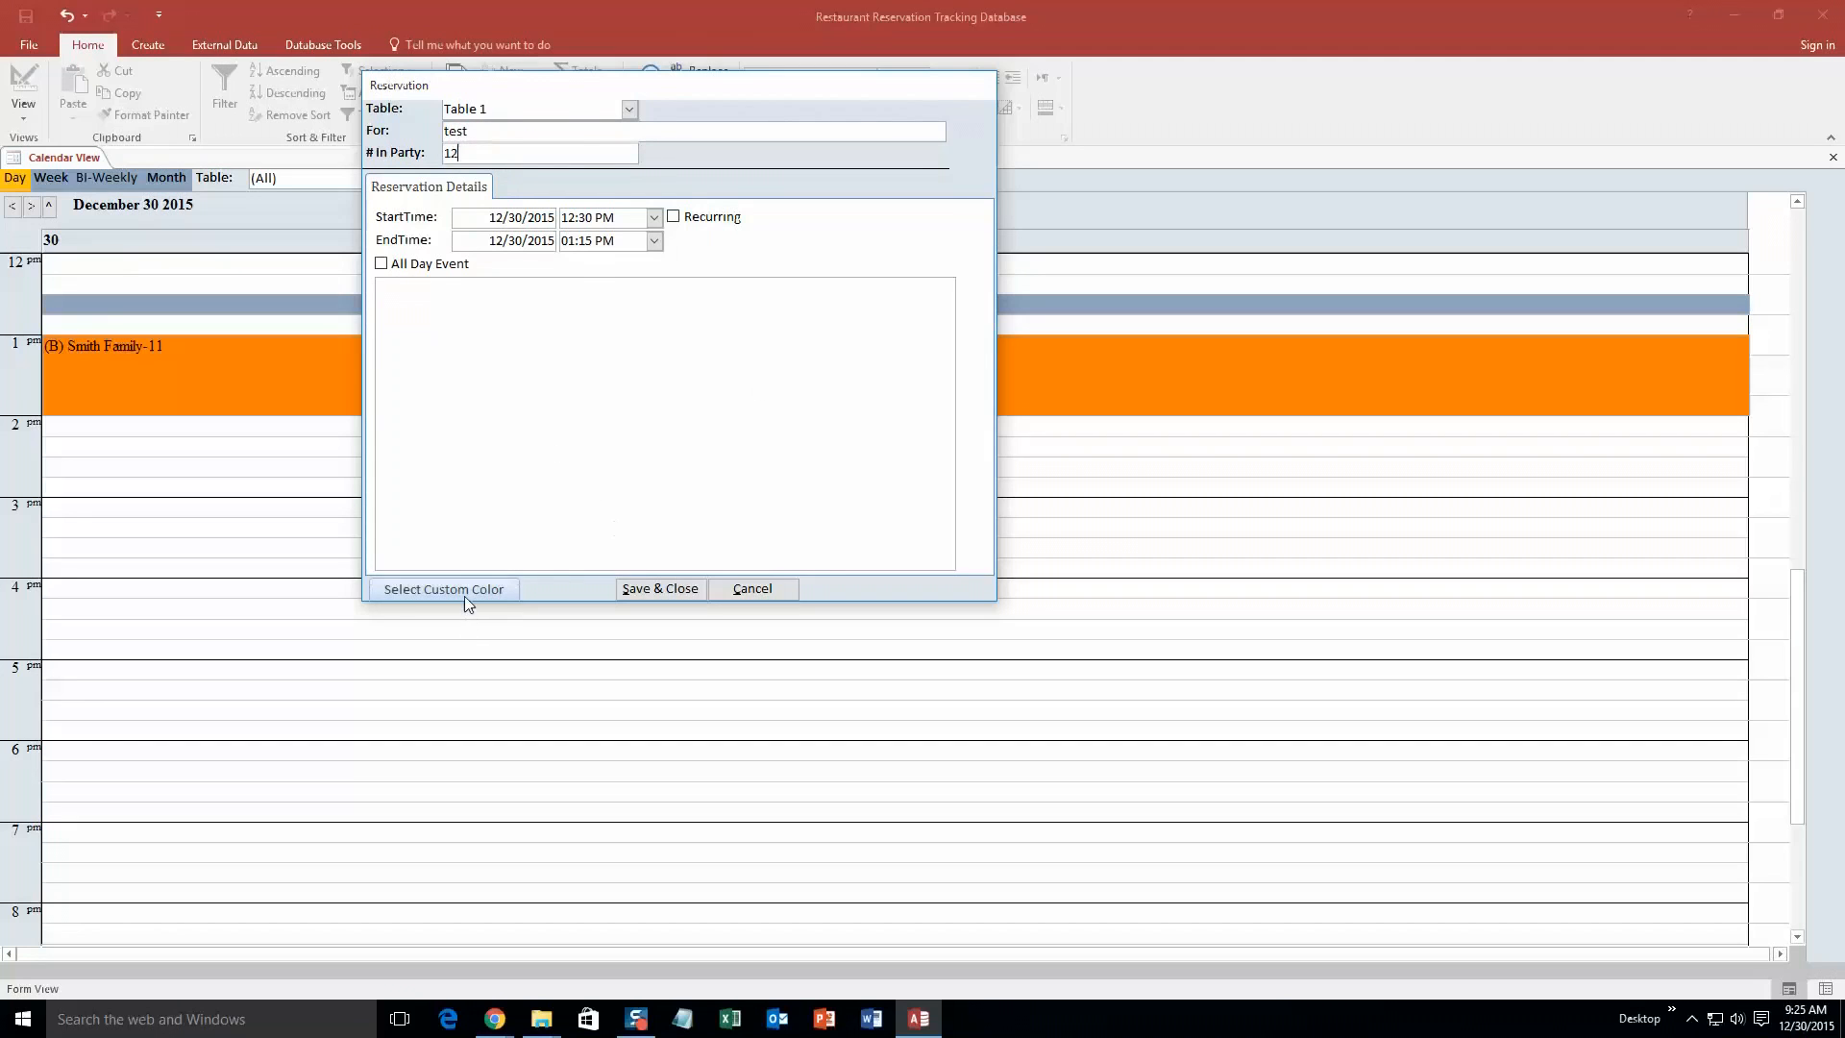
left_click(443, 589)
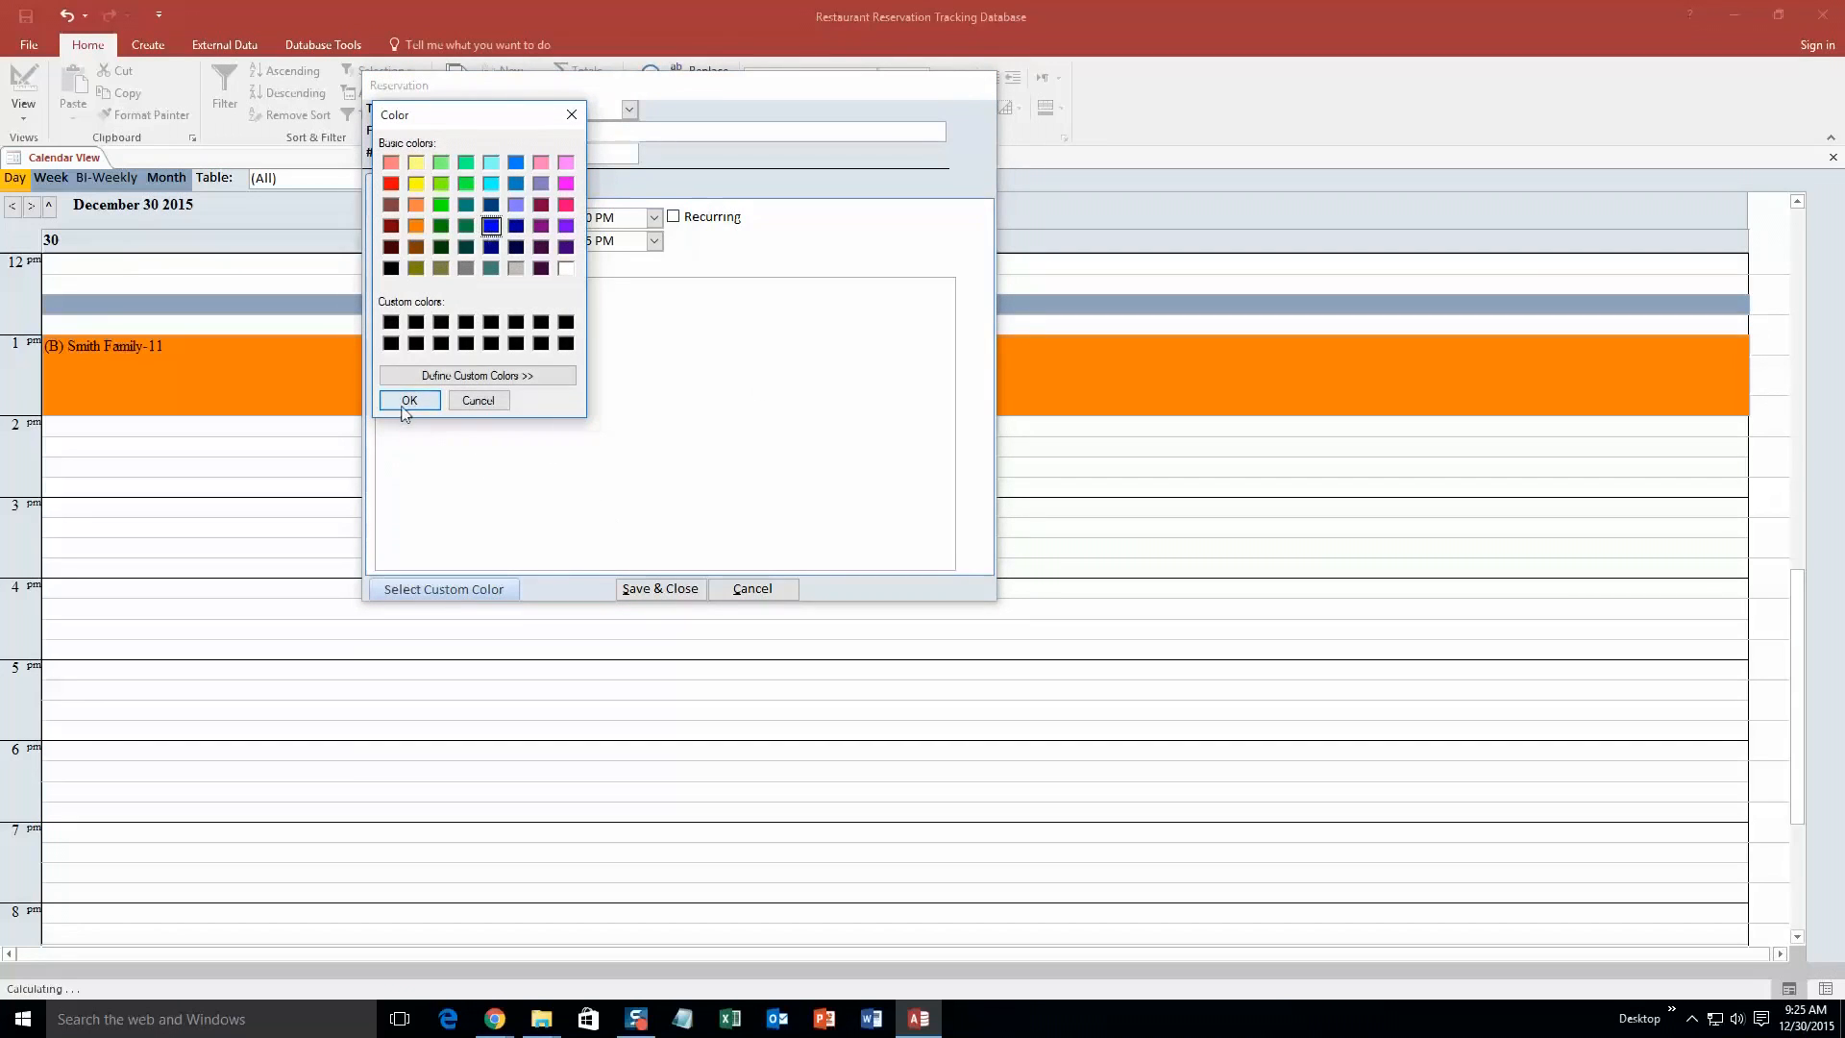
left_click(410, 400)
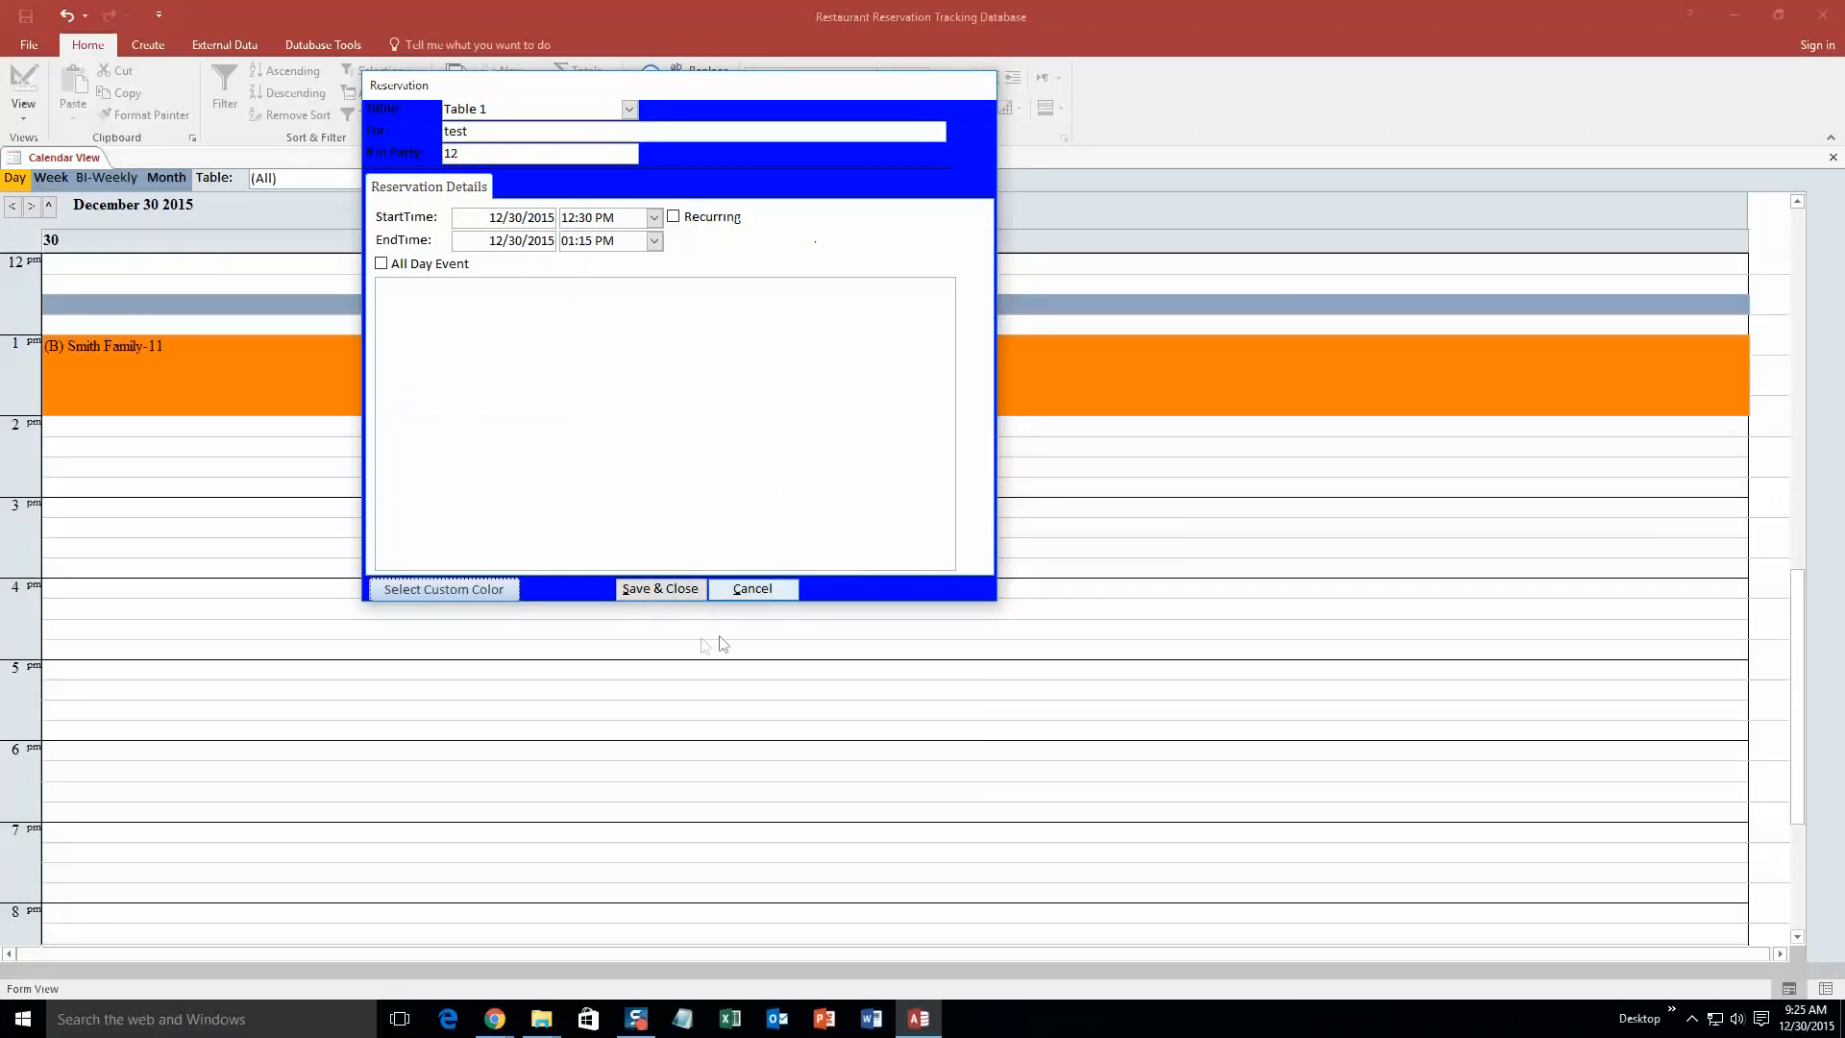
left_click(660, 589)
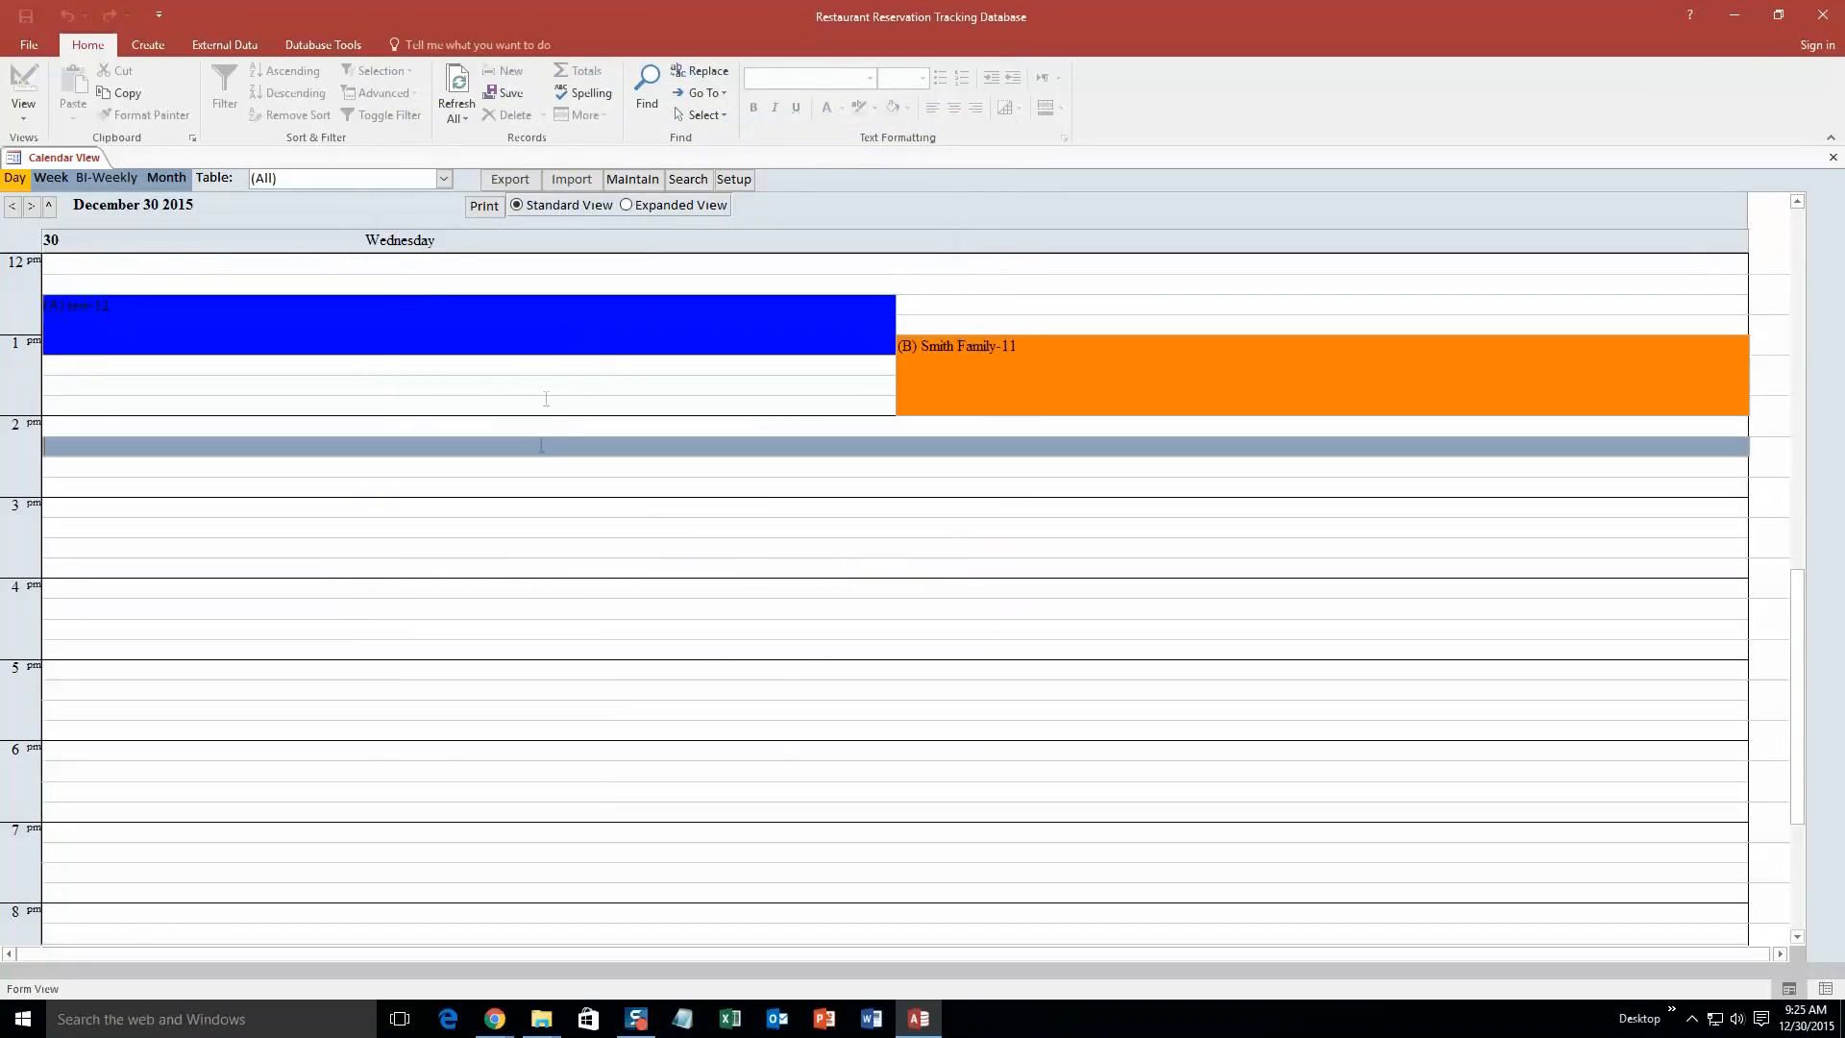